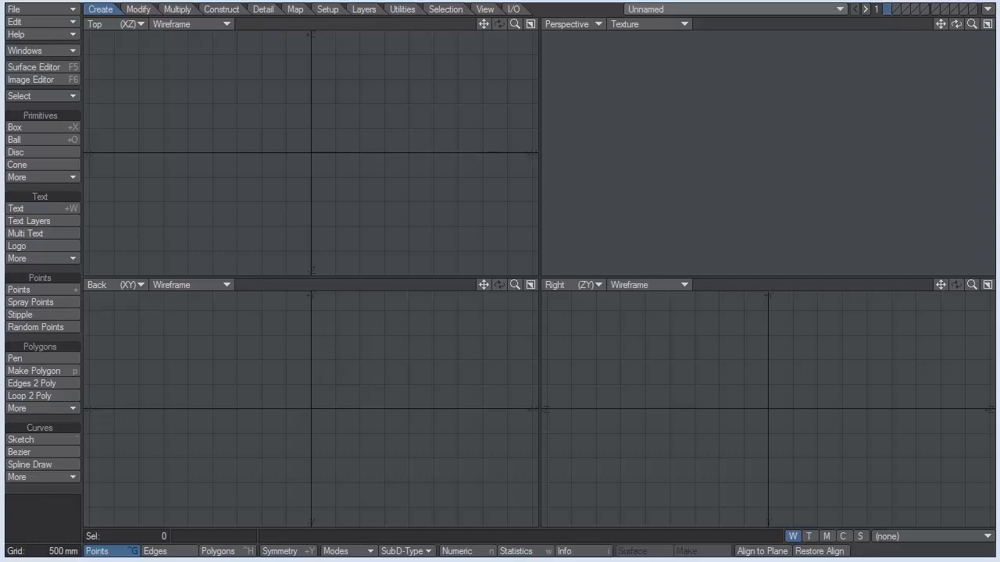
pyautogui.moveTo(391, 115)
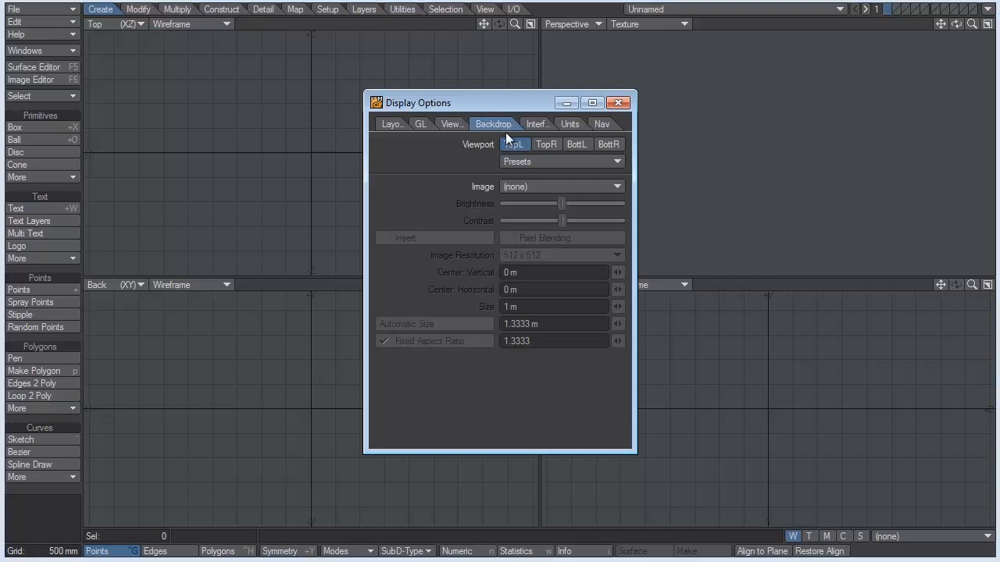
# Load Front.jpg as the backdrop for the bottom-left Back view
pyautogui.click(515, 144)
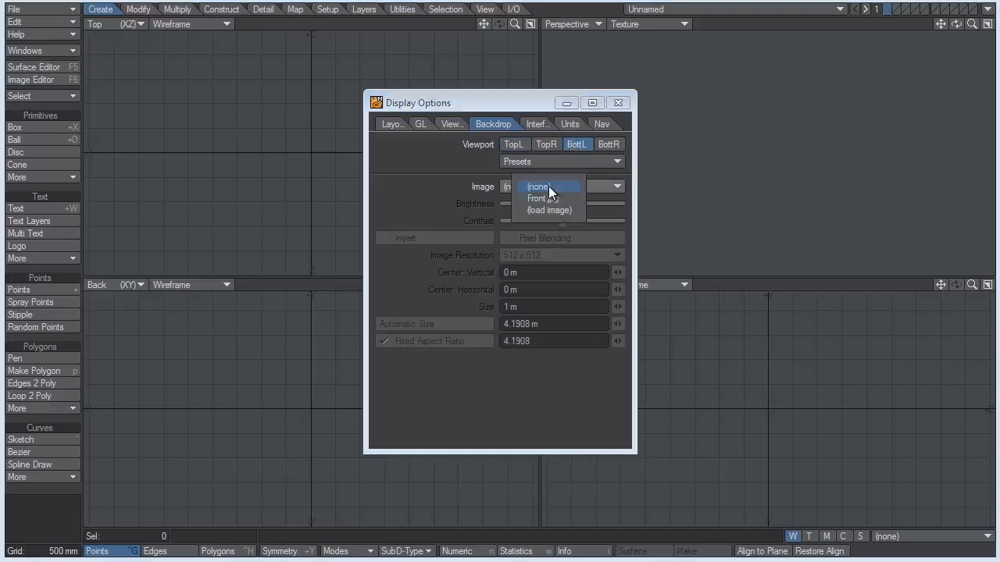
pyautogui.click(548, 210)
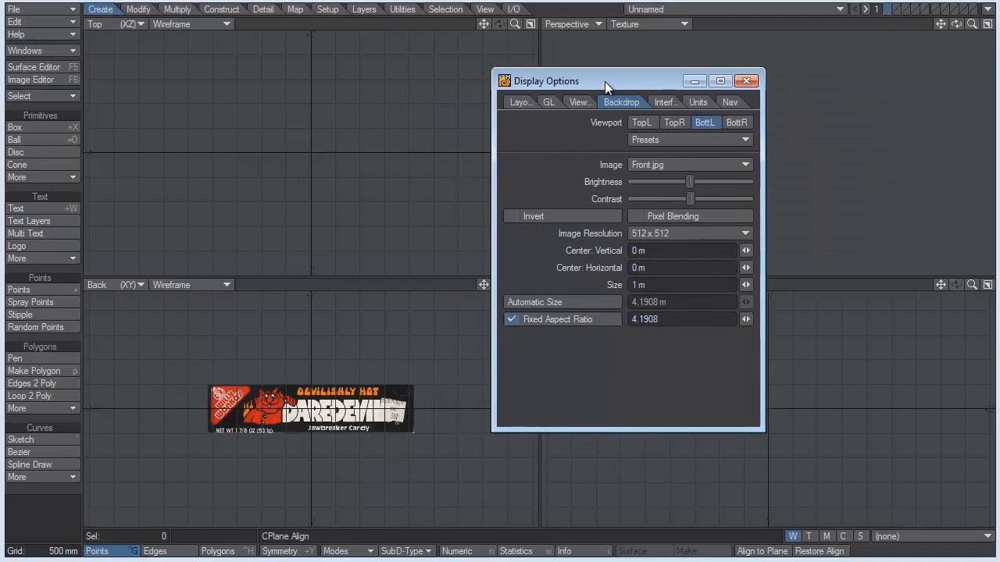
pyautogui.moveTo(392, 350)
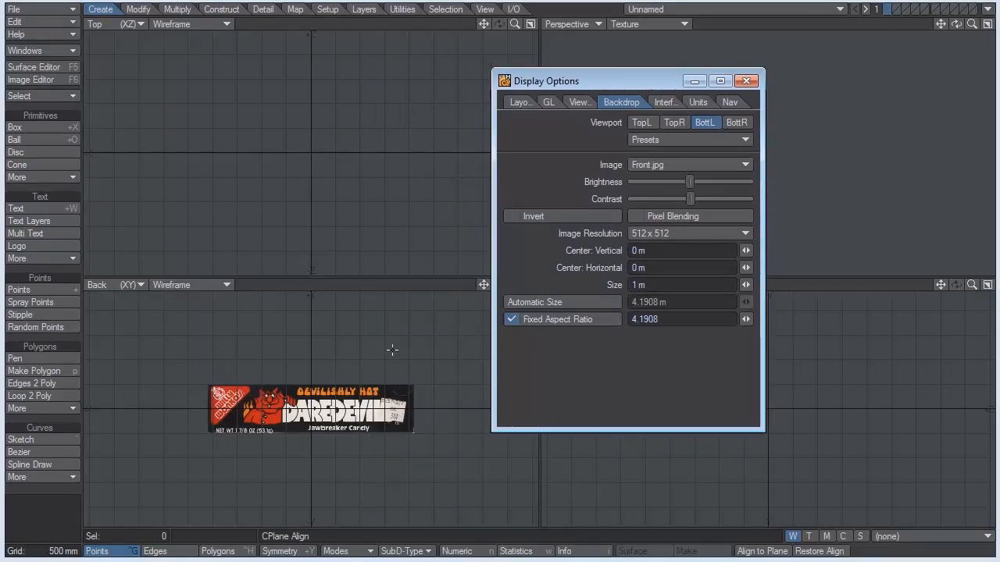
pyautogui.moveTo(215, 445)
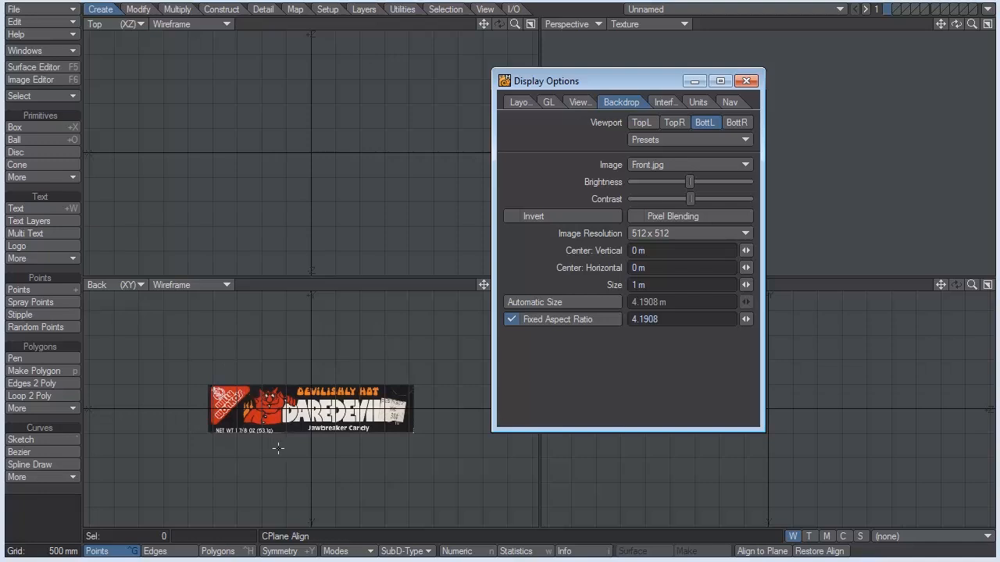
pyautogui.moveTo(295, 446)
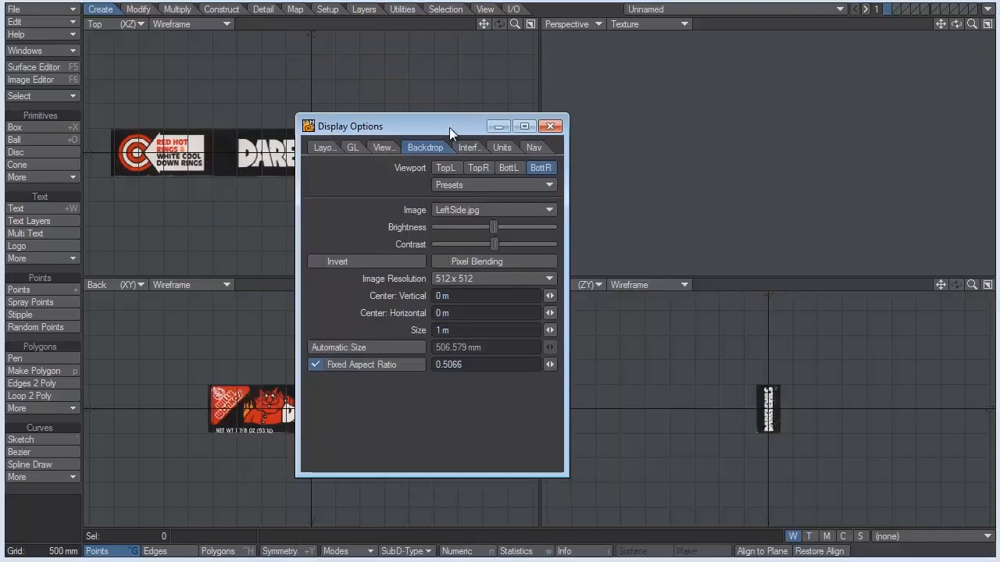
# Load LeftSide.jpg on the Right view and Top.jpg on the Top view at 512 mm
pyautogui.moveTo(449, 126); pyautogui.dragTo(598, 85)
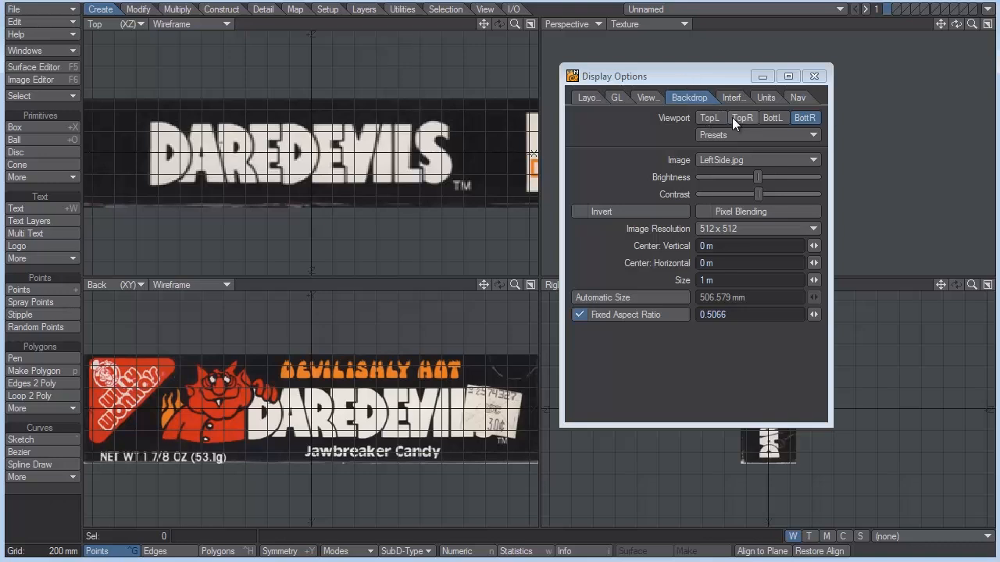
pyautogui.click(710, 118)
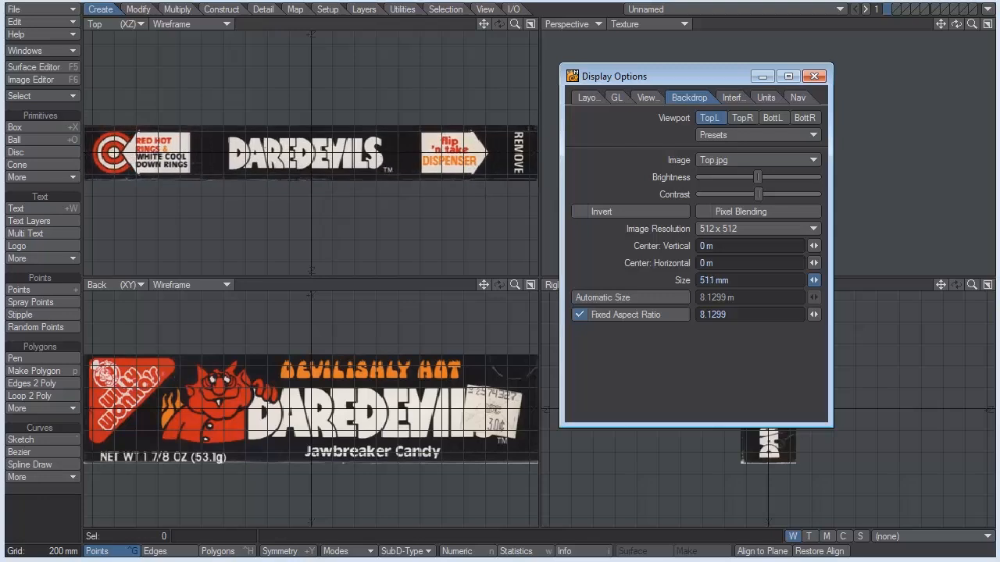
pyautogui.click(816, 277)
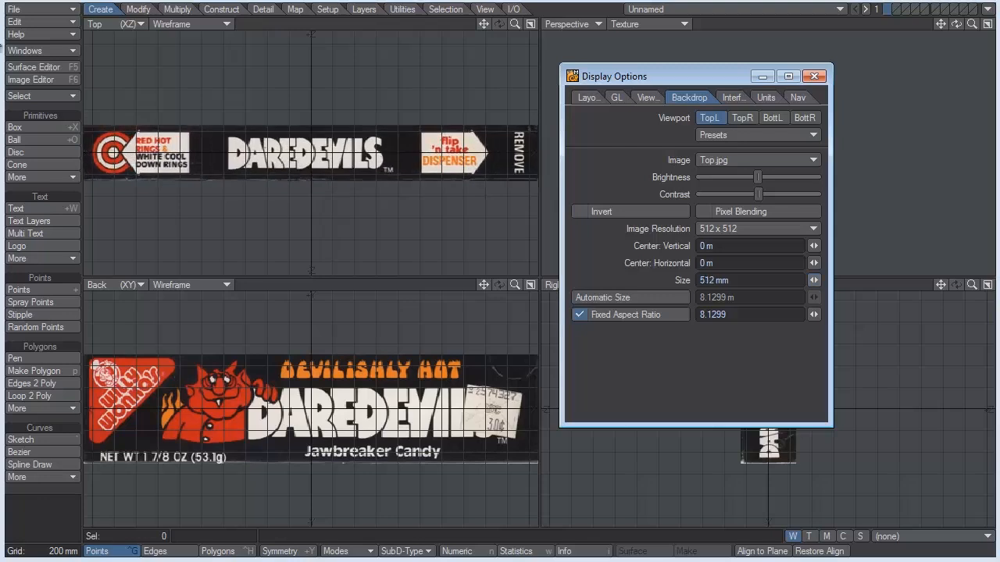
# Save all backdrops as a .cfg preset in the Backdrops folder and close Display Options
pyautogui.moveTo(695, 76); pyautogui.dragTo(382, 75)
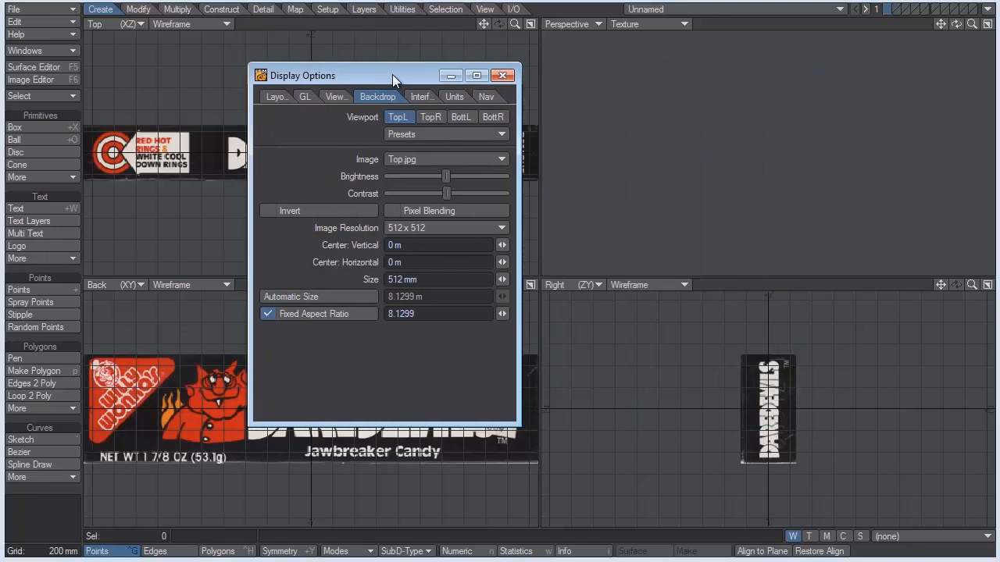
pyautogui.moveTo(397, 82)
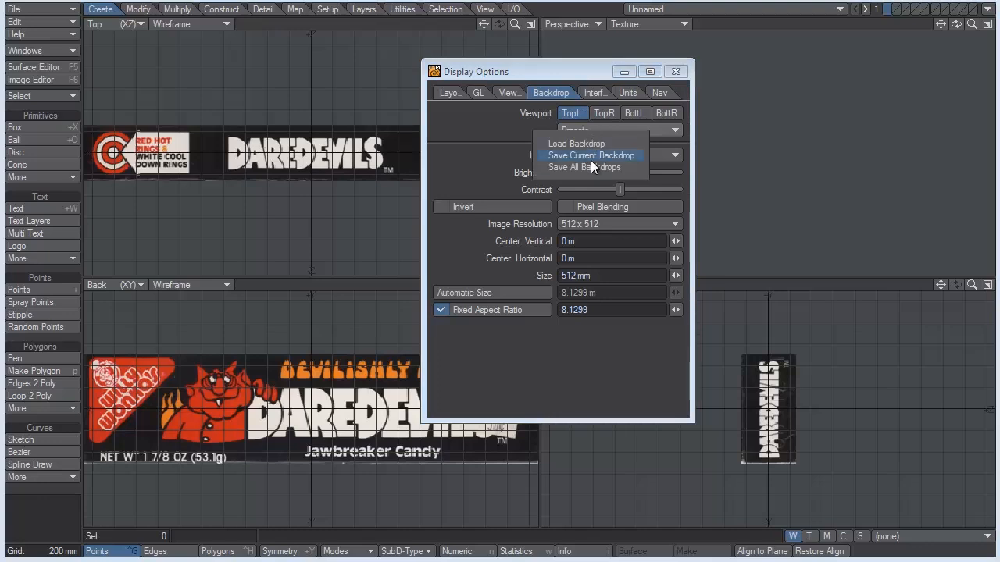
pyautogui.click(588, 166)
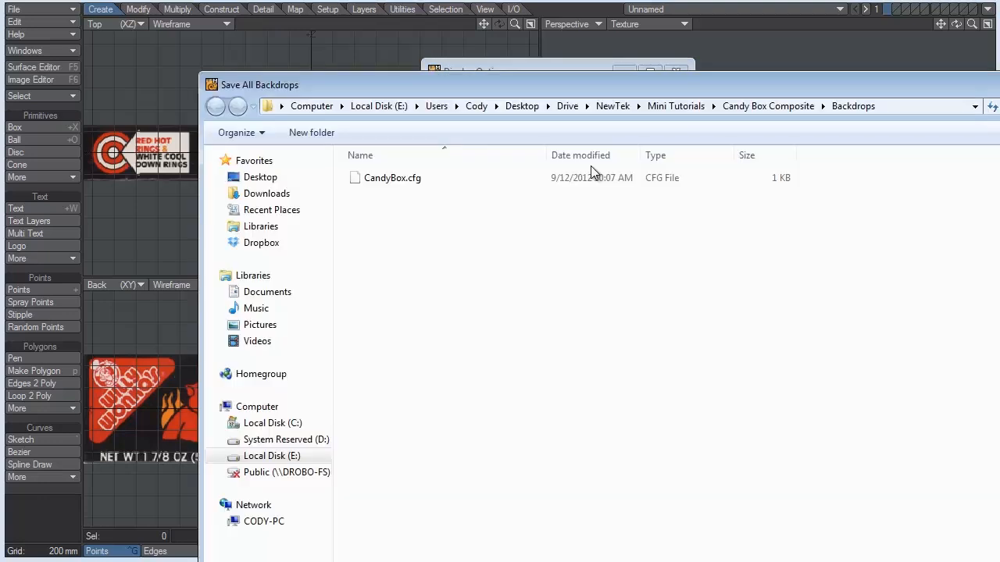
pyautogui.click(392, 177)
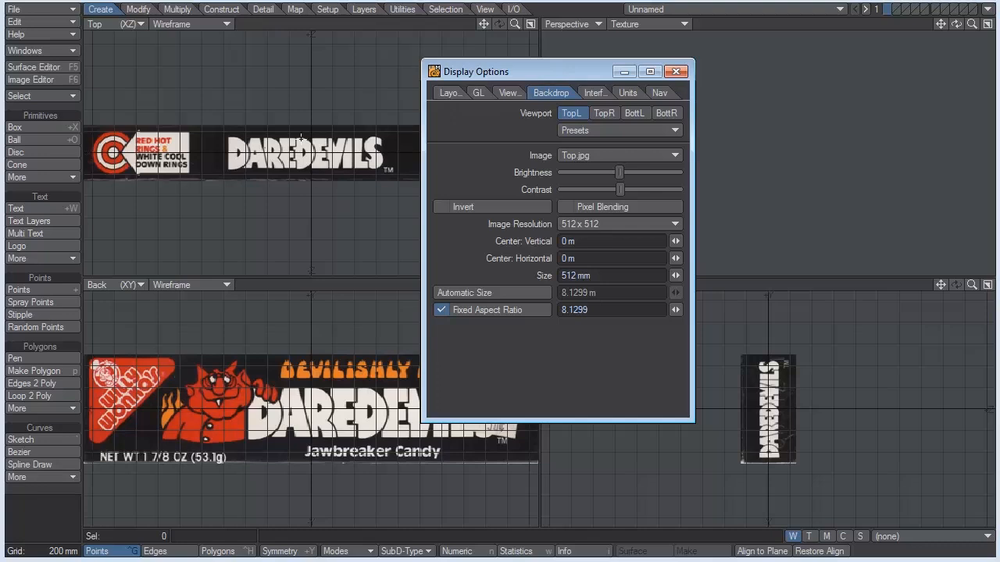
pyautogui.moveTo(257, 298)
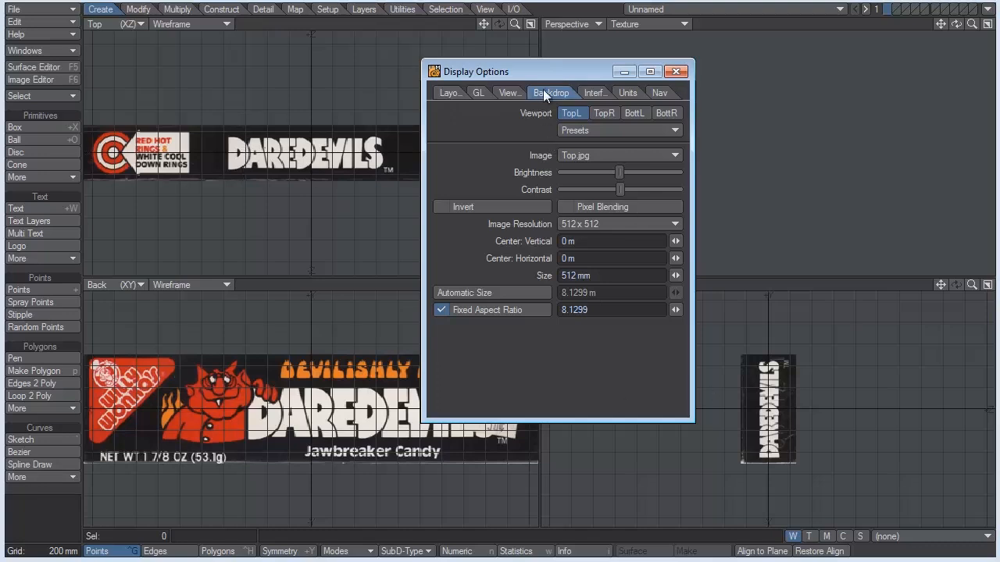
pyautogui.click(620, 131)
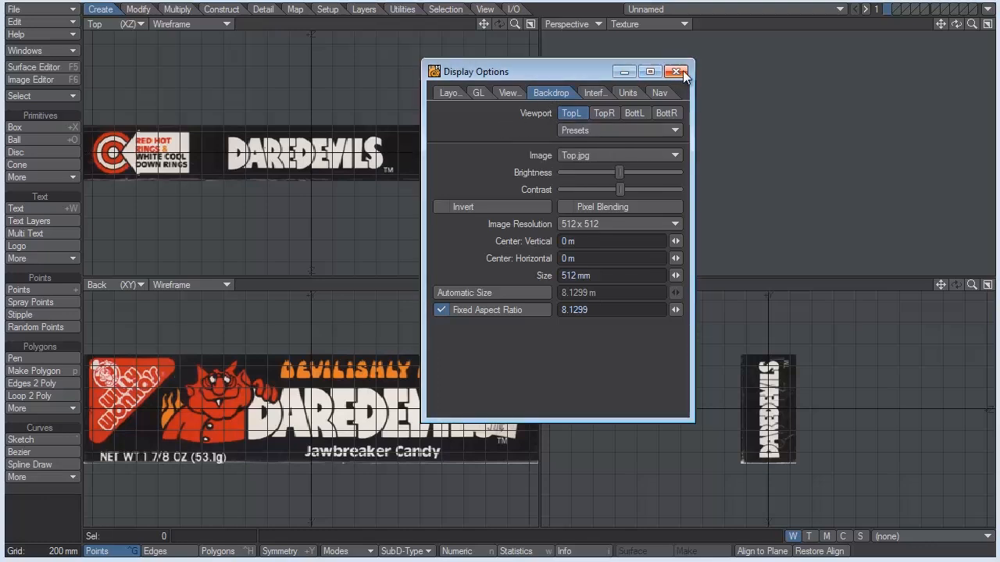
pyautogui.click(675, 71)
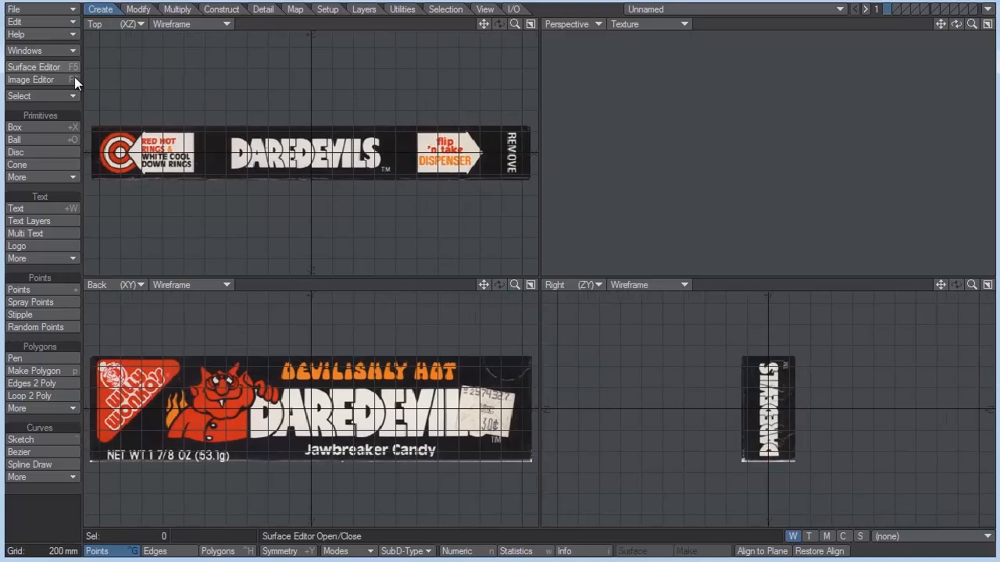
# Draw a box over the label backdrops matching the candy wrapper's proportions
pyautogui.click(24, 126)
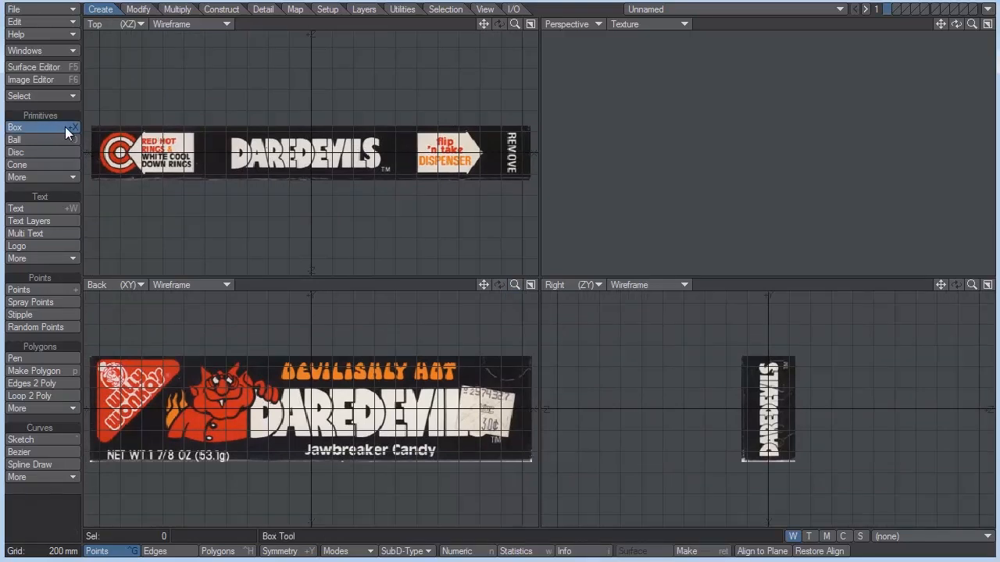
pyautogui.click(15, 127)
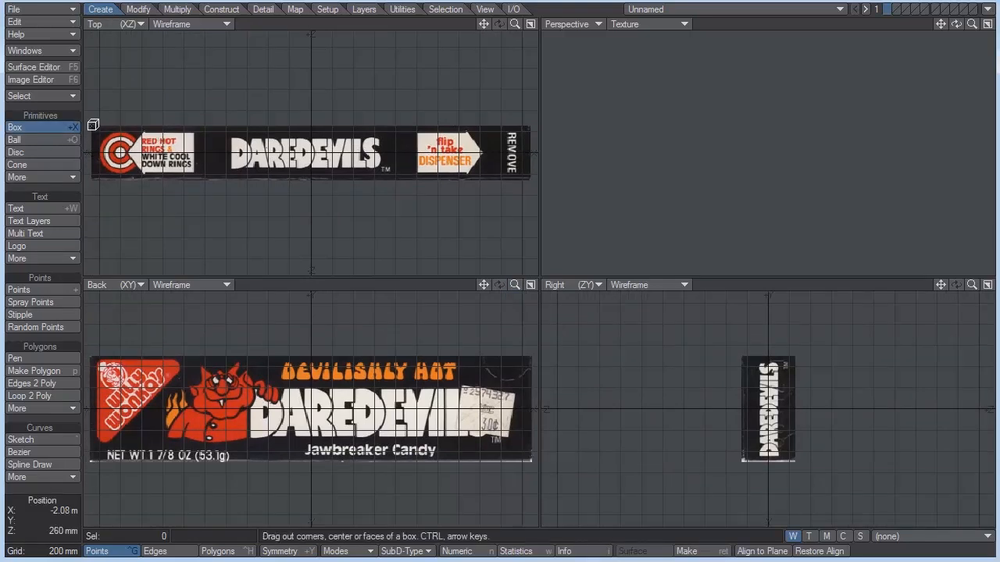
pyautogui.moveTo(92, 124); pyautogui.dragTo(525, 180)
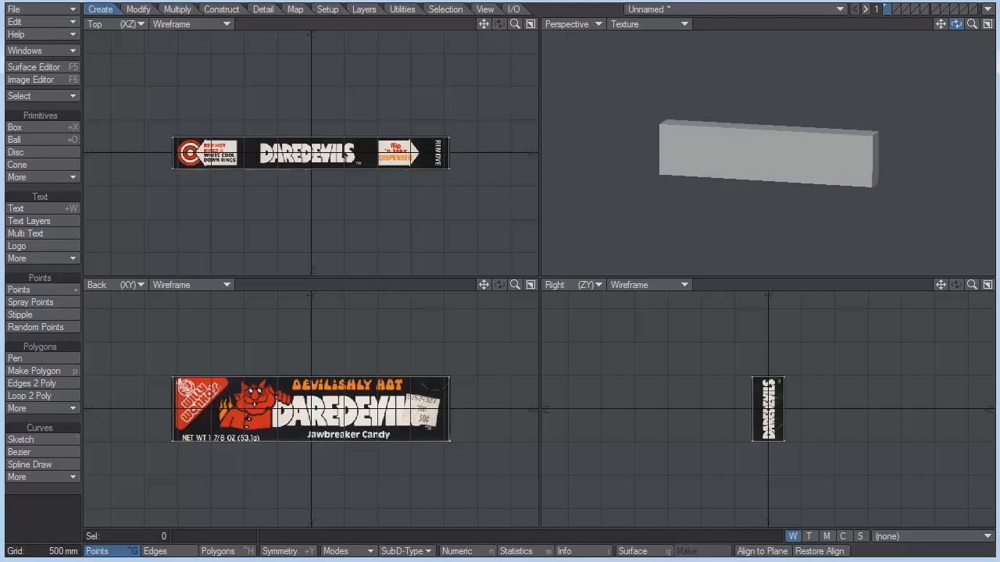
pyautogui.moveTo(495, 71)
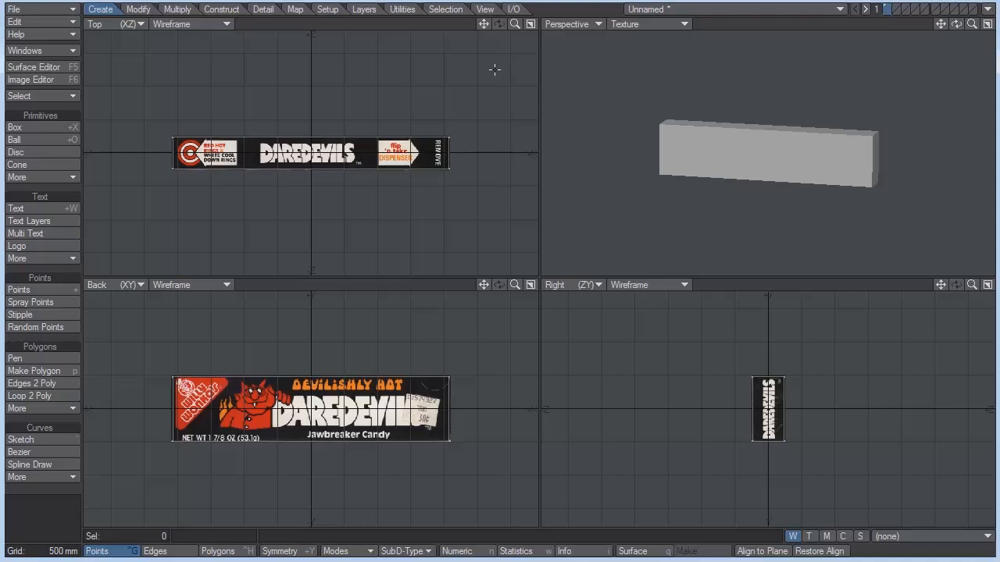
pyautogui.moveTo(491, 70)
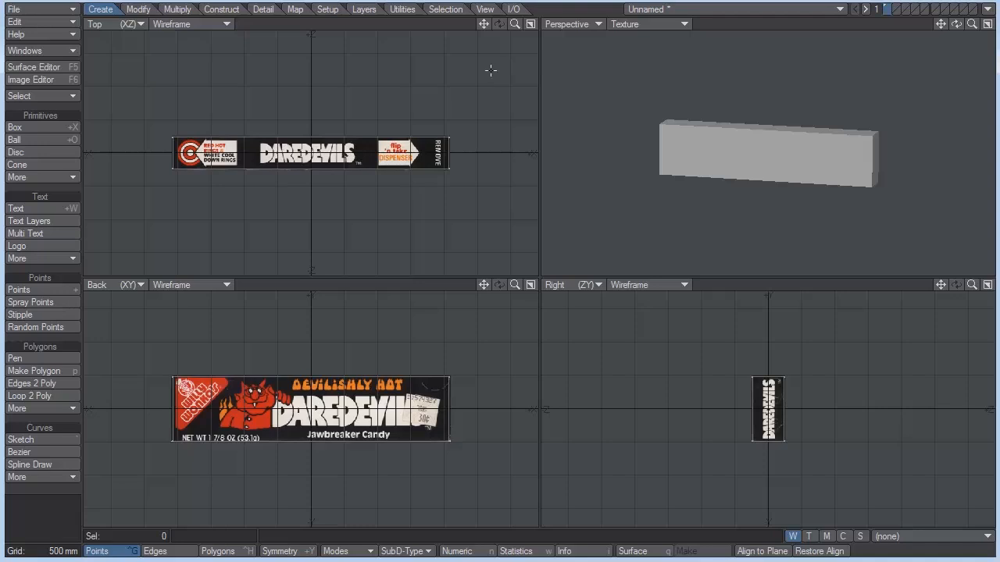
# Switch the top viewport to UV Texture view
pyautogui.click(110, 23)
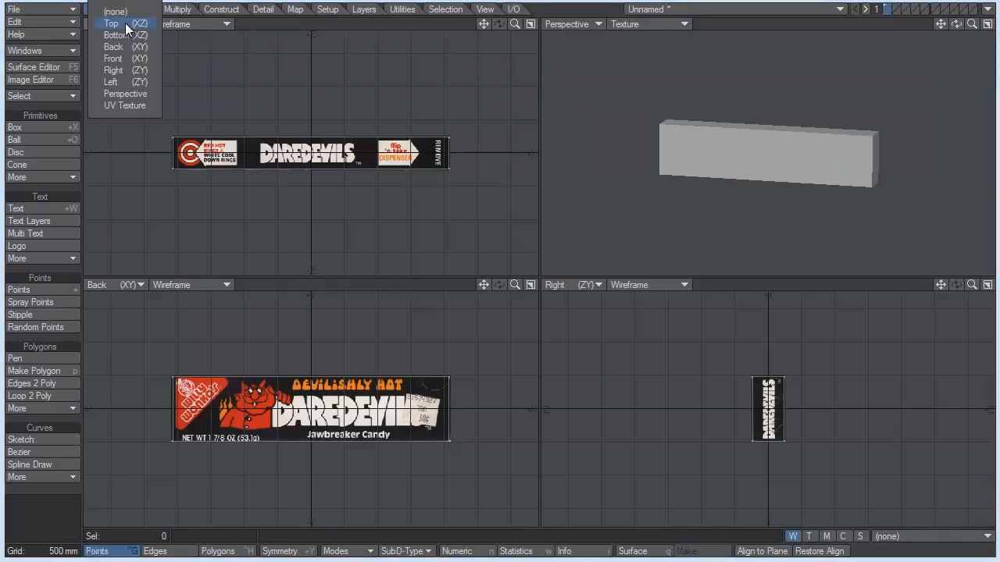
pyautogui.click(124, 105)
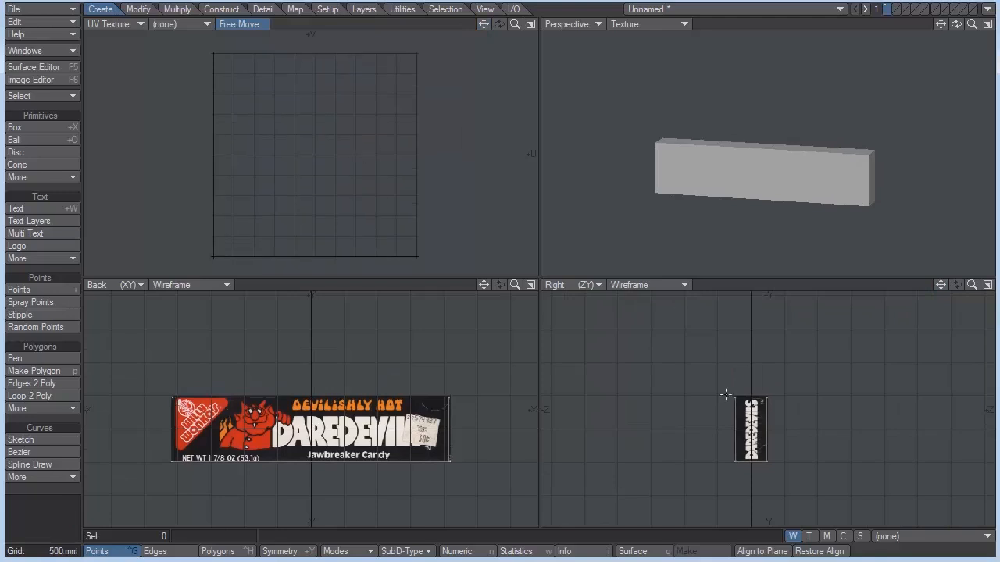
pyautogui.moveTo(783, 479)
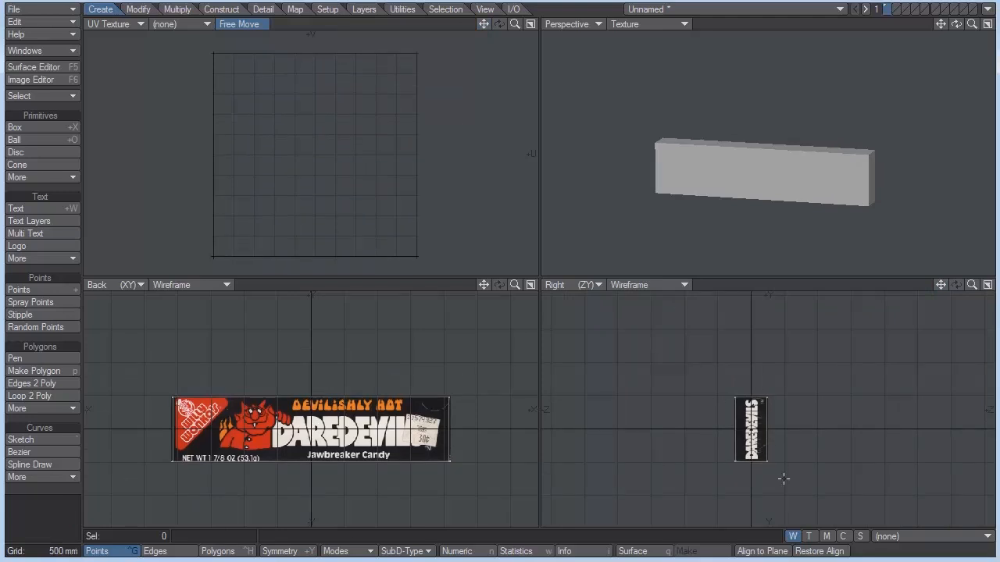
pyautogui.moveTo(880, 389)
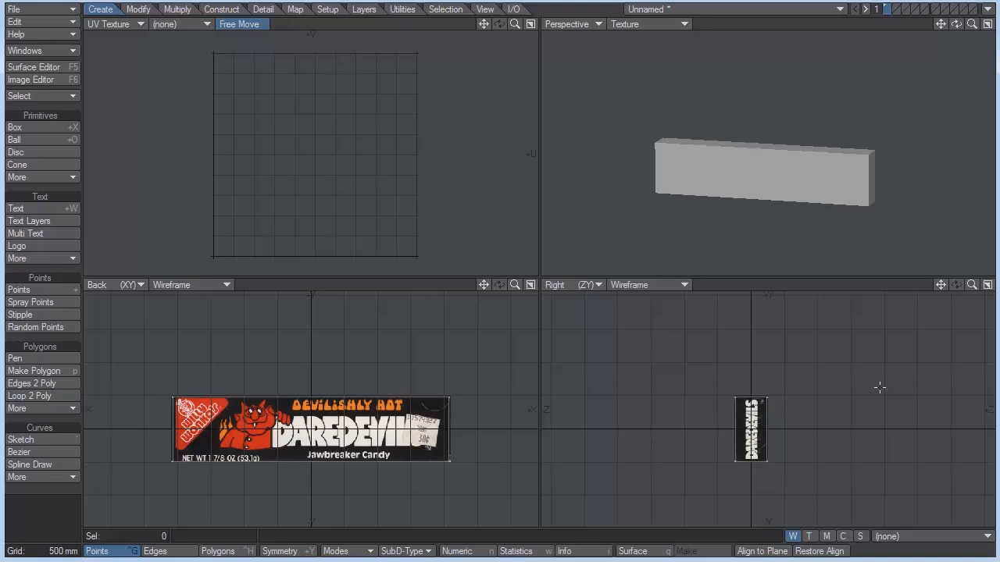
pyautogui.moveTo(781, 482)
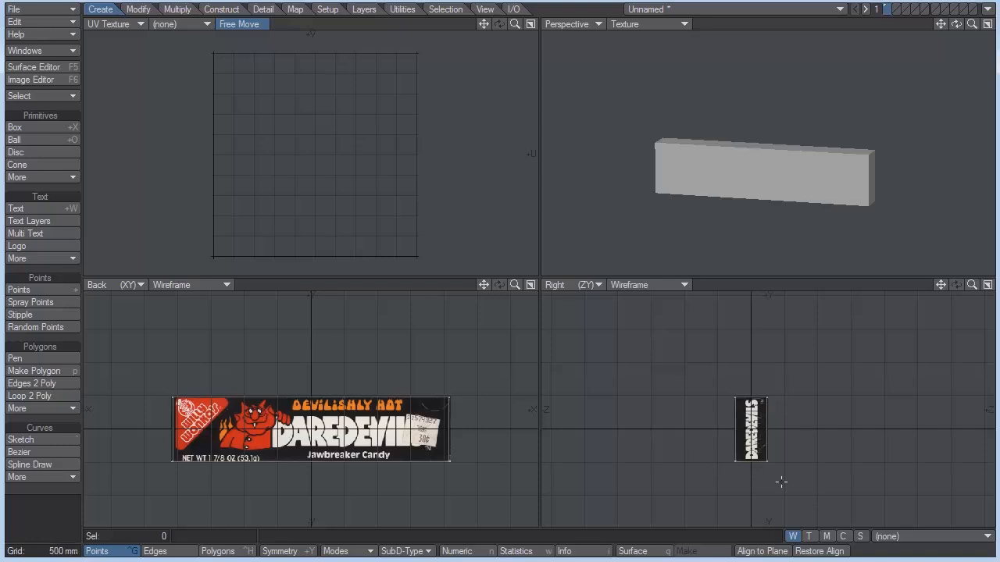
# Start a new planar UV texture map named 'CandyBox'
pyautogui.click(809, 537)
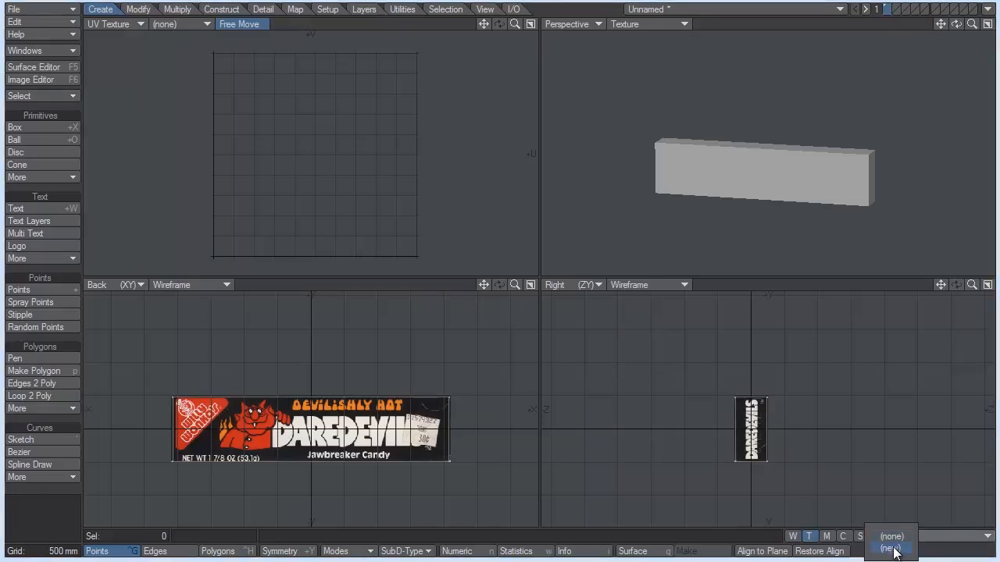
pyautogui.click(891, 549)
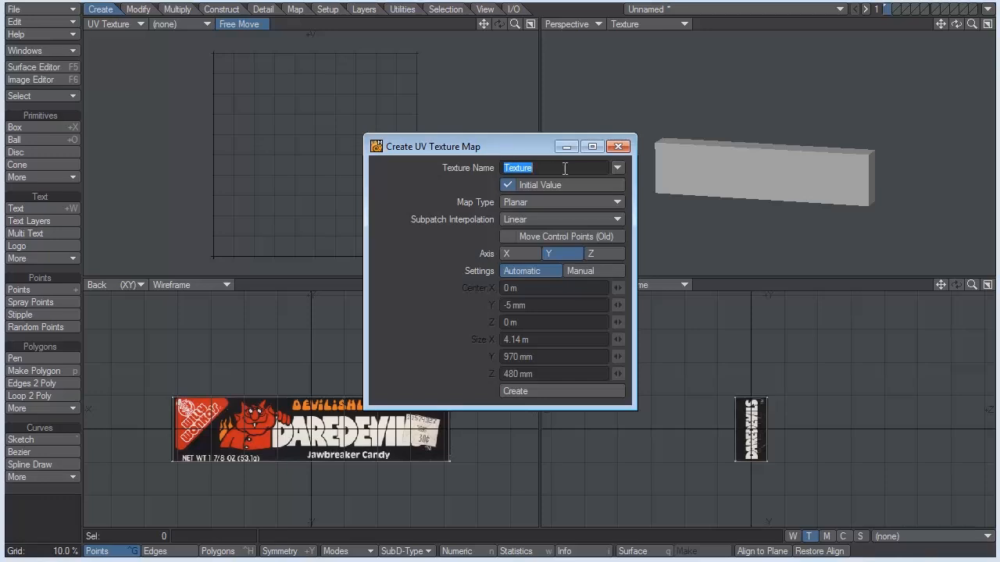
pyautogui.write('Candy')
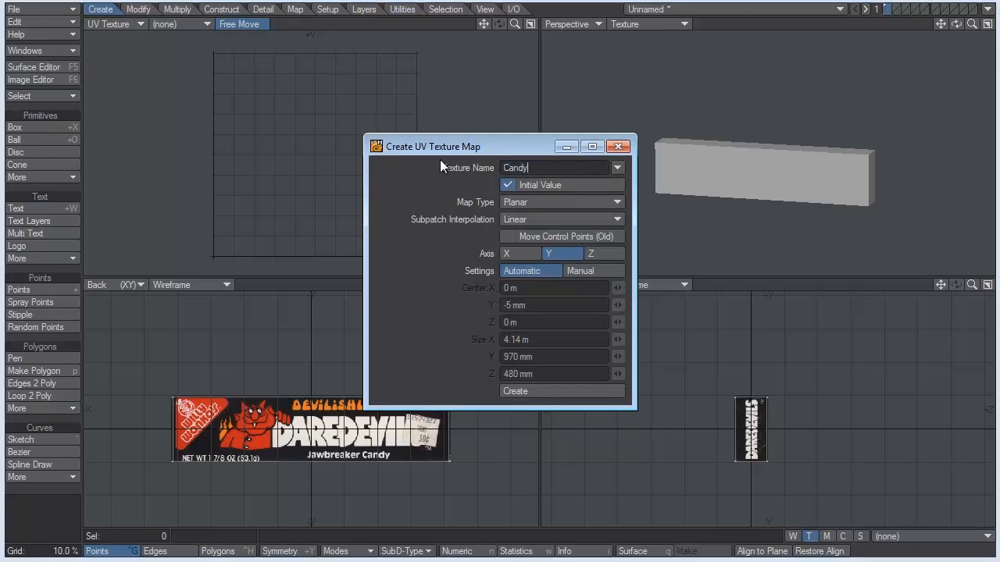
pyautogui.write('Box')
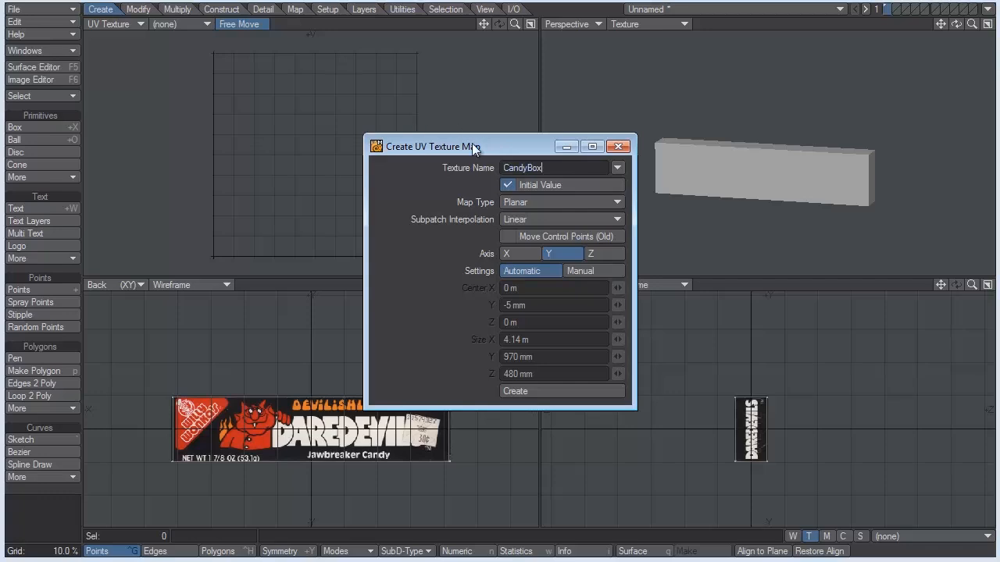
pyautogui.moveTo(426, 146); pyautogui.dragTo(444, 123)
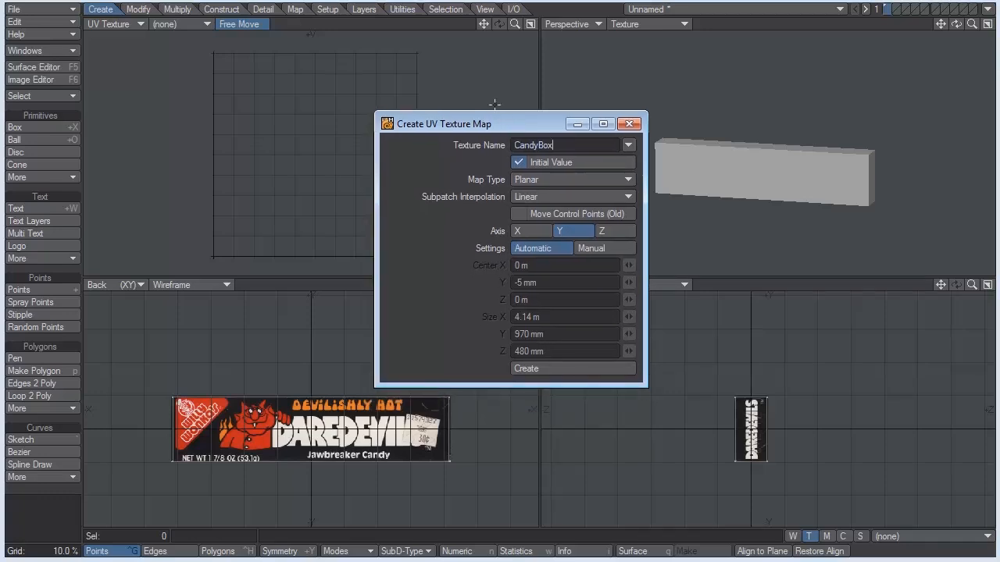
pyautogui.moveTo(273, 13)
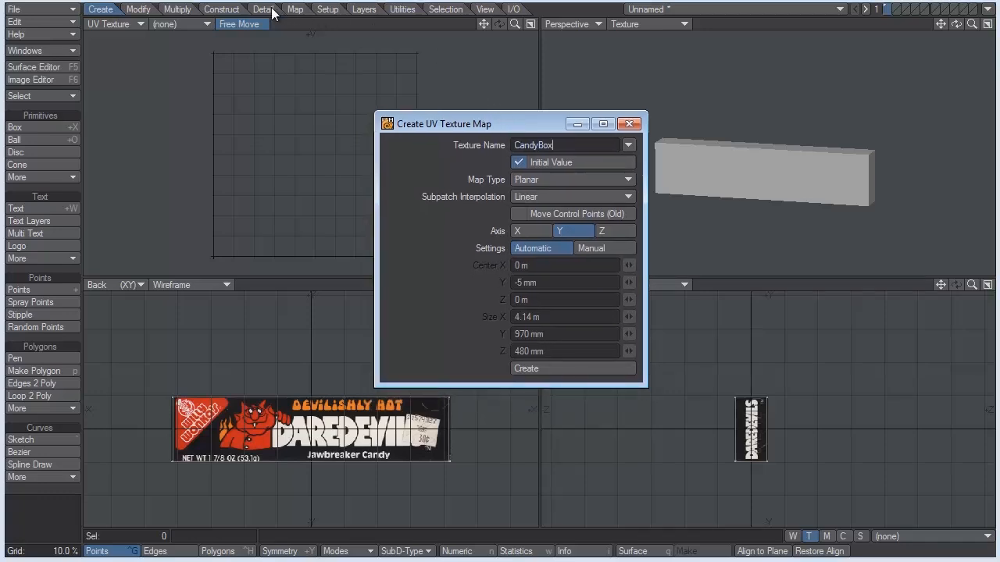
# Unweld the box's points from the Detail tab
pyautogui.click(263, 8)
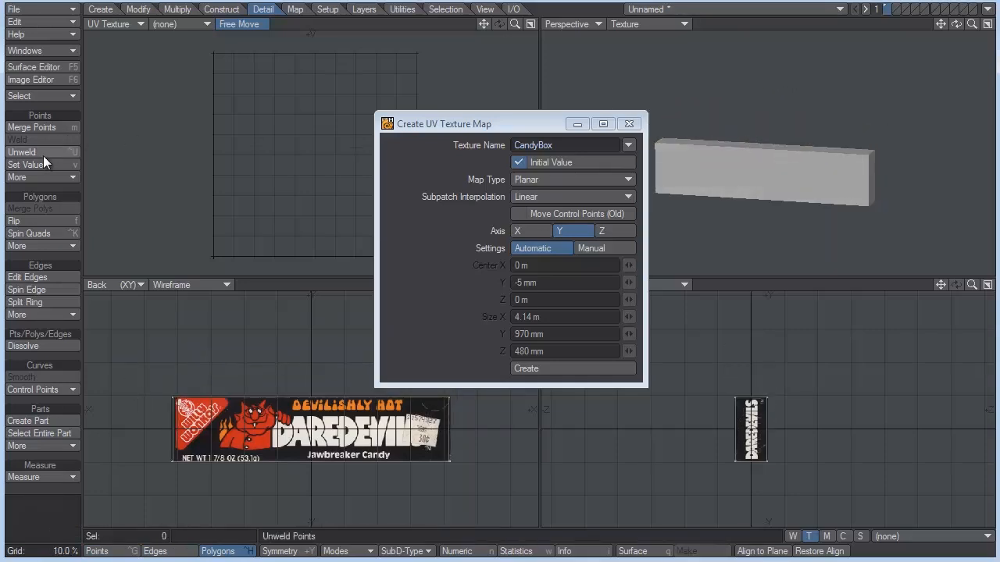
pyautogui.click(747, 148)
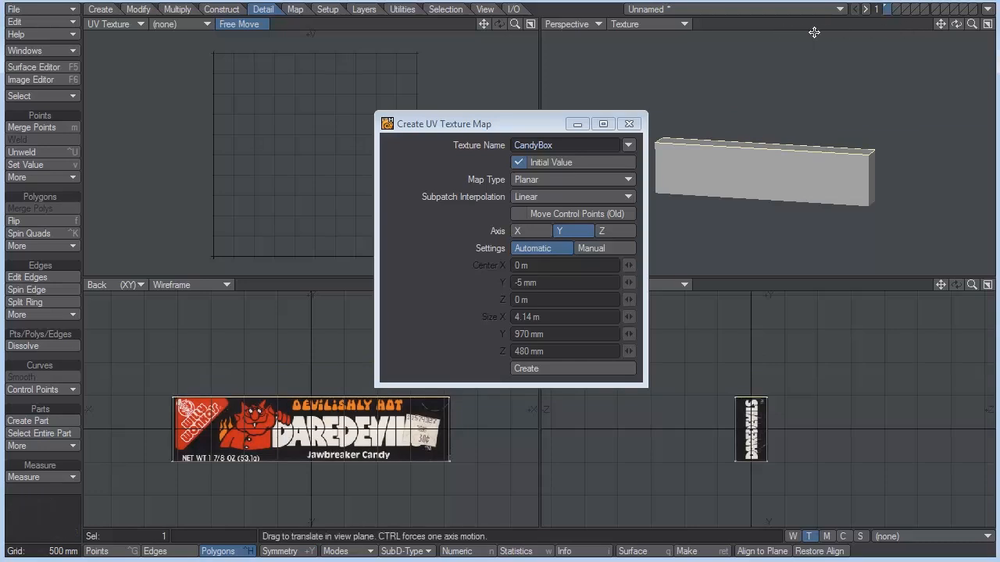
pyautogui.moveTo(751, 40)
pyautogui.write('0')
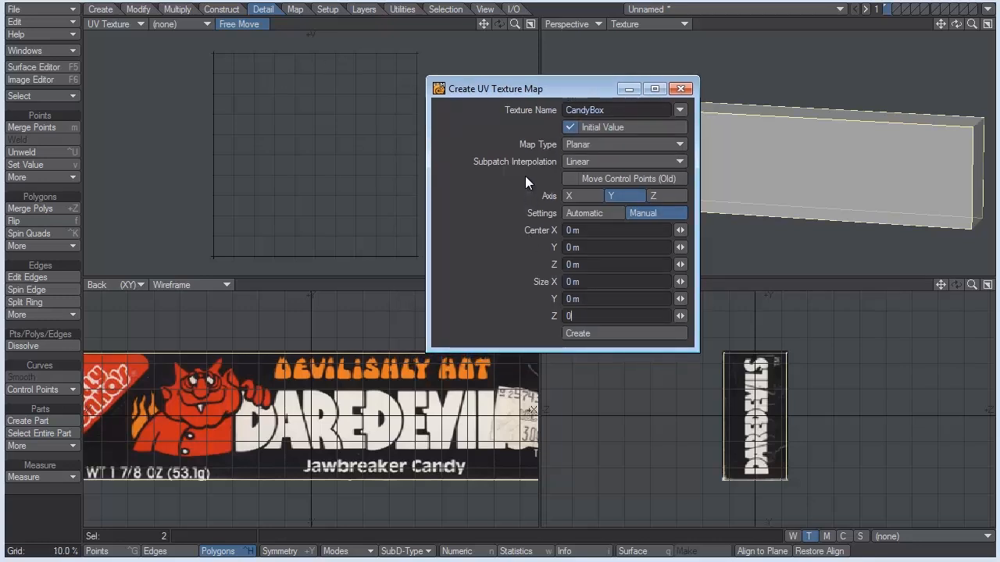
# Create the CandyBox UV projection for the large faces along the Z axis
pyautogui.click(653, 195)
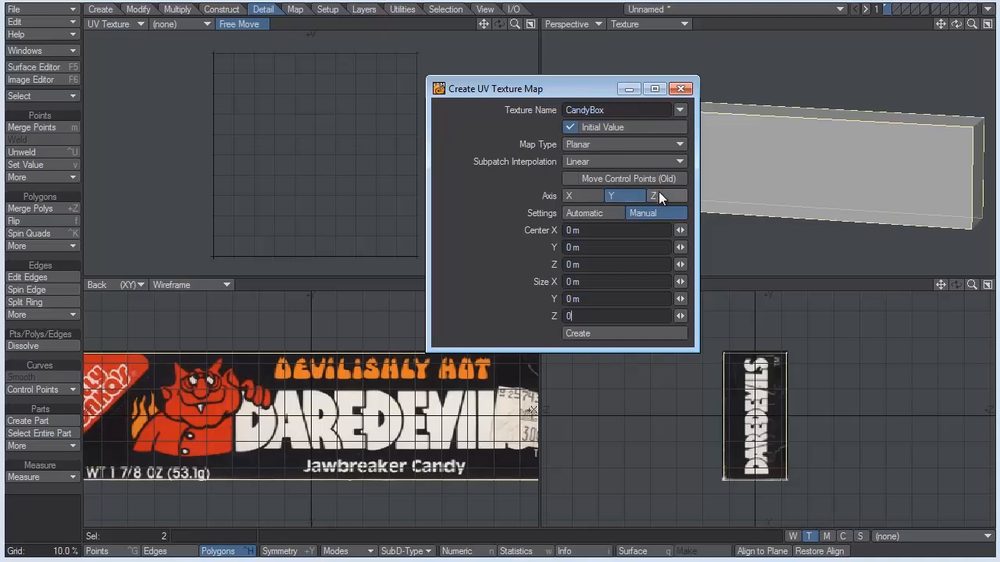
pyautogui.click(654, 195)
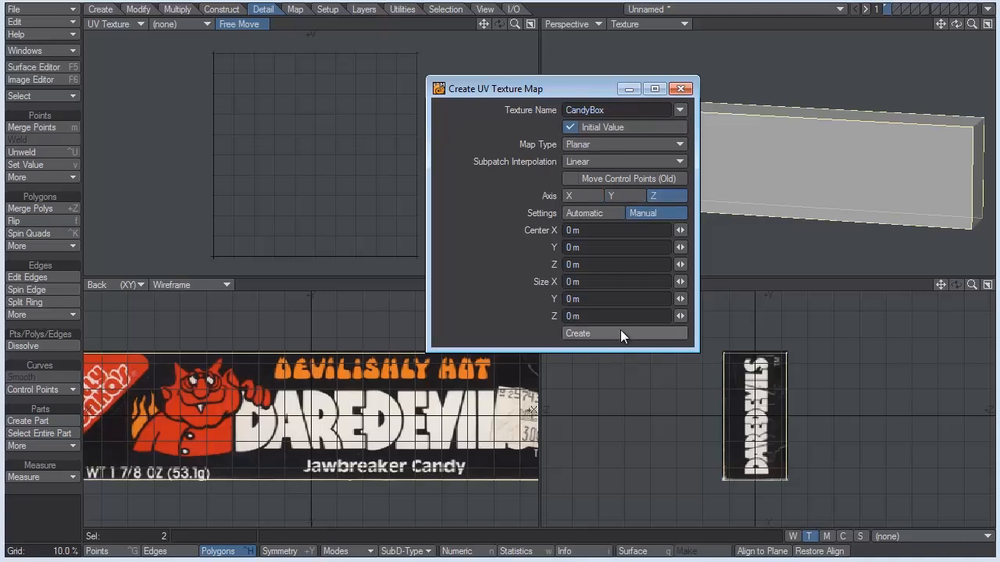
pyautogui.click(587, 333)
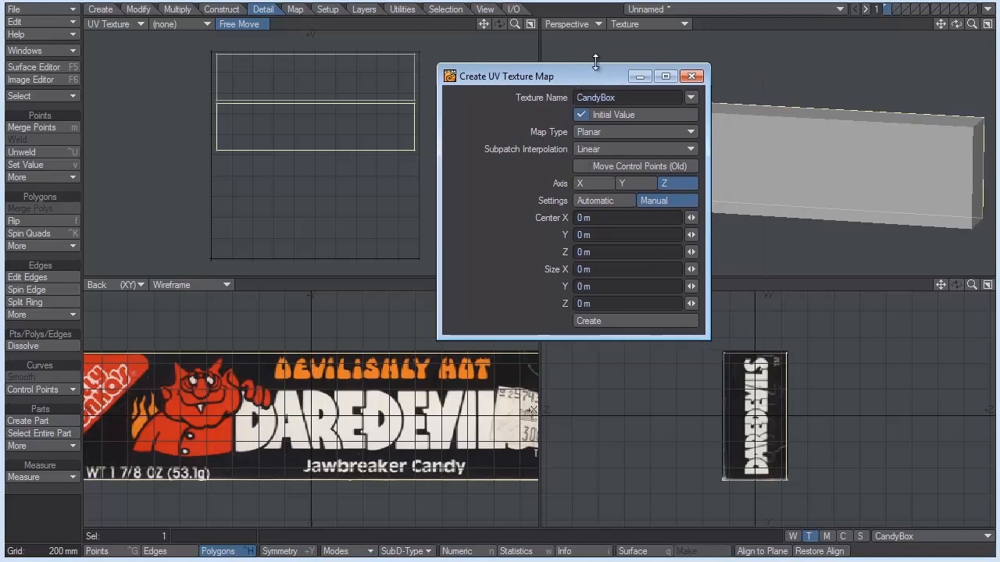
pyautogui.moveTo(744, 43)
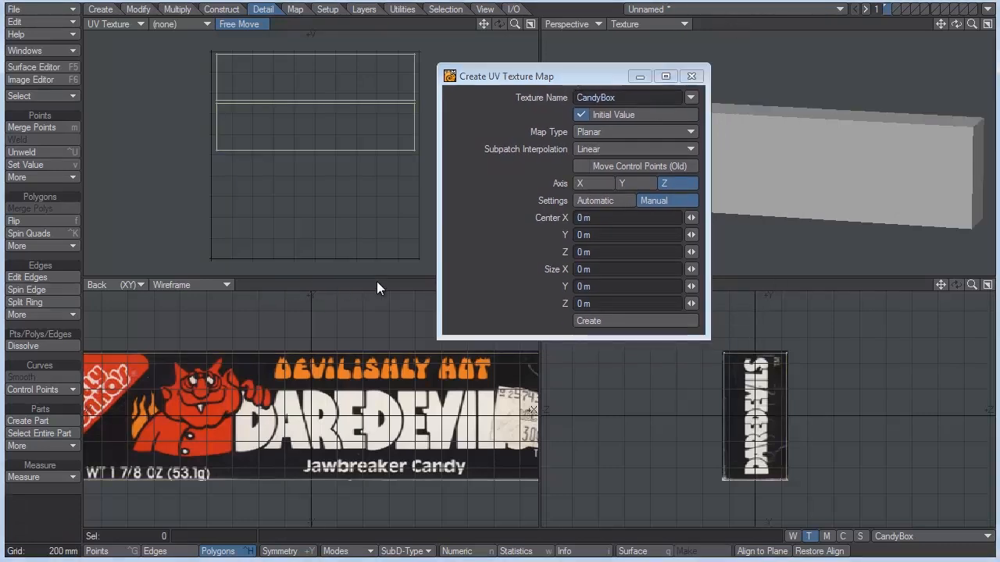
pyautogui.moveTo(742, 332)
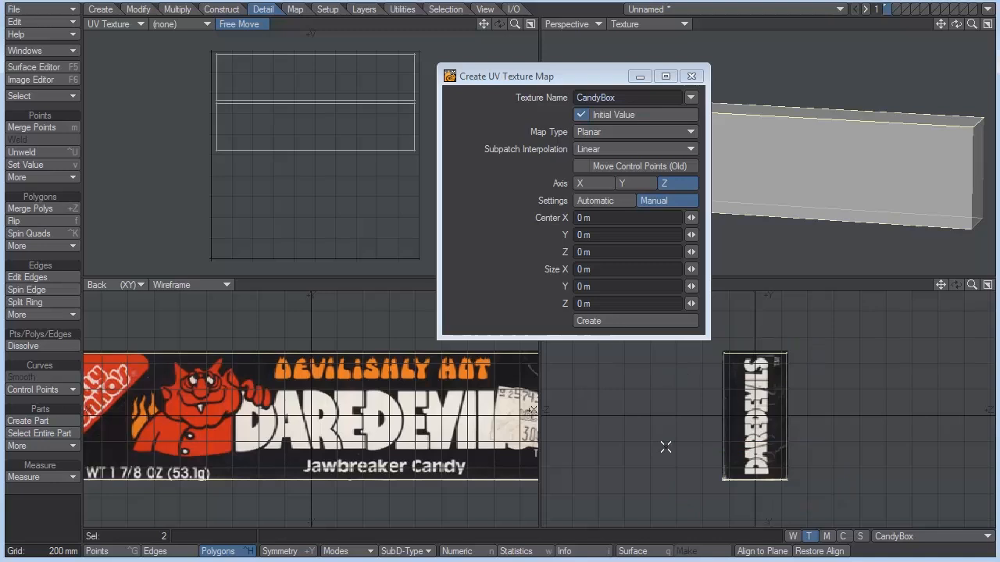
pyautogui.moveTo(558, 193)
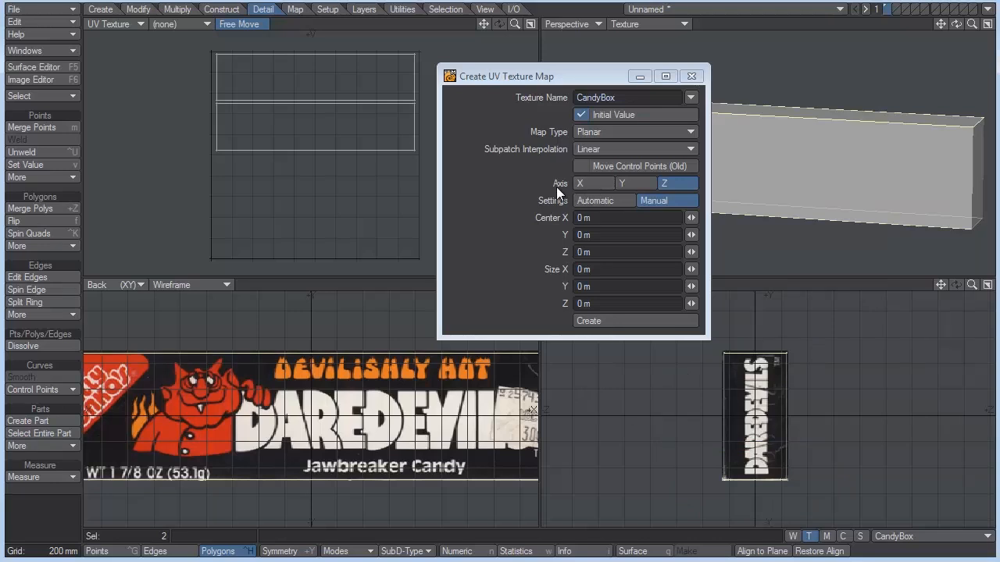
# Project the top and bottom faces along Y and move the mapping window aside
pyautogui.click(635, 183)
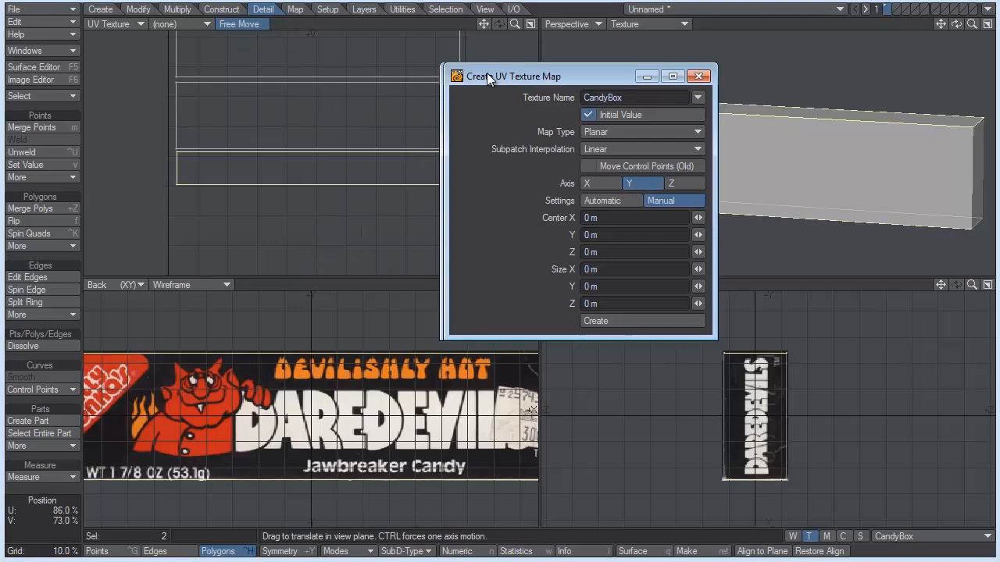
pyautogui.moveTo(511, 76); pyautogui.dragTo(594, 75)
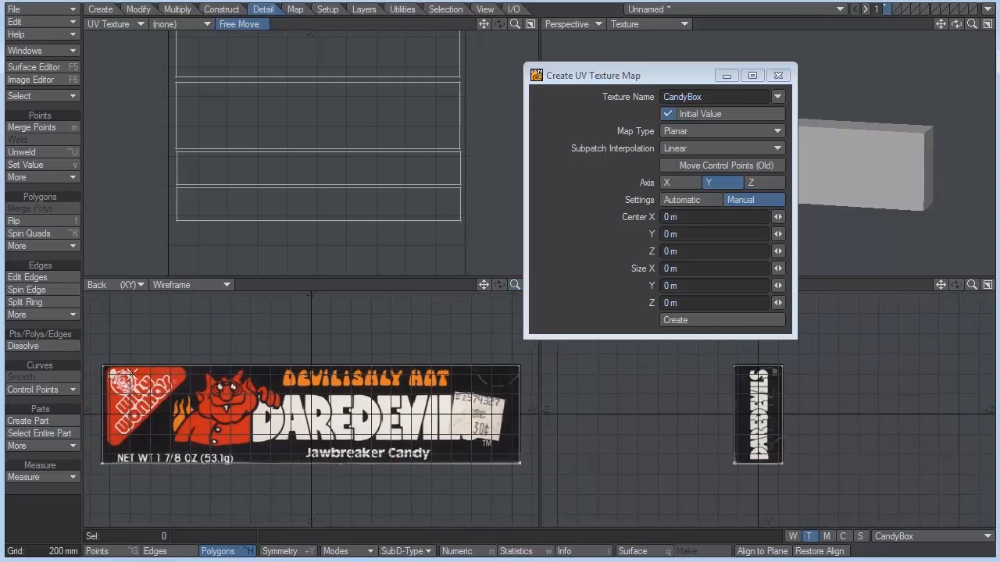
# Project the two end faces along X, frame the UV view, and close the dialog
pyautogui.click(456, 381)
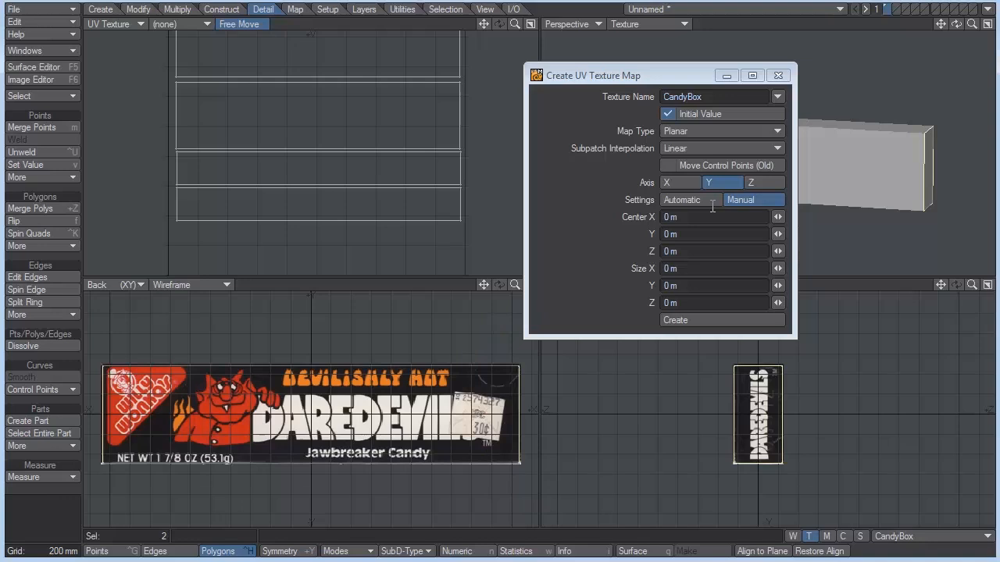
pyautogui.click(680, 182)
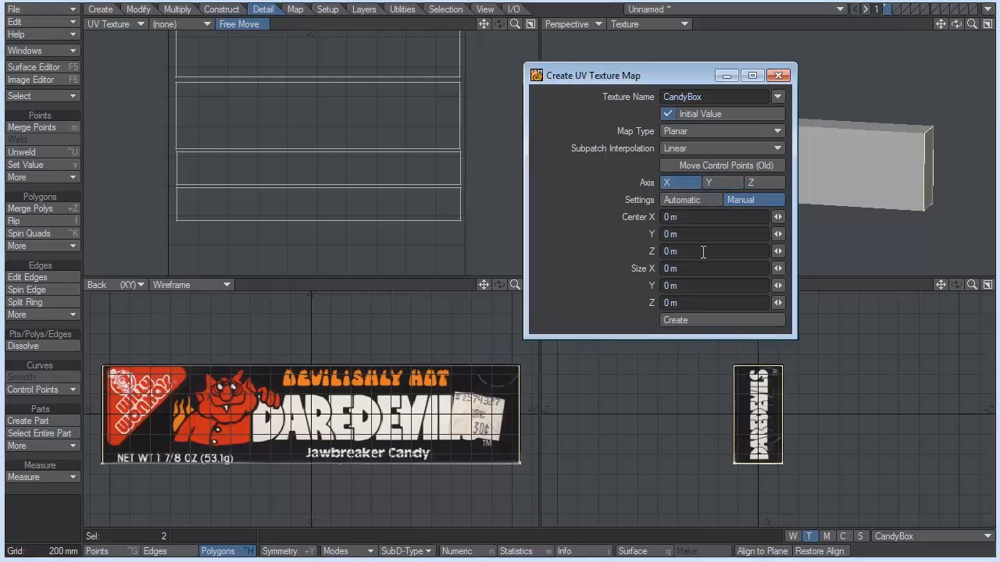
pyautogui.click(674, 319)
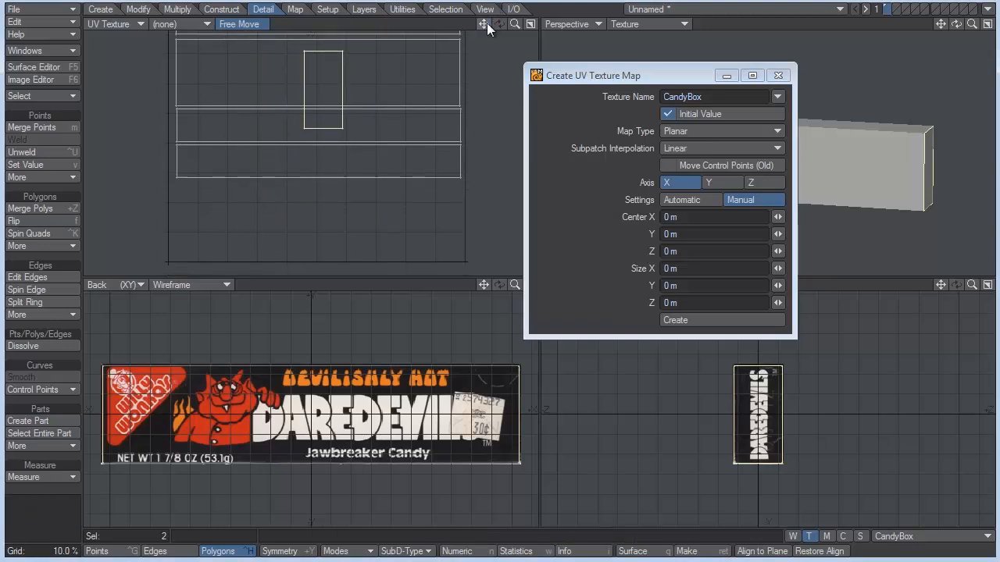
pyautogui.moveTo(323, 90); pyautogui.dragTo(197, 221)
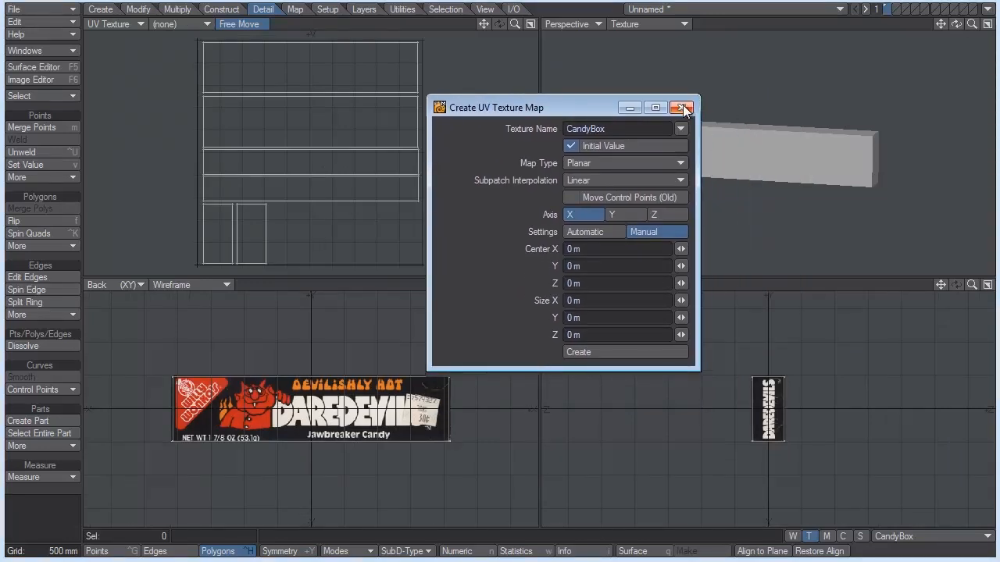
pyautogui.click(681, 108)
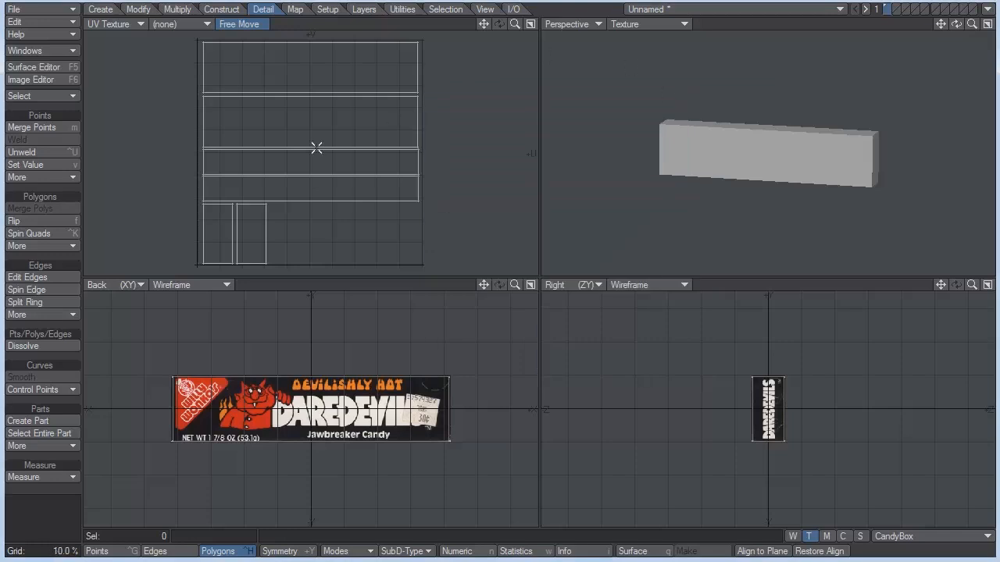
pyautogui.moveTo(346, 80)
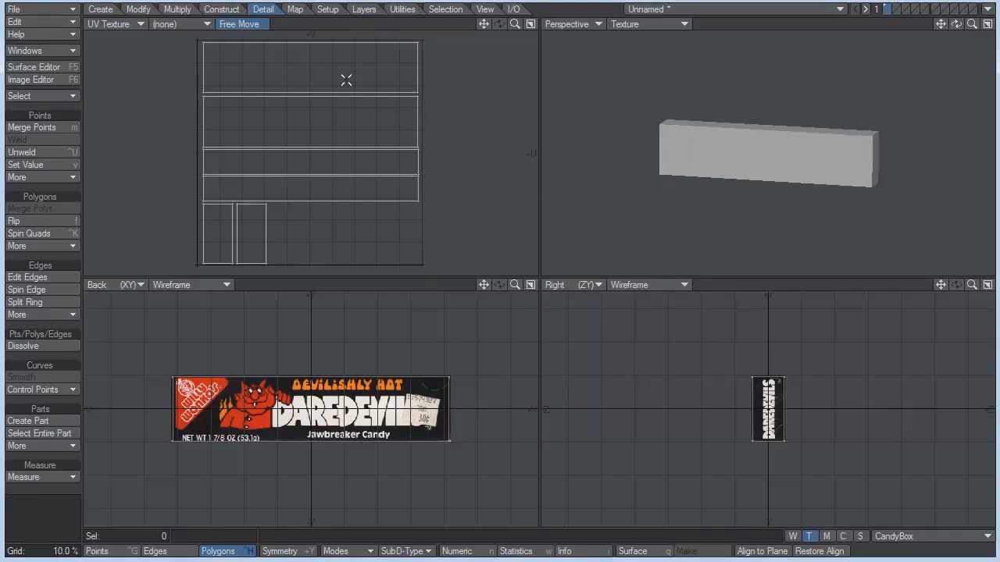
pyautogui.moveTo(362, 59)
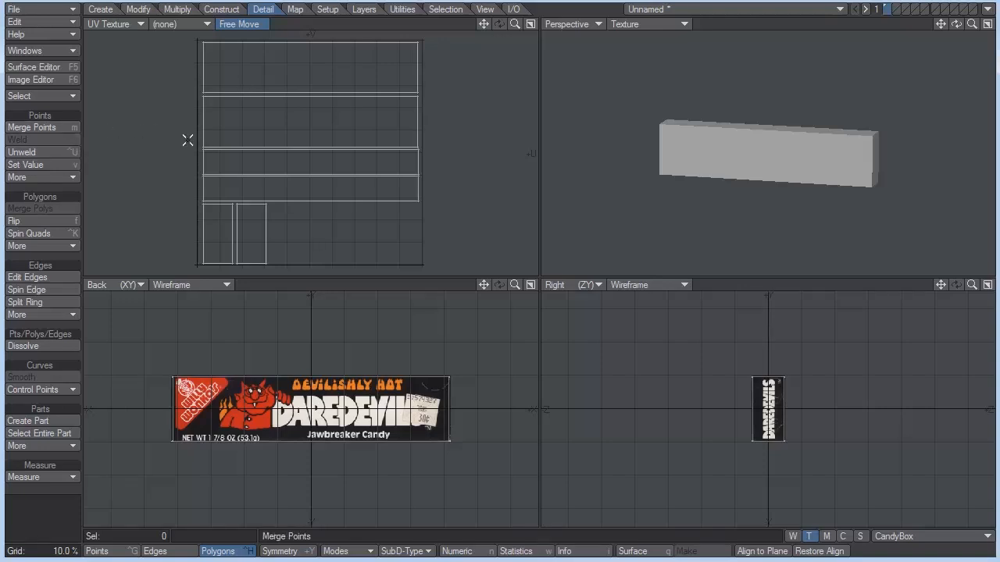
# Merge the box's points with Merge UVs left off
pyautogui.click(33, 127)
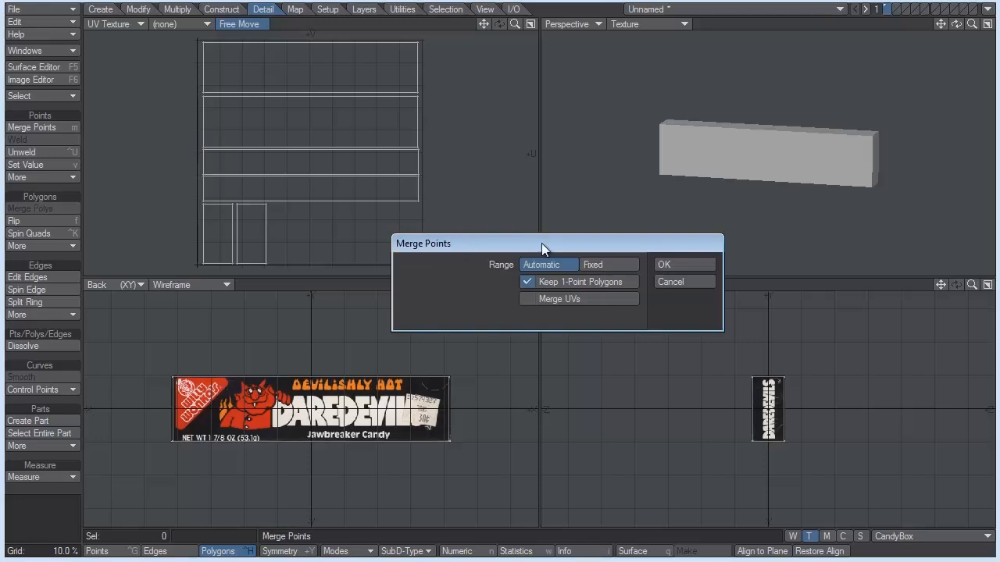
pyautogui.click(663, 264)
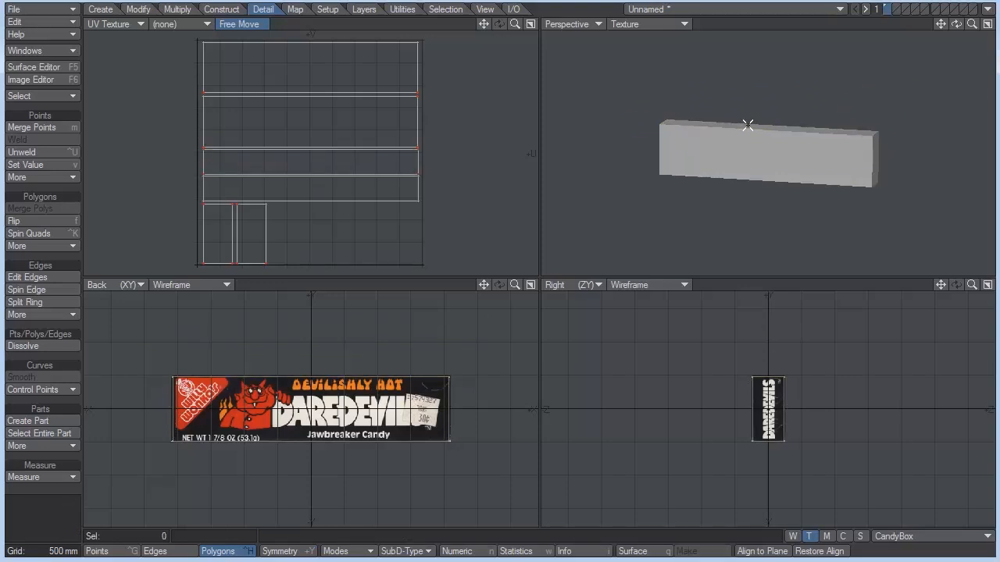
pyautogui.moveTo(754, 141)
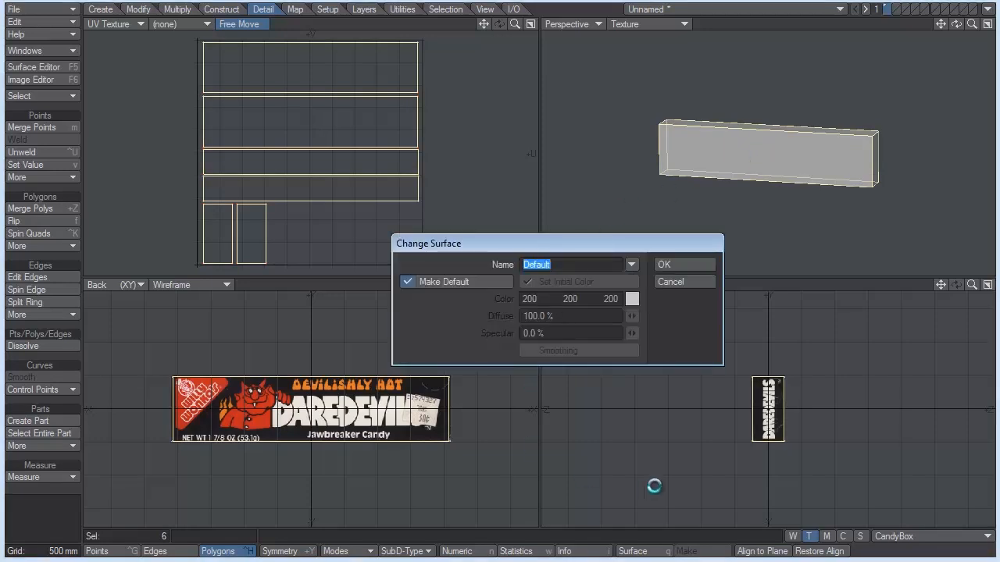
# Name the box polygons' surface CandyBox and apply it
pyautogui.click(560, 264)
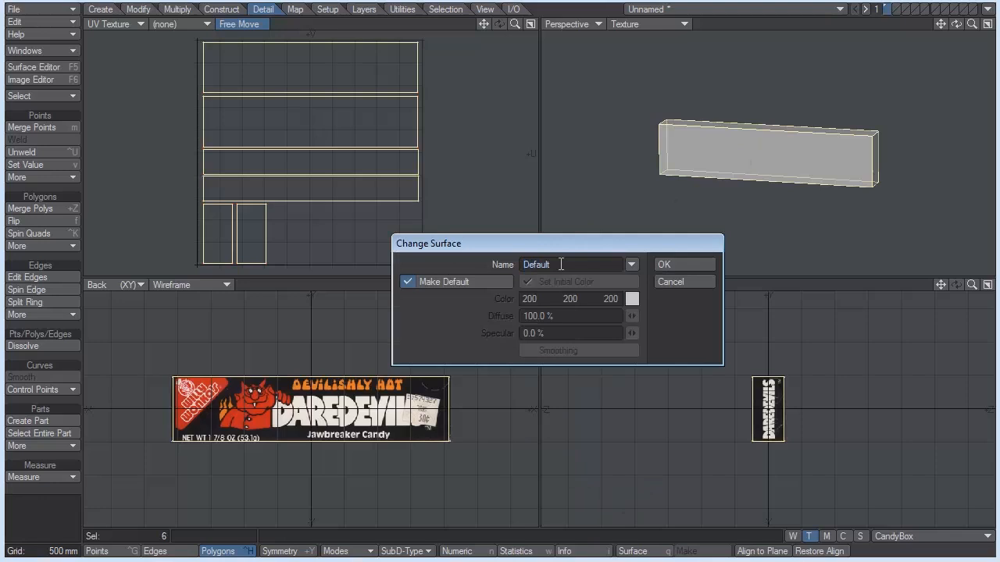
pyautogui.write('CandyB')
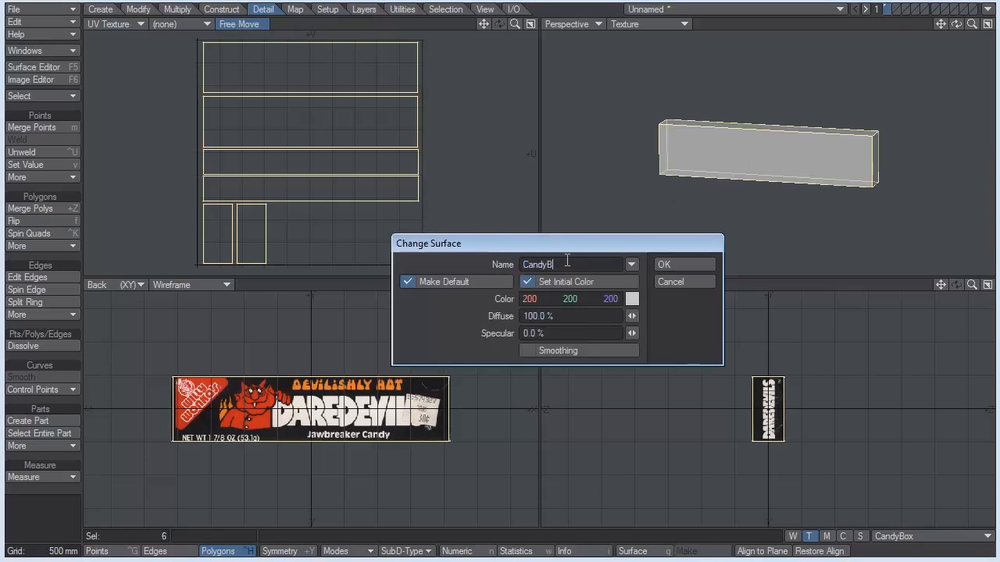
pyautogui.write('ox')
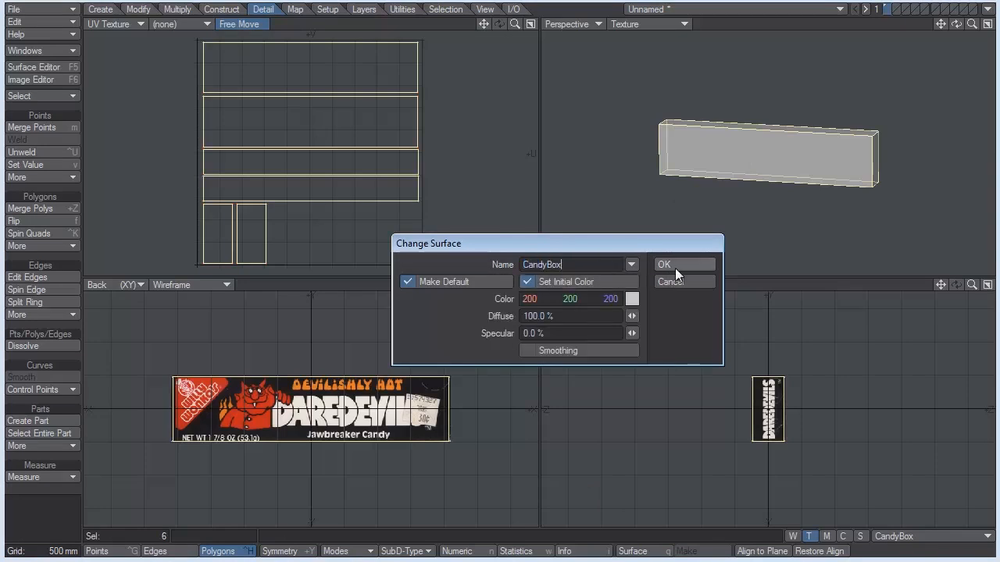
pyautogui.click(663, 264)
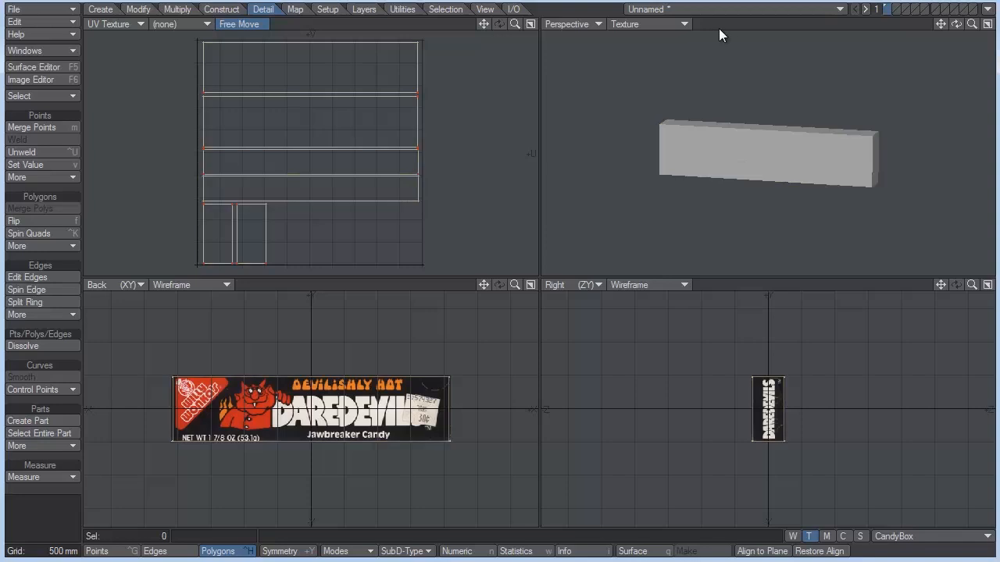
pyautogui.moveTo(591, 64)
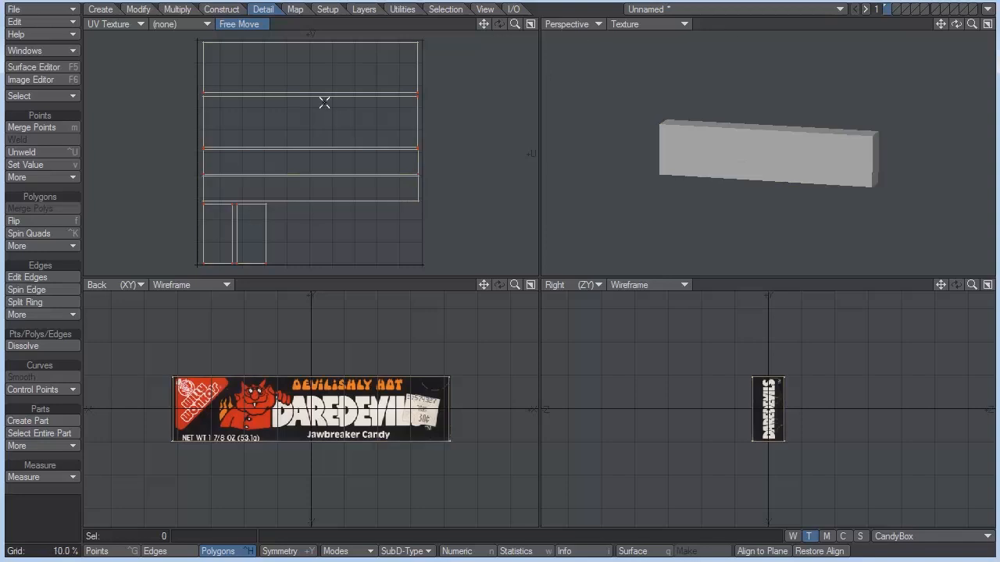
pyautogui.moveTo(264, 163)
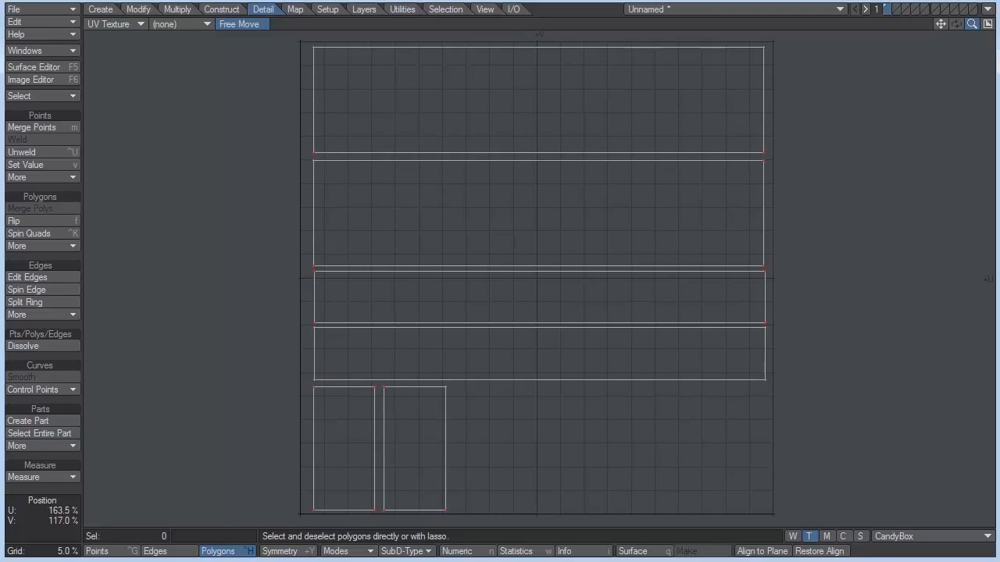
pyautogui.moveTo(892, 111)
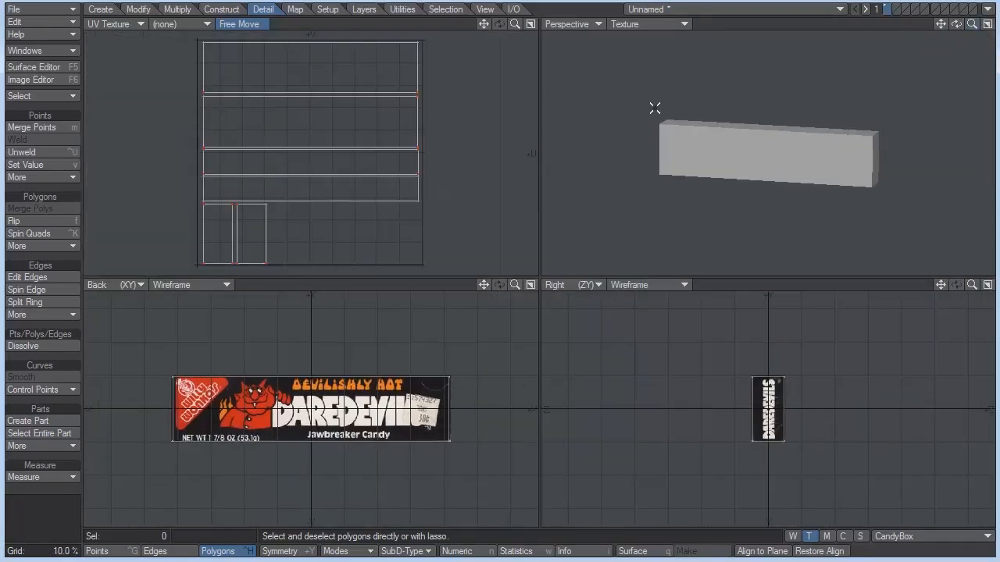
pyautogui.moveTo(650, 176)
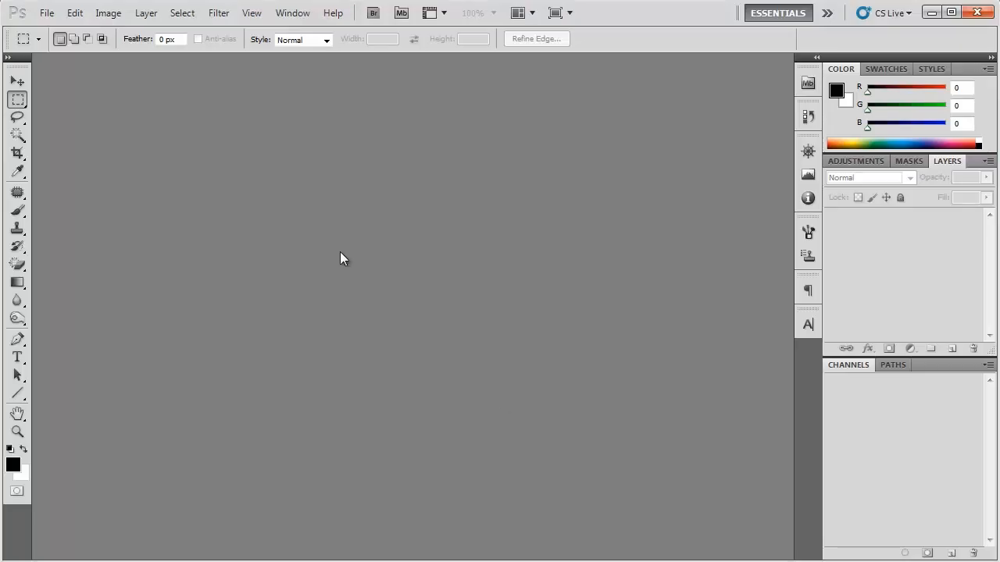
# Crop the pasted screenshot down to the six UV outlines
pyautogui.click(46, 12)
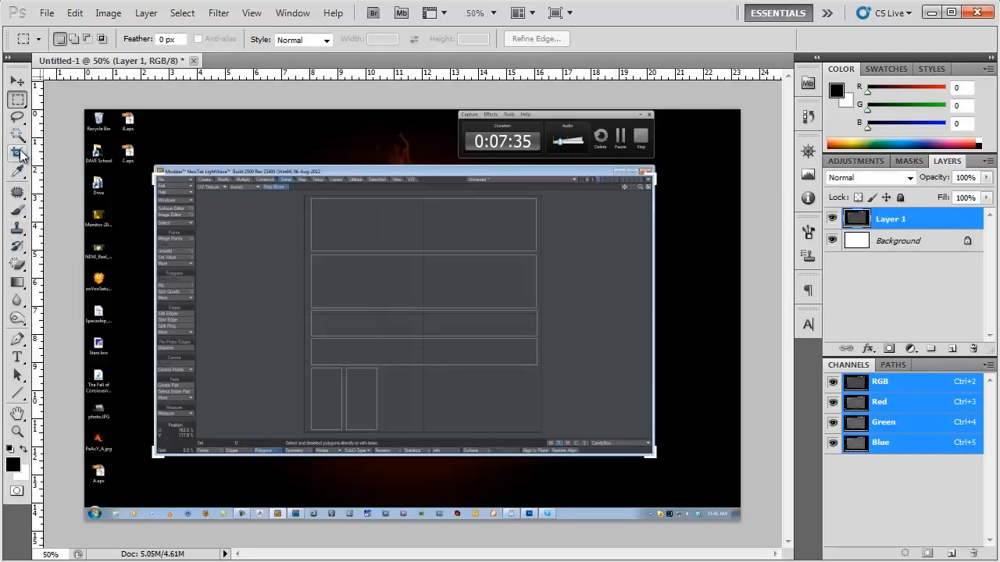
pyautogui.click(17, 153)
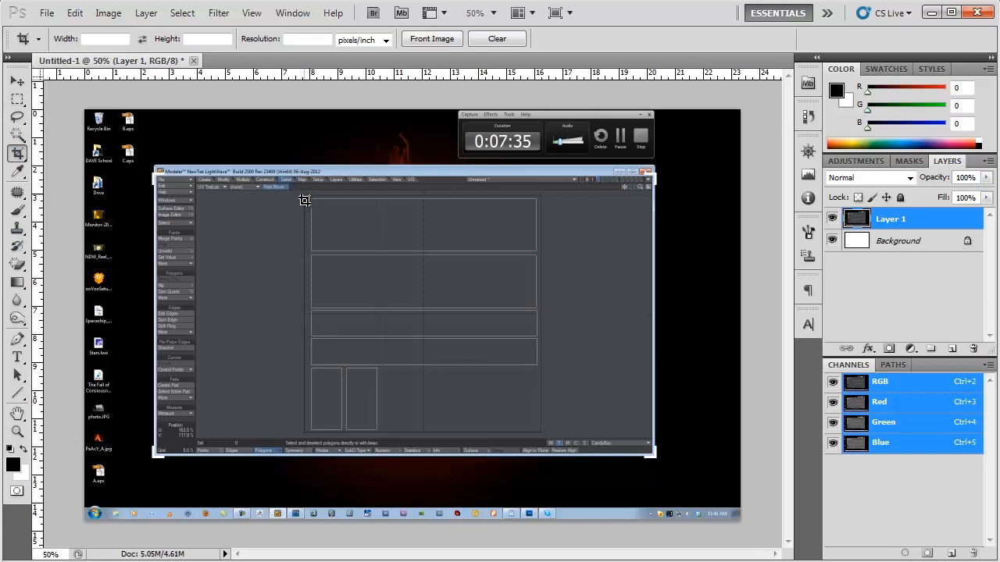
pyautogui.moveTo(305, 199); pyautogui.dragTo(543, 436)
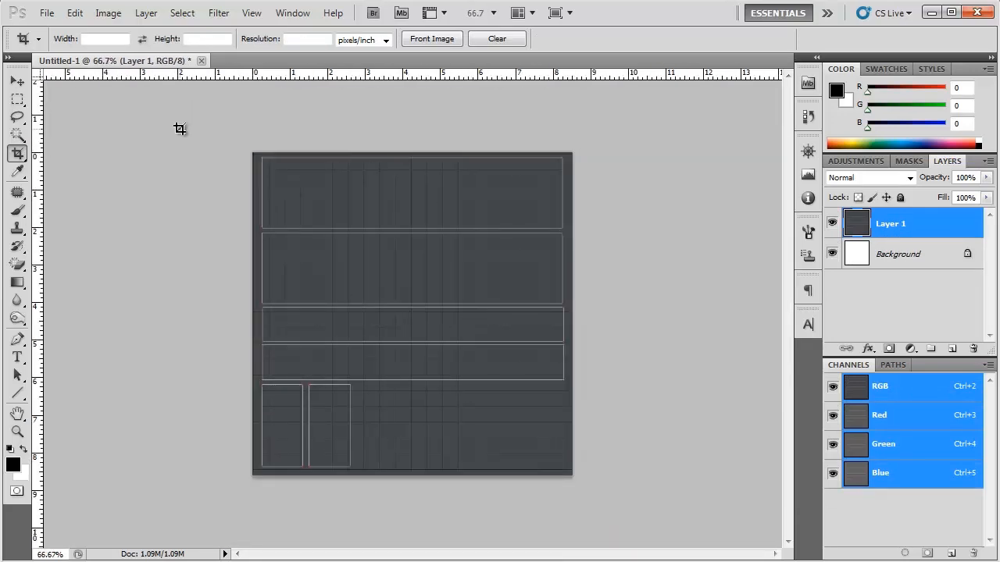
pyautogui.moveTo(197, 117)
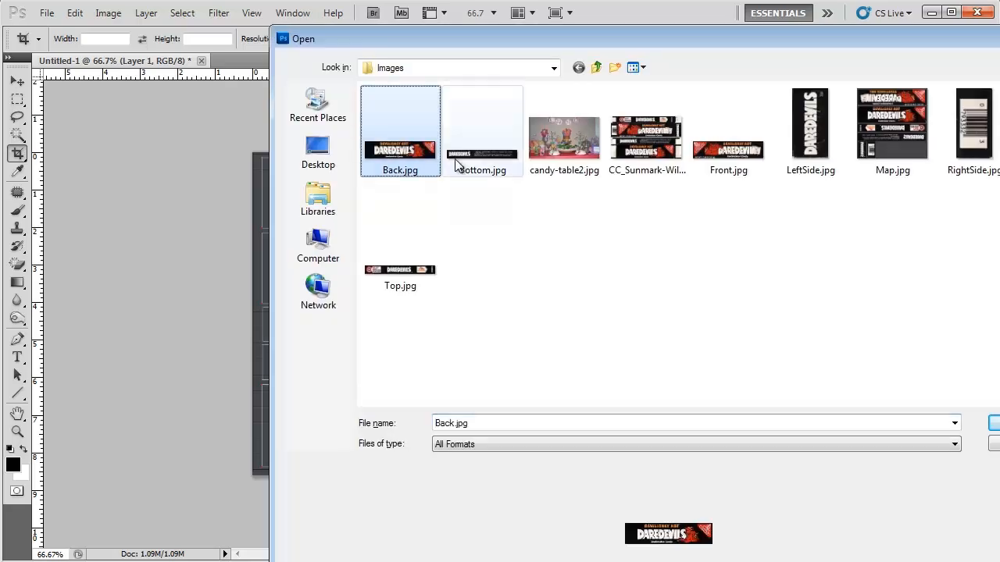
# Select the Back, Bottom, Front, LeftSide, RightSide and Top images and open them
pyautogui.click(728, 130)
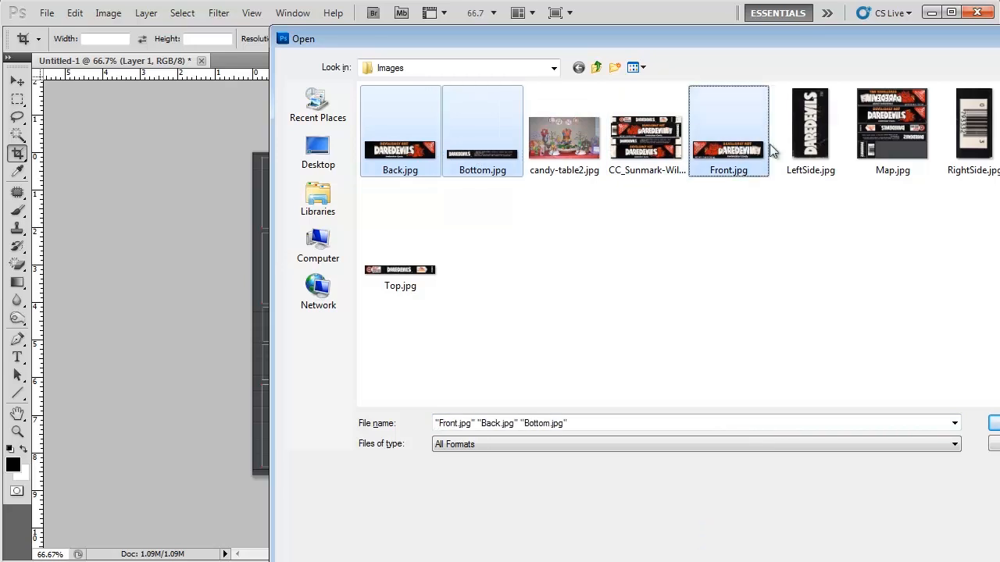
pyautogui.click(810, 131)
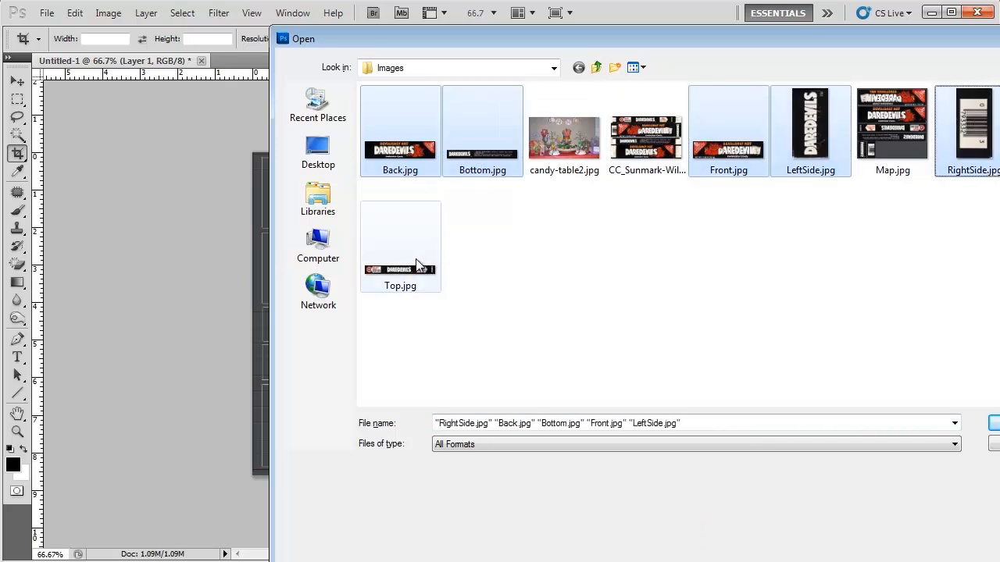
pyautogui.click(400, 246)
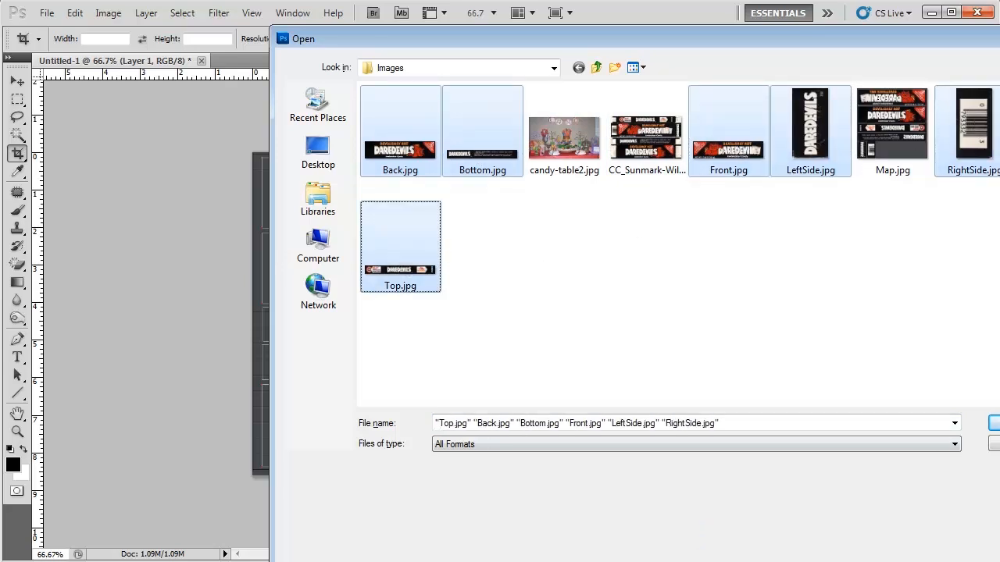
pyautogui.click(991, 423)
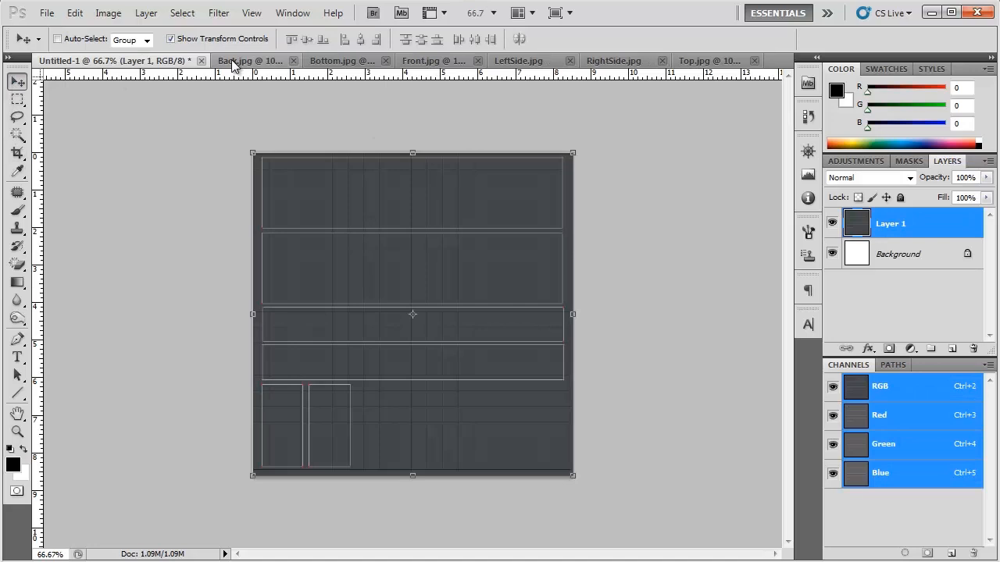
# Bring in the Back and Front images, moving and resizing the front art into the top band
pyautogui.click(250, 60)
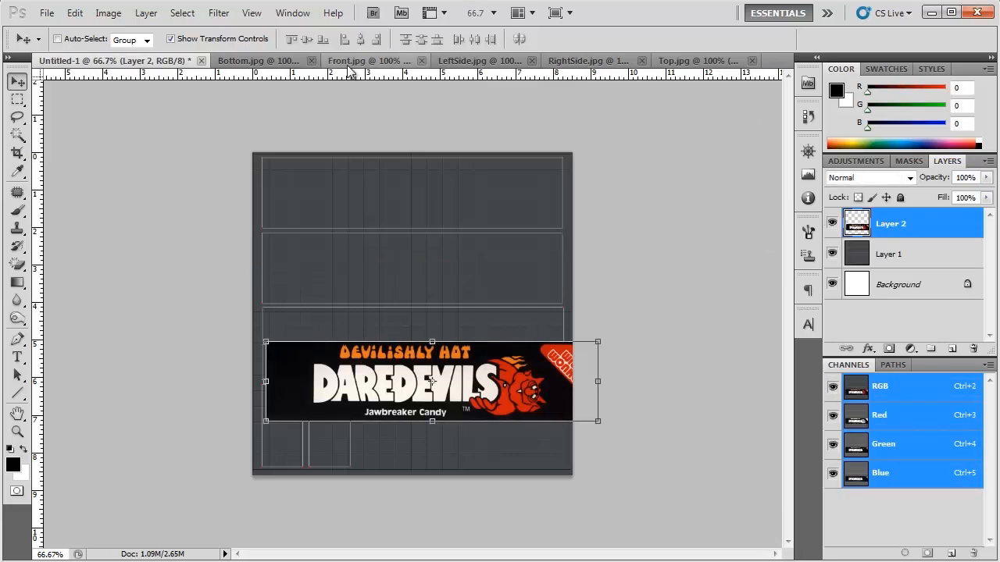
pyautogui.click(336, 61)
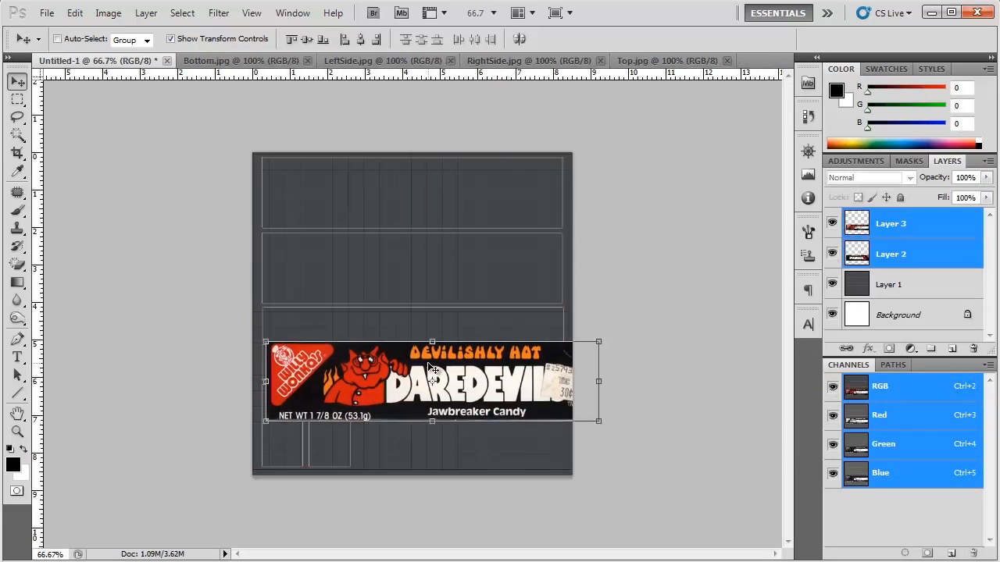
pyautogui.moveTo(432, 378); pyautogui.dragTo(418, 191)
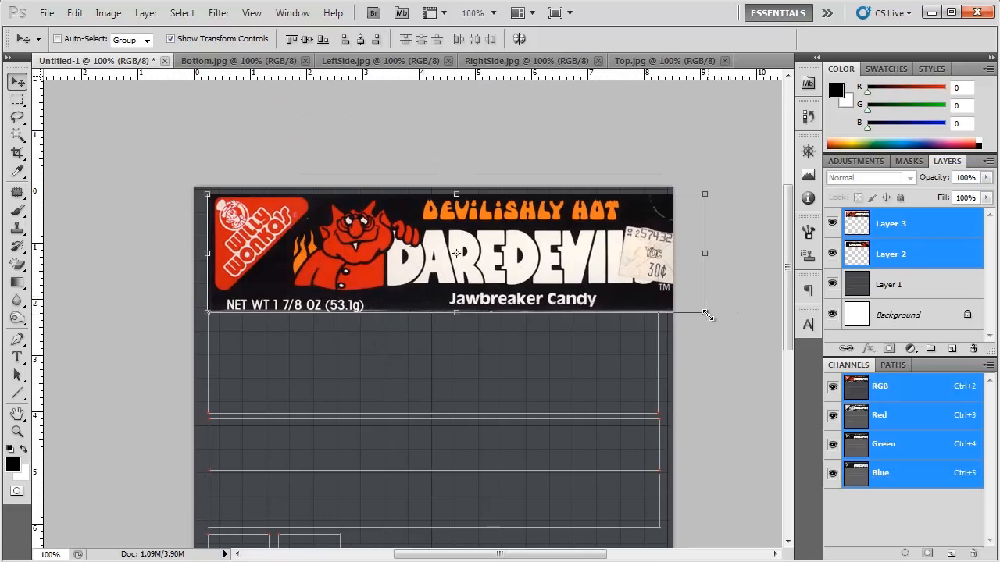
pyautogui.moveTo(705, 314); pyautogui.dragTo(660, 304)
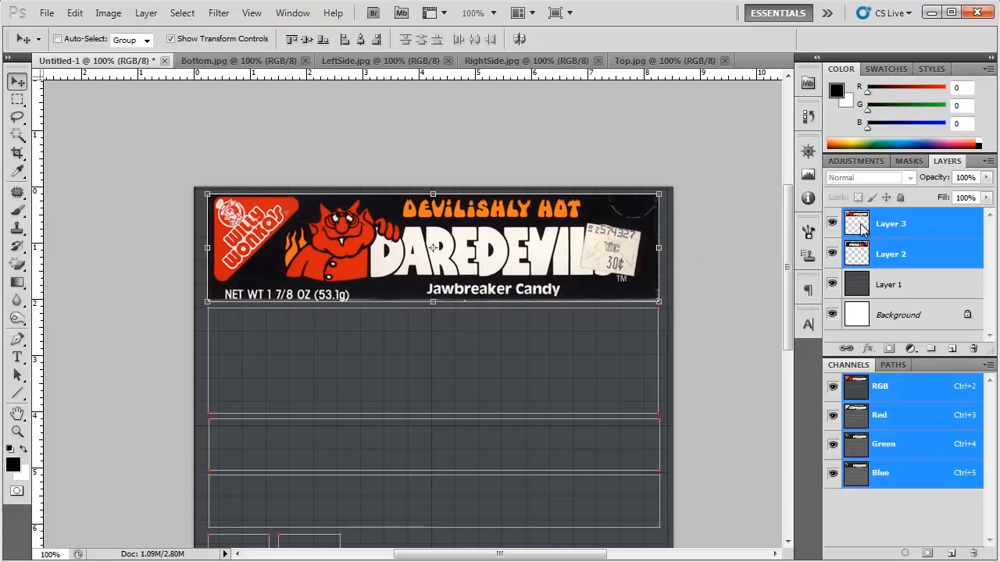
# Switch between the back and front artwork layers to align the back art
pyautogui.click(891, 254)
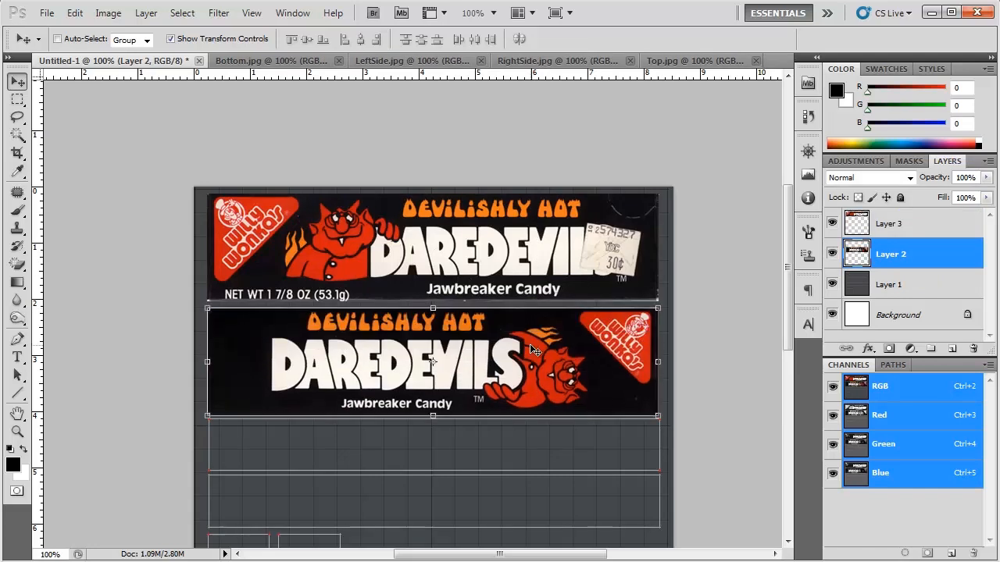
pyautogui.moveTo(578, 227)
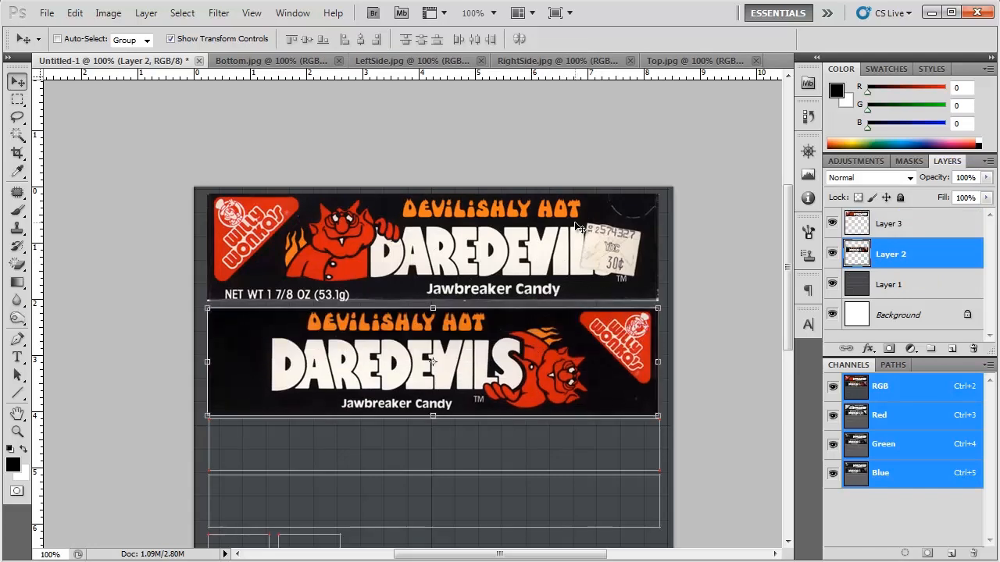
pyautogui.moveTo(598, 258)
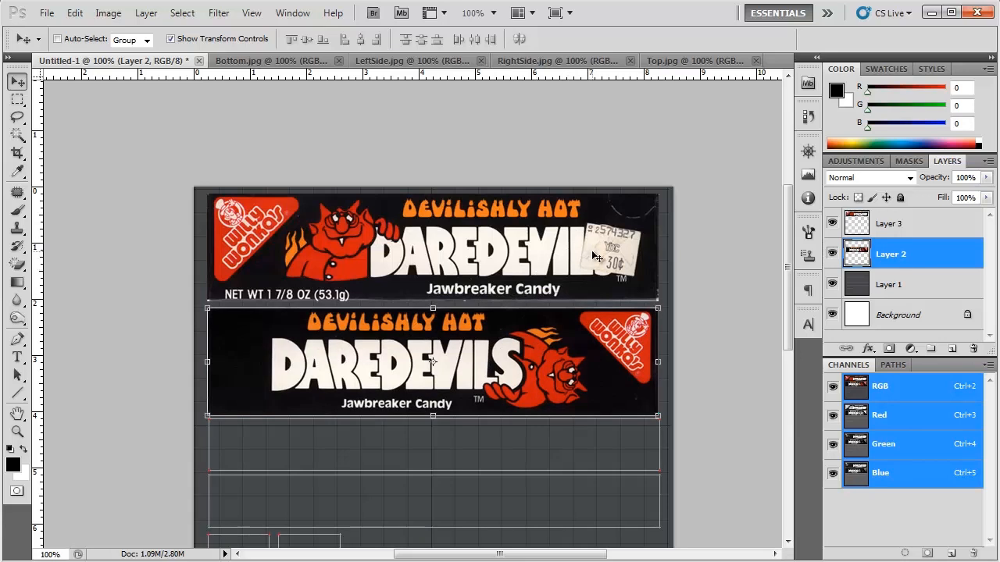
pyautogui.moveTo(183, 204)
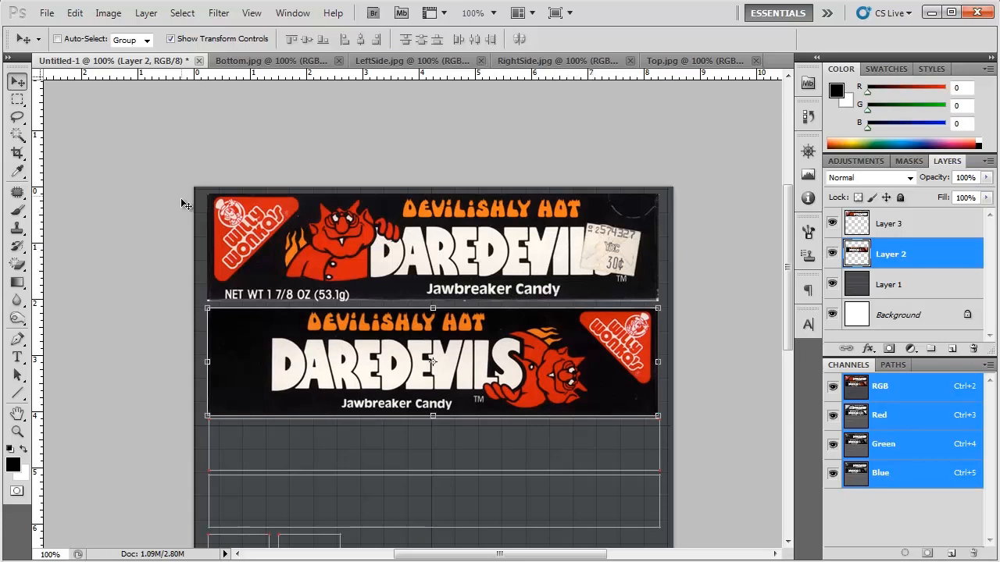
pyautogui.moveTo(295, 231)
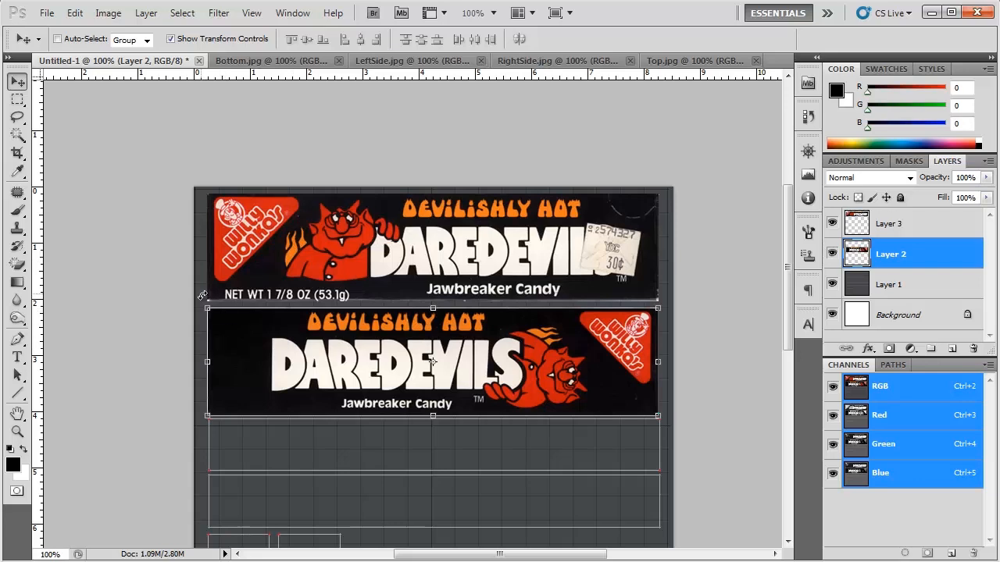
pyautogui.moveTo(294, 429)
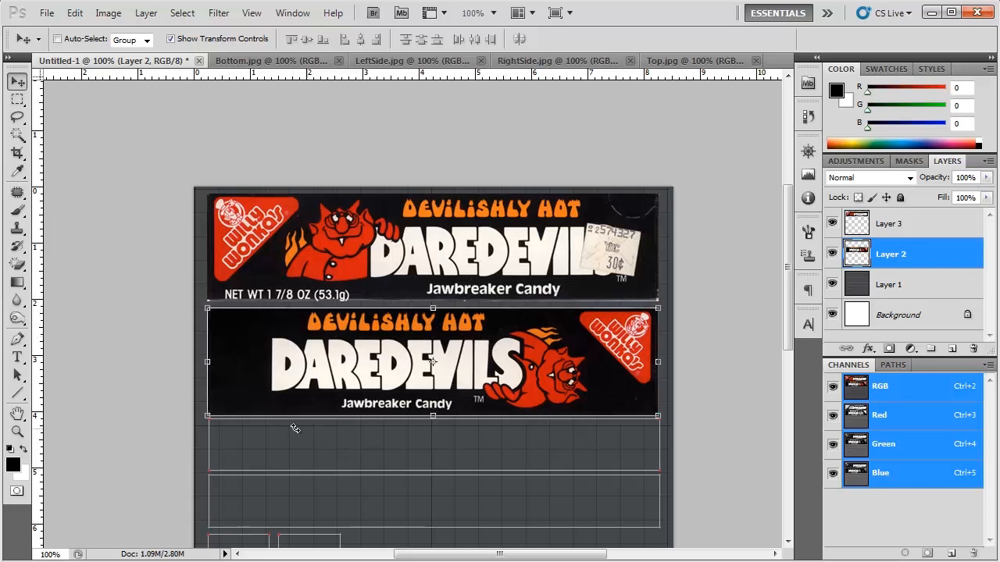
pyautogui.moveTo(216, 519)
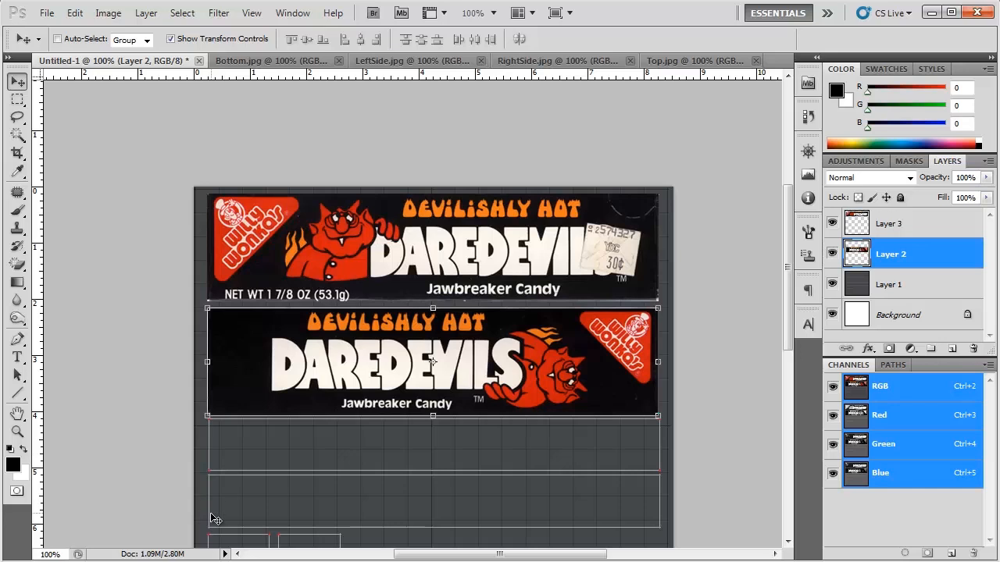
pyautogui.moveTo(505, 125)
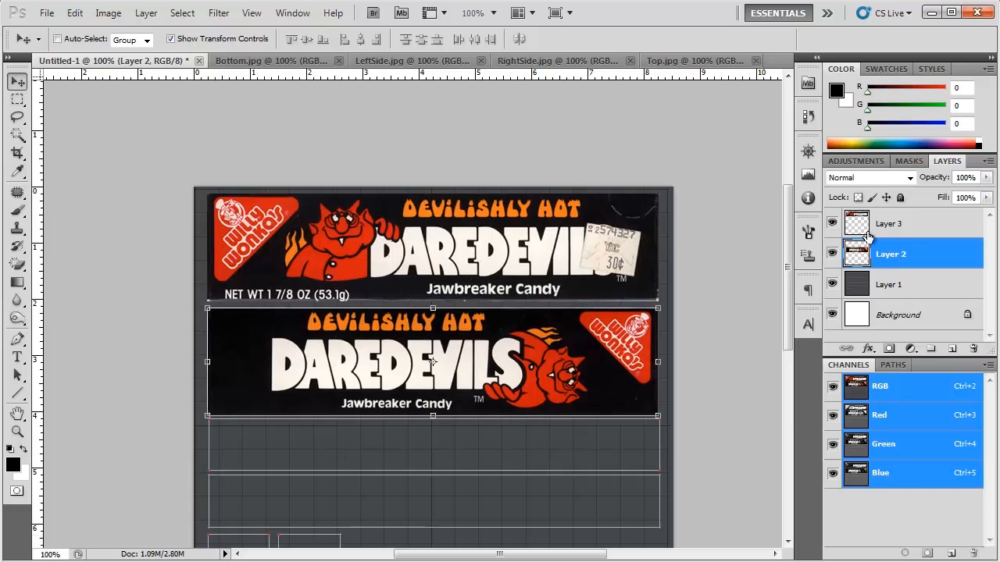
pyautogui.click(891, 224)
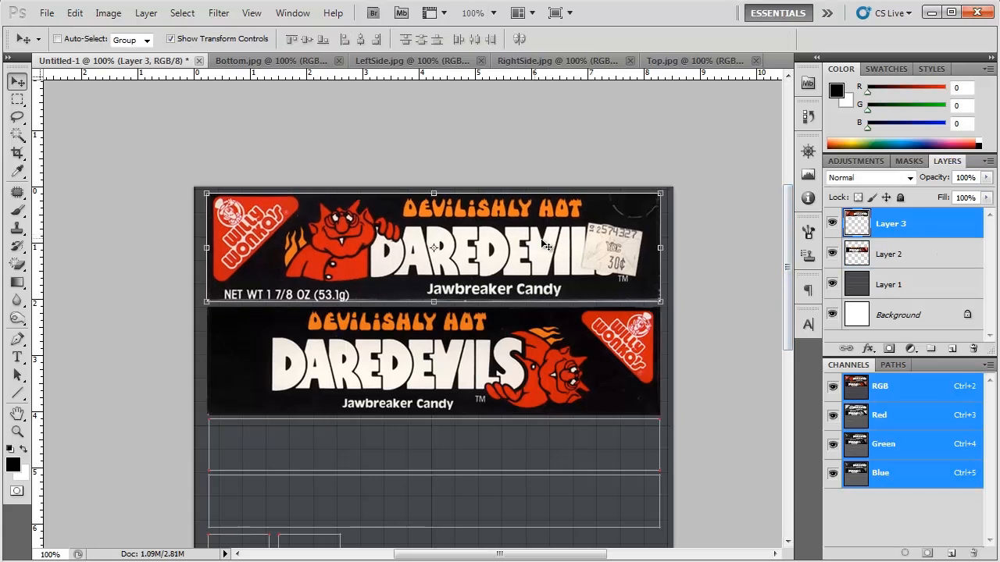
pyautogui.click(890, 254)
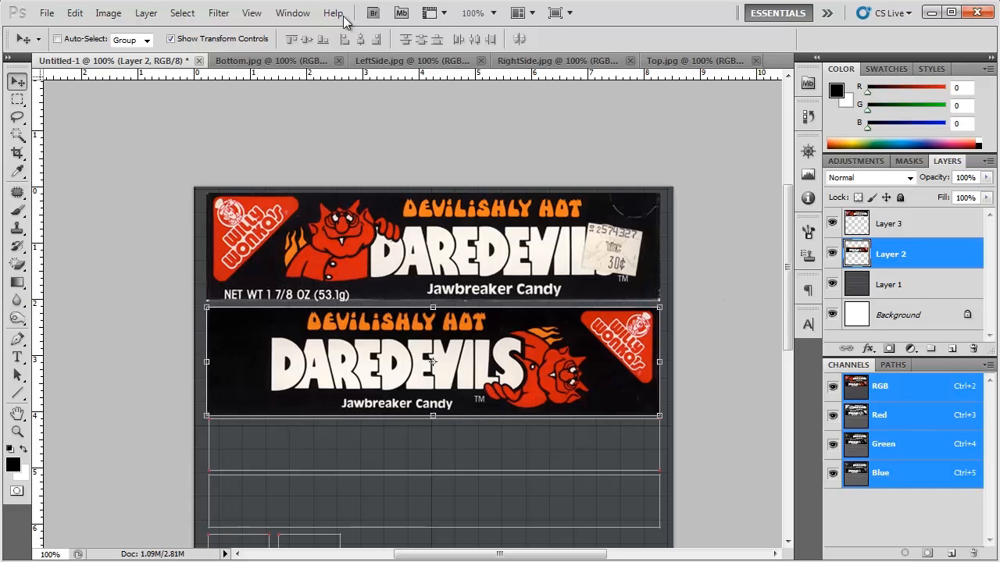
# Position the dispenser strip layer, then bring up the LeftSide image
pyautogui.click(238, 60)
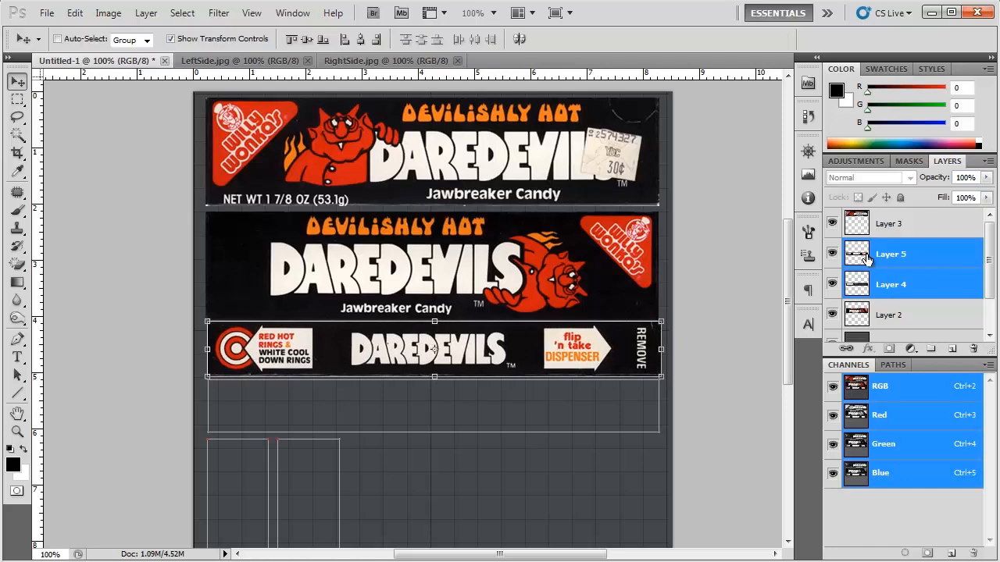
pyautogui.click(890, 285)
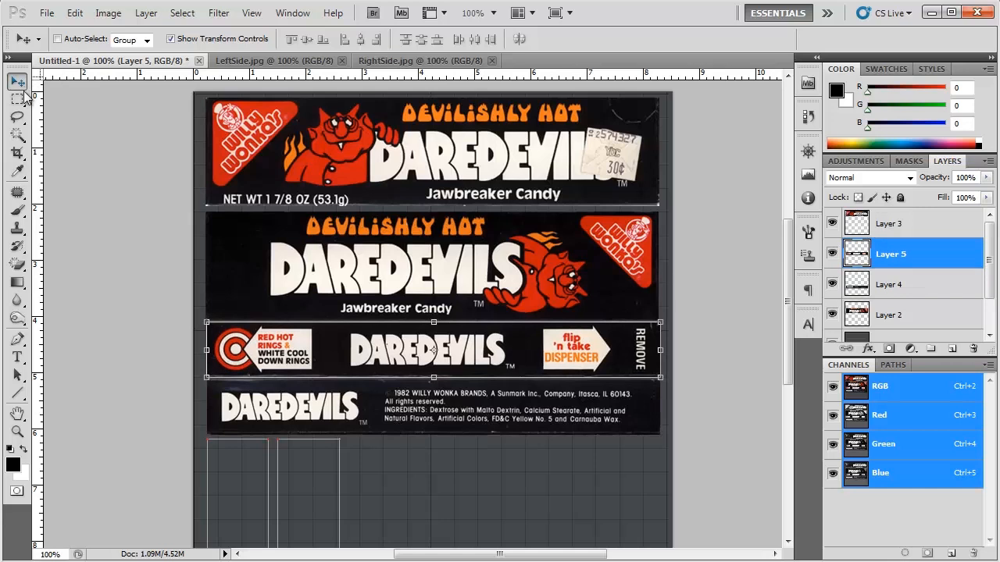
pyautogui.click(18, 99)
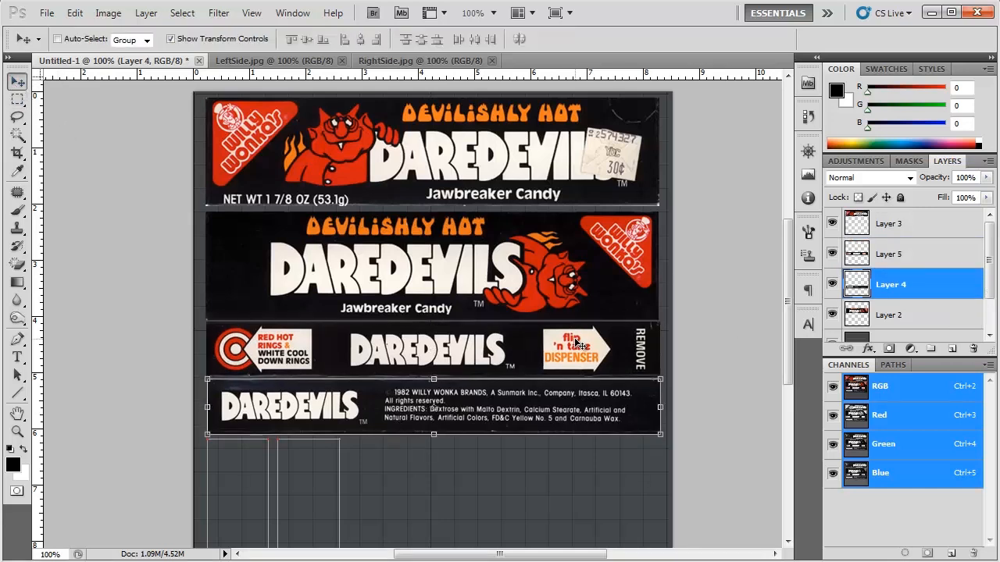
pyautogui.click(269, 60)
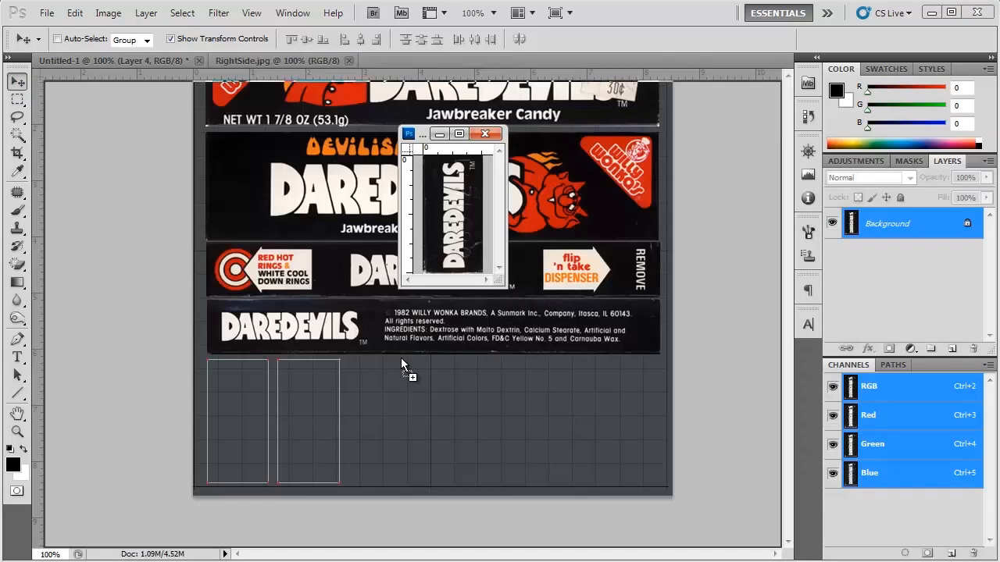
# Place the vertical Daredevils side label and the barcode panel into the two end squares
pyautogui.click(278, 60)
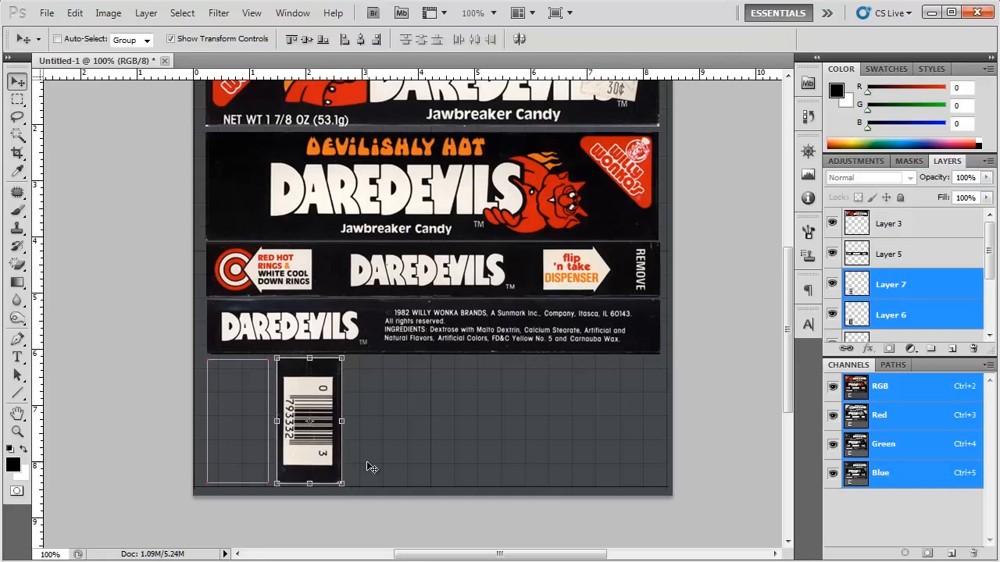
pyautogui.click(891, 254)
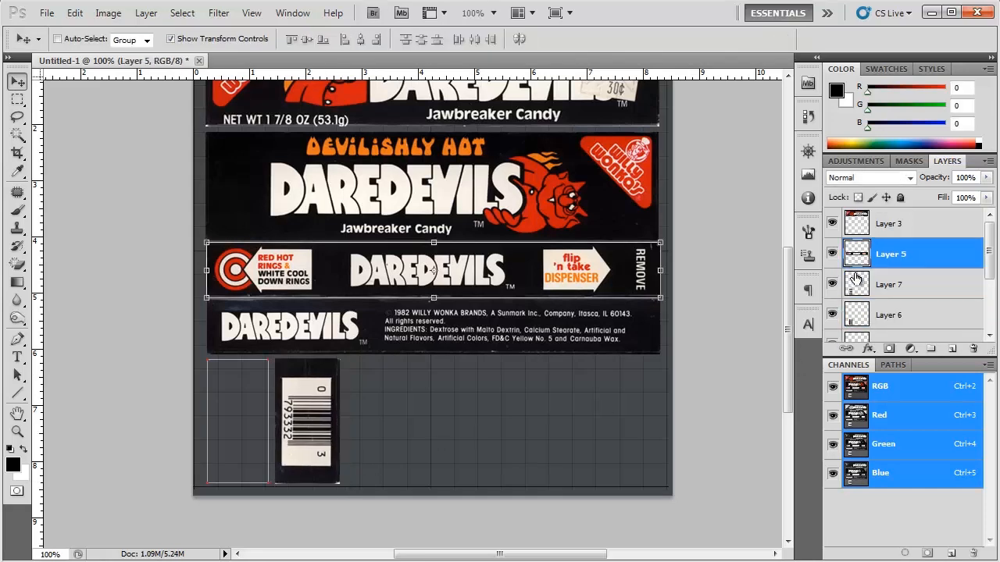
pyautogui.click(891, 285)
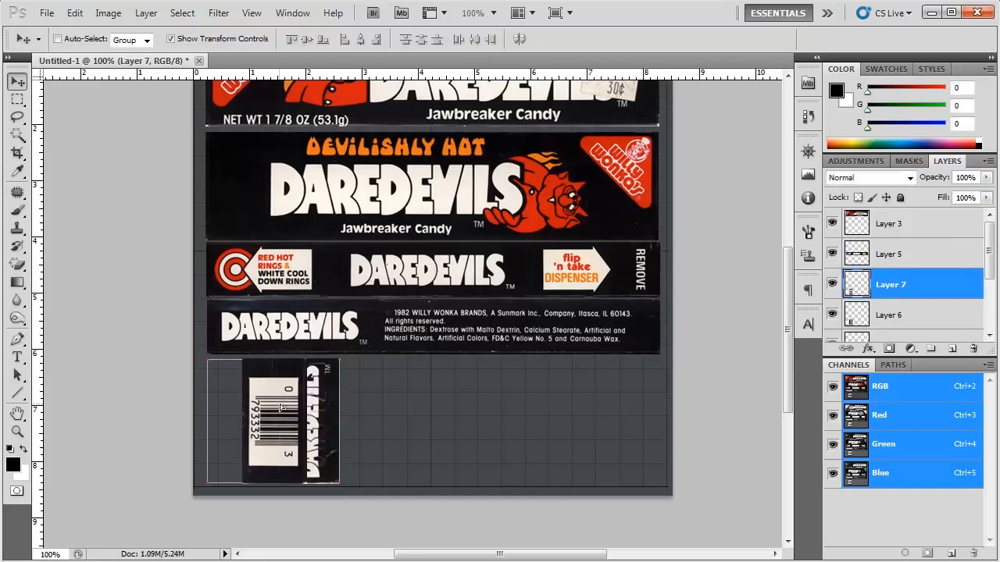
pyautogui.click(890, 315)
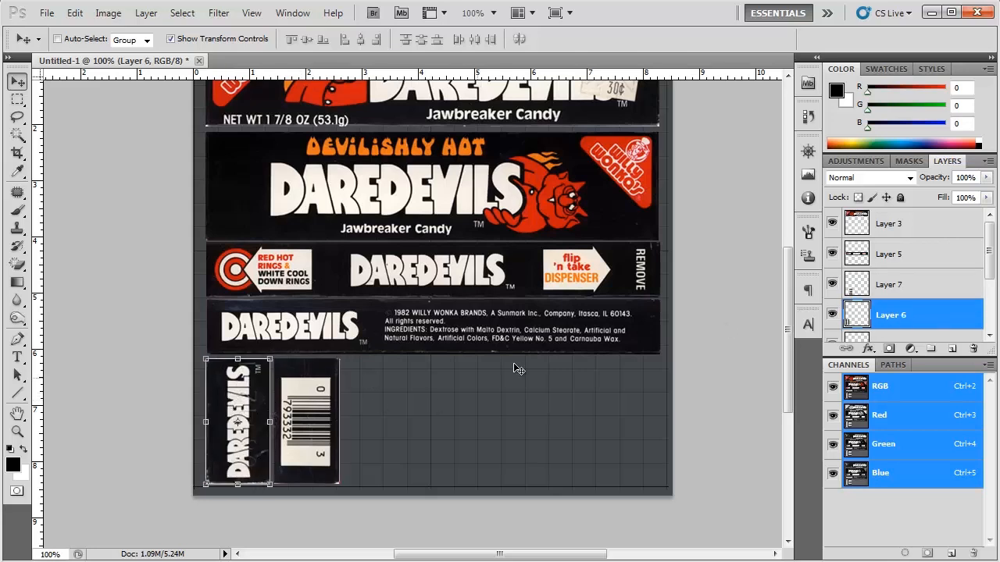
pyautogui.click(891, 284)
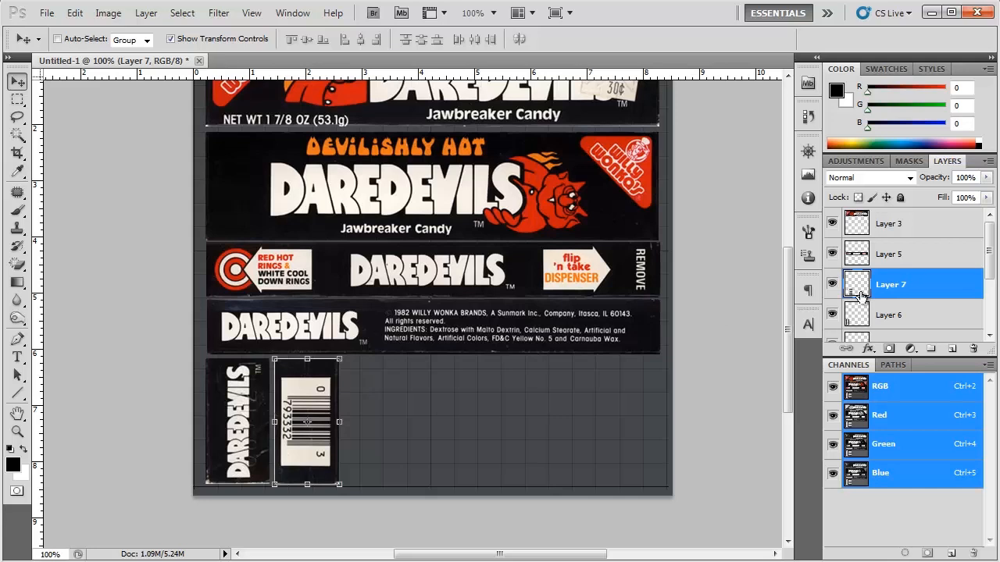
pyautogui.click(890, 315)
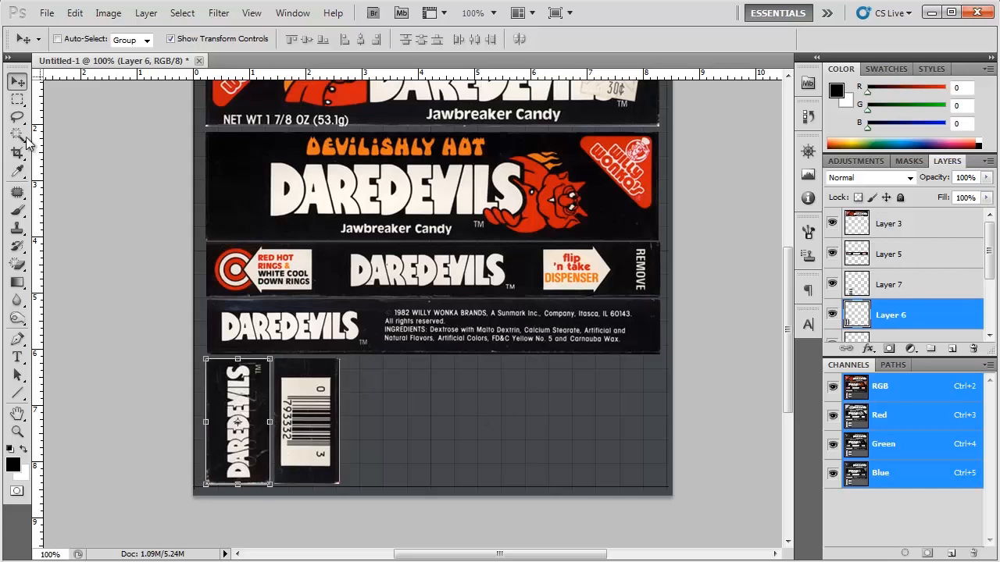
pyautogui.click(17, 98)
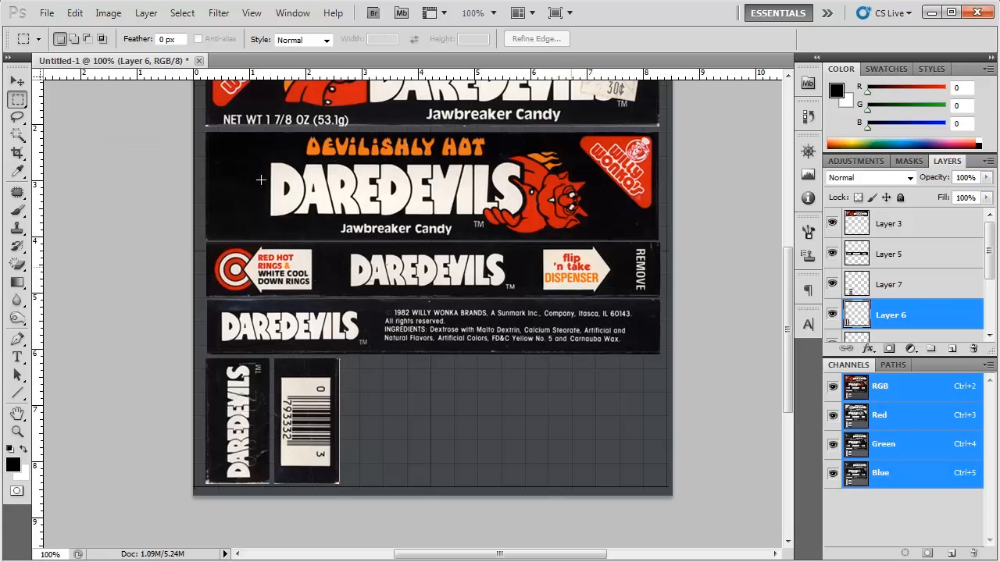
pyautogui.click(17, 81)
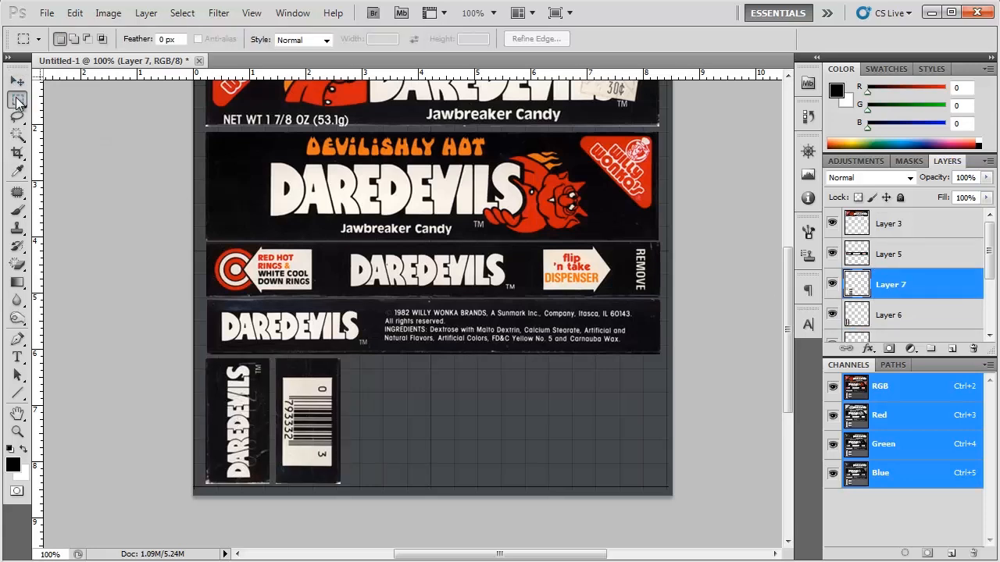
pyautogui.click(17, 81)
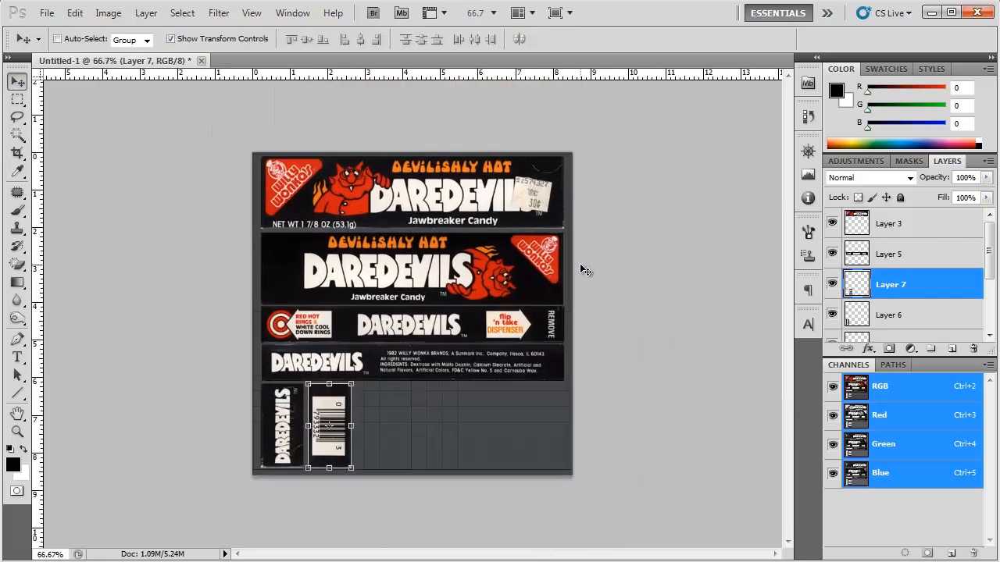
# Save the composite as Map_Tutorial in JPEG format at quality 12
pyautogui.click(46, 13)
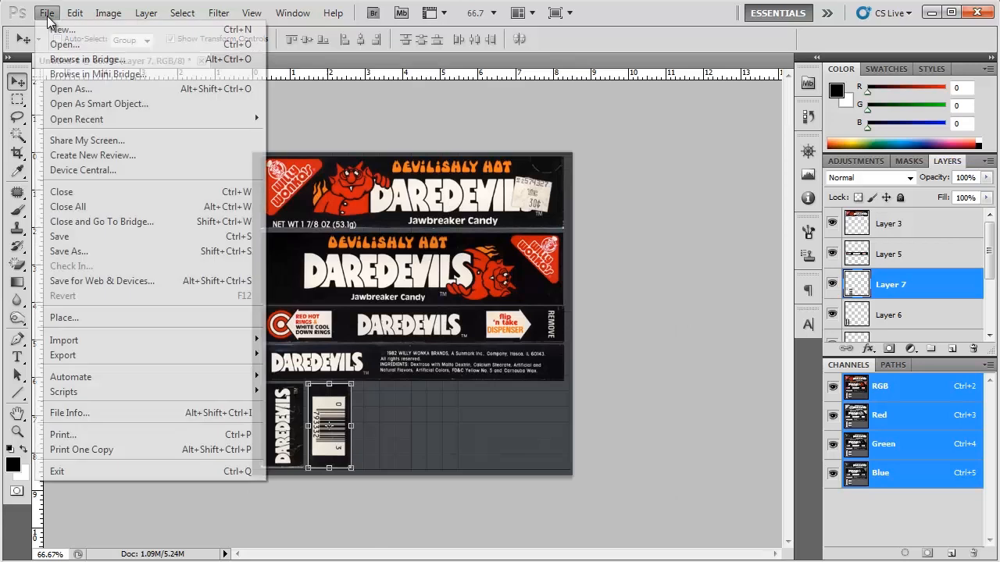
pyautogui.click(68, 251)
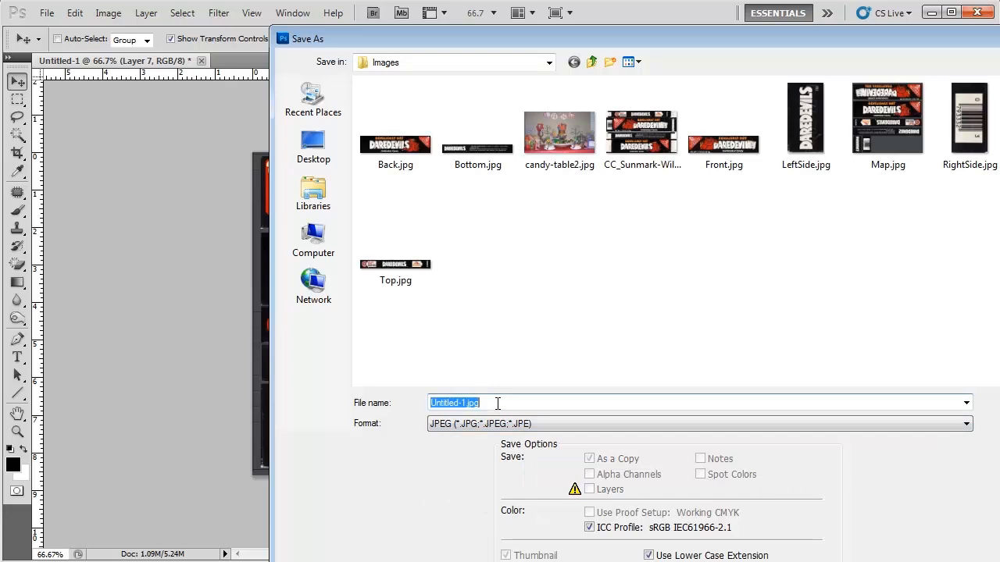
pyautogui.write('Map_')
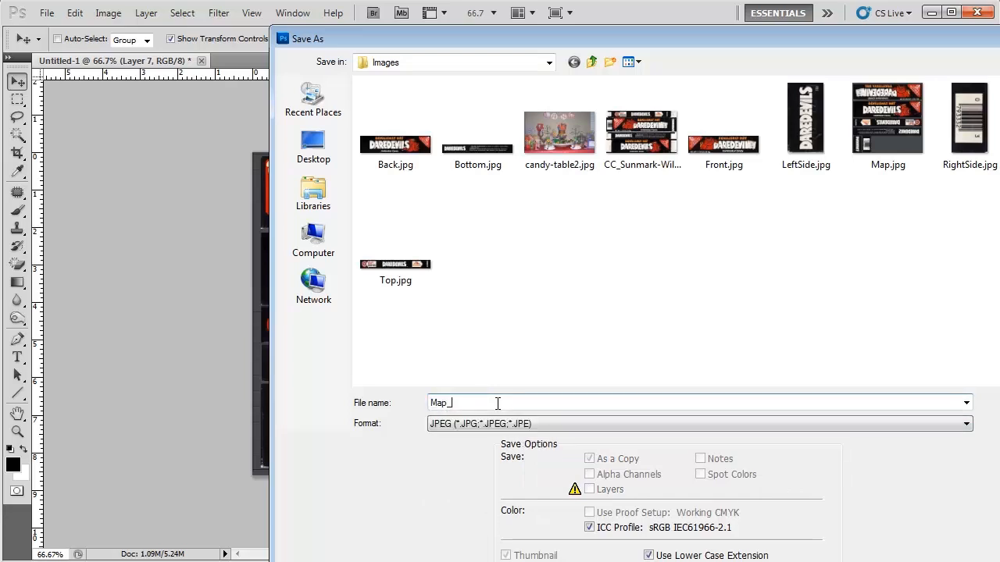
pyautogui.write('TUtorial')
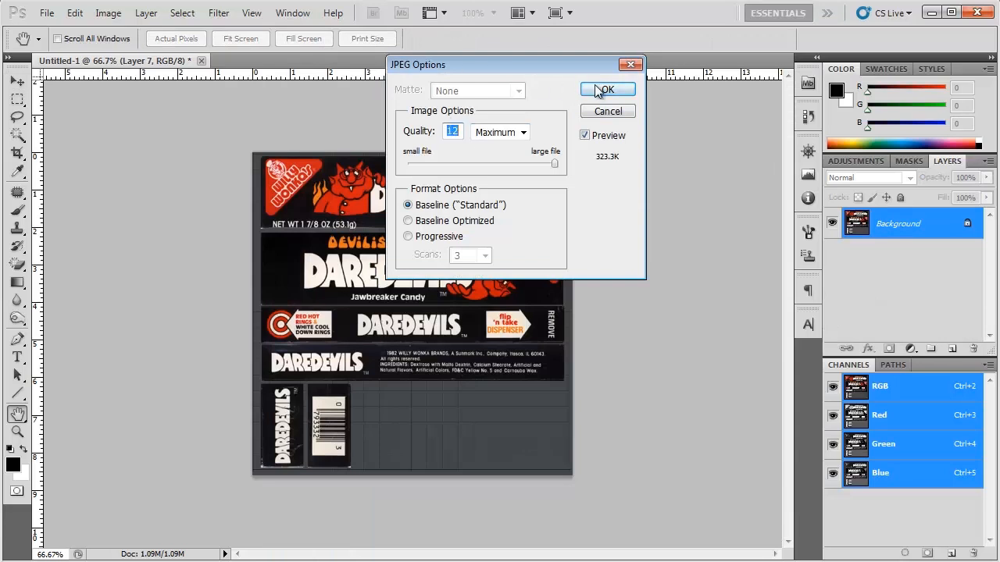
pyautogui.click(607, 89)
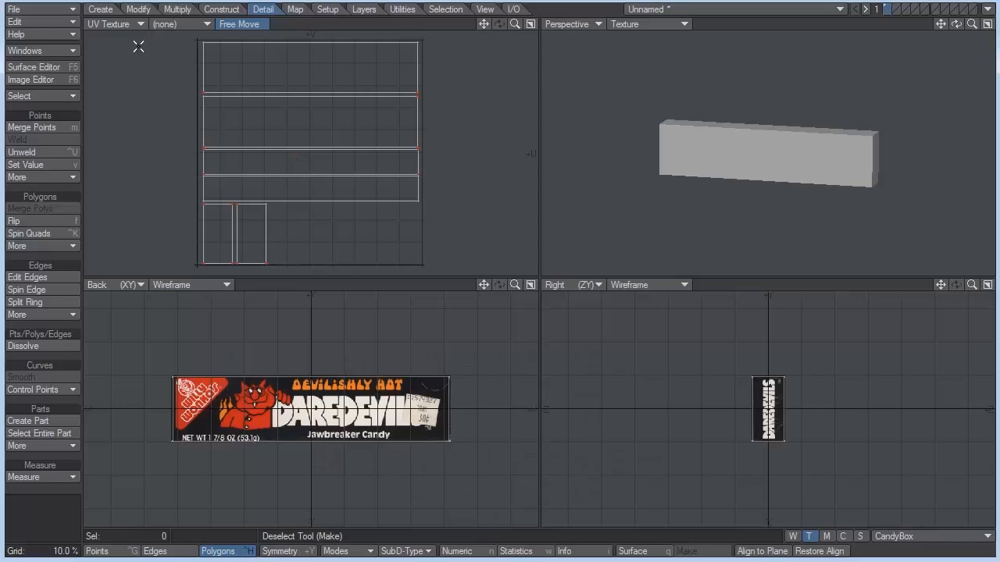
# Set the CandyBox colour texture to UV projection using the CandyBox UV map
pyautogui.click(34, 67)
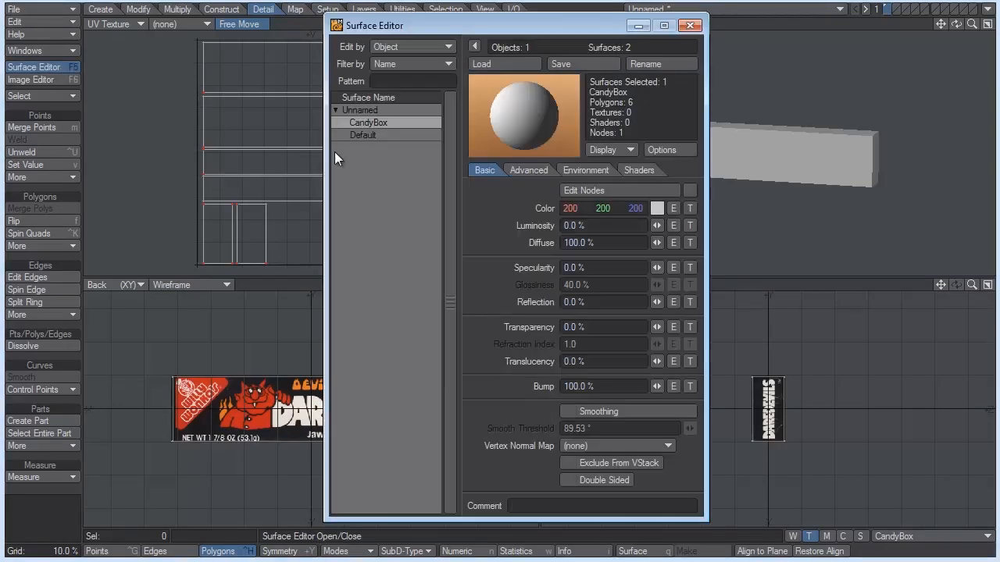
pyautogui.click(690, 208)
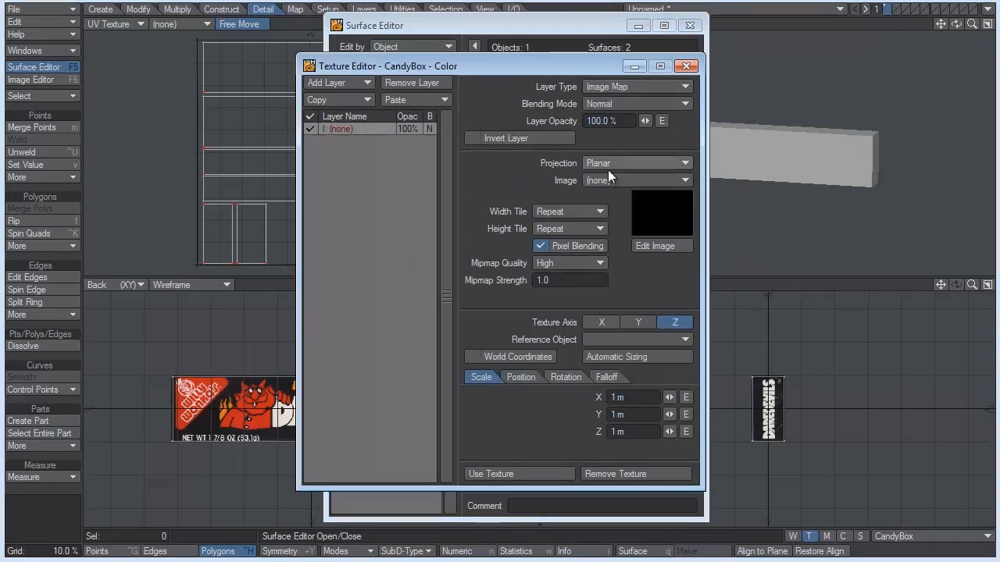
pyautogui.click(637, 163)
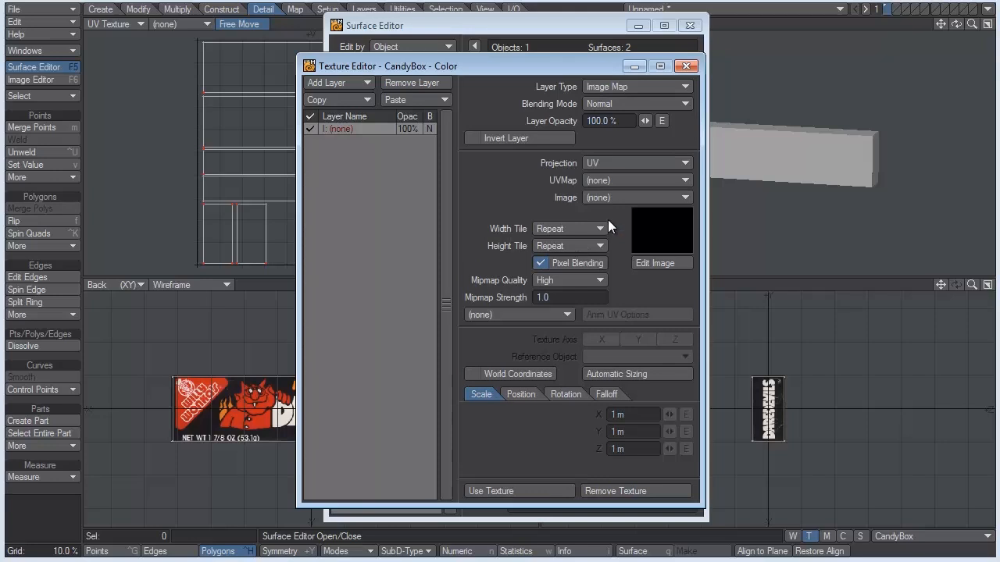
pyautogui.click(636, 181)
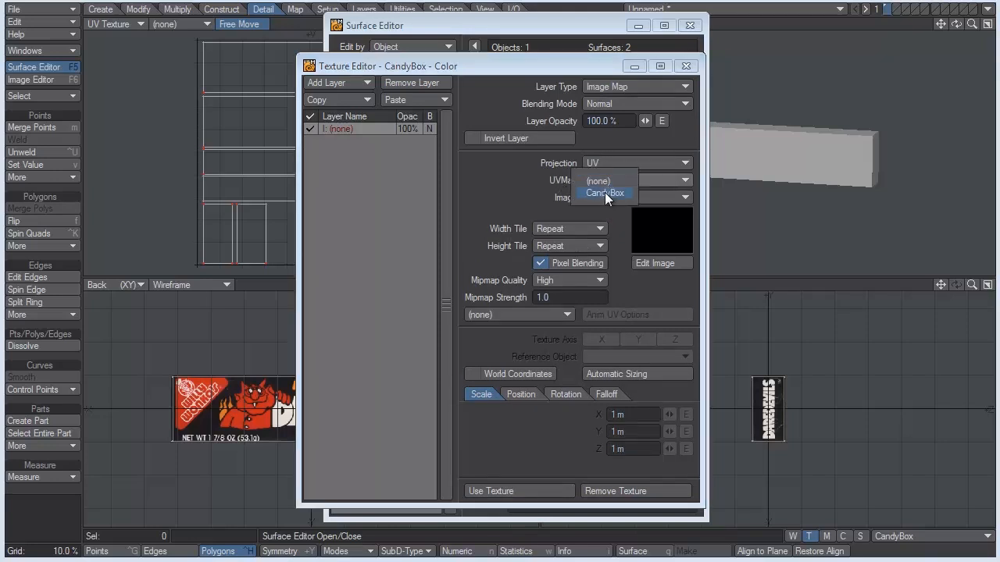
pyautogui.click(606, 193)
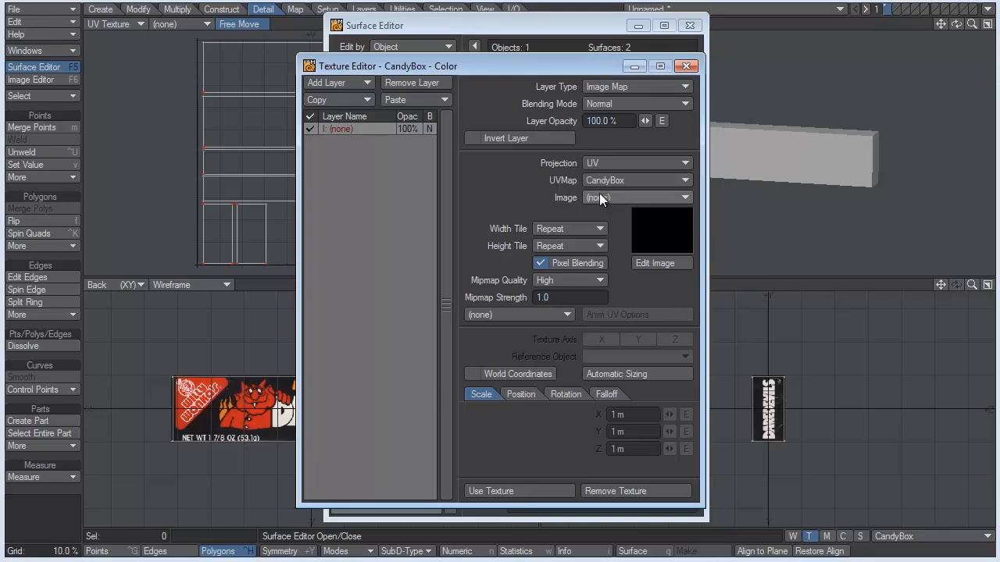
# Load Map_Tutorial.jpg as the texture image and close the Texture Editor
pyautogui.click(637, 197)
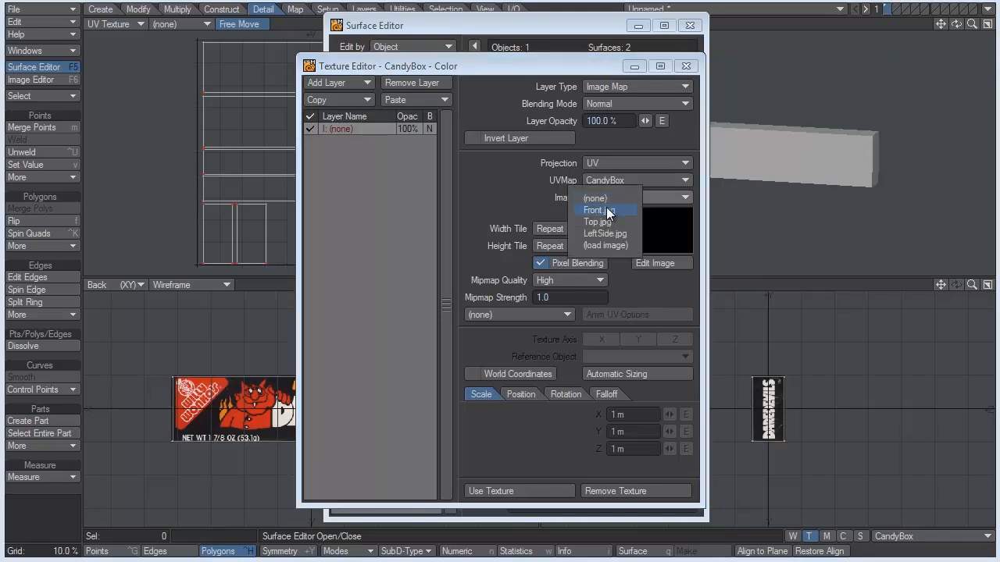
pyautogui.click(606, 245)
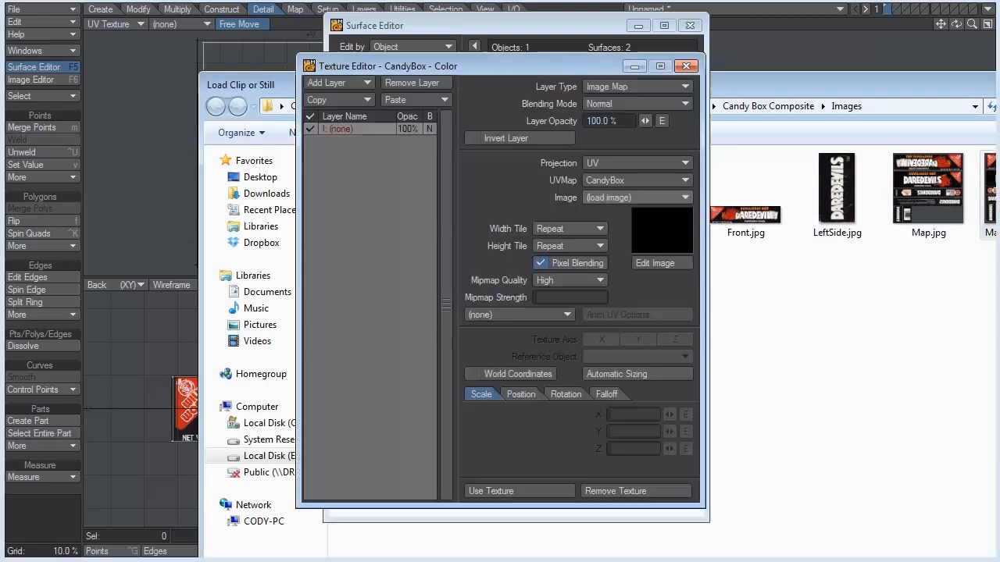
pyautogui.click(635, 197)
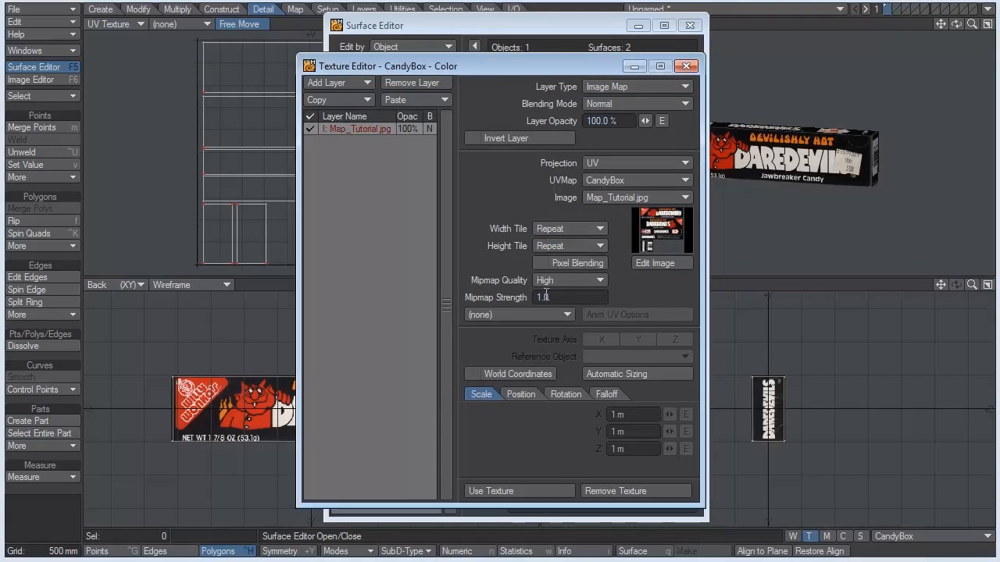
pyautogui.click(569, 280)
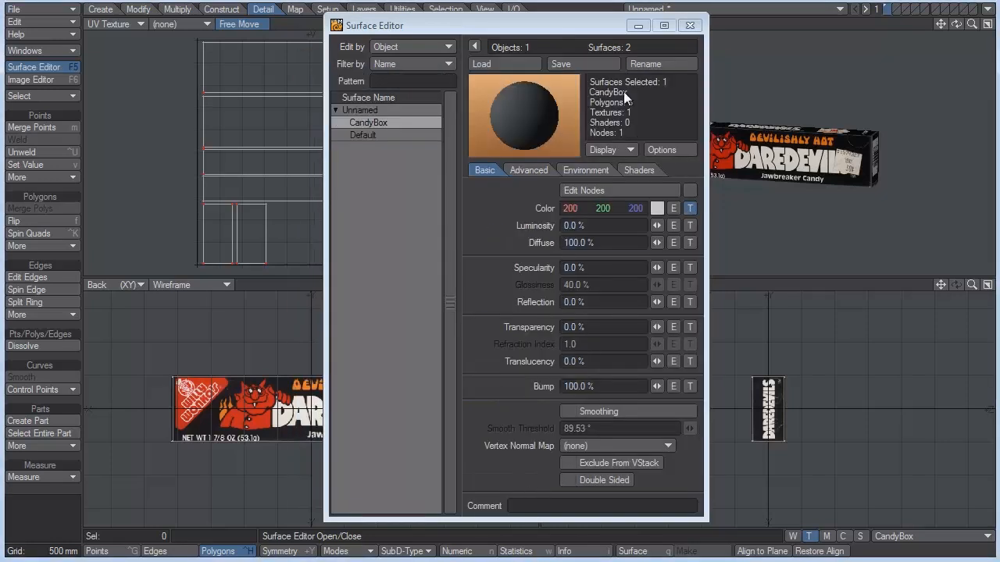
# Close the Surface Editor
pyautogui.click(690, 25)
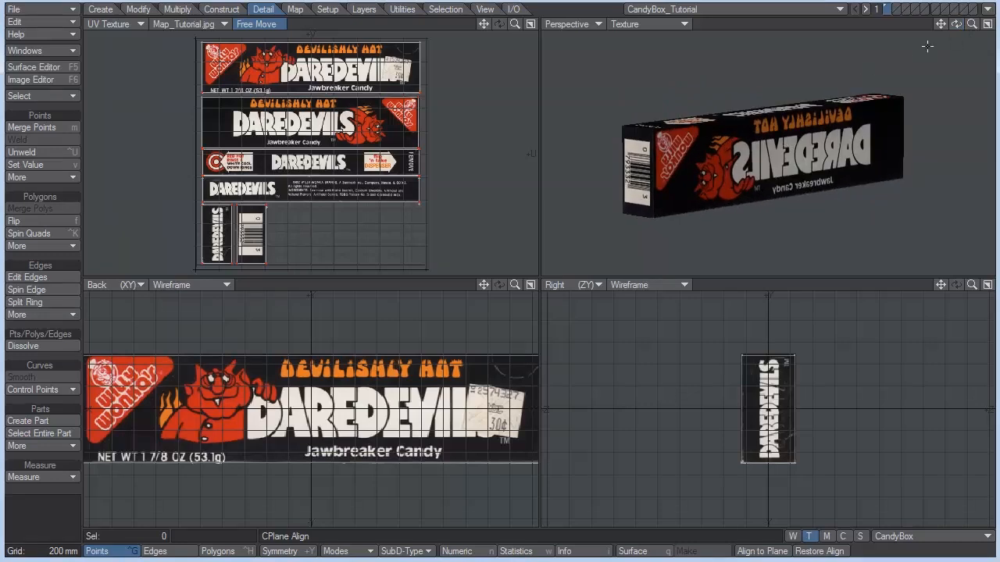
pyautogui.moveTo(981, 27)
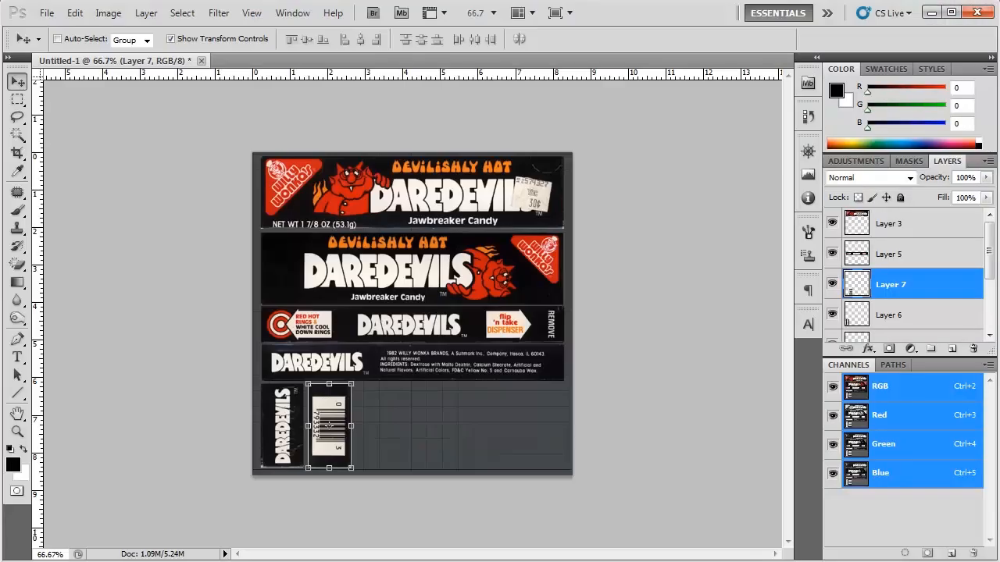
pyautogui.moveTo(466, 272)
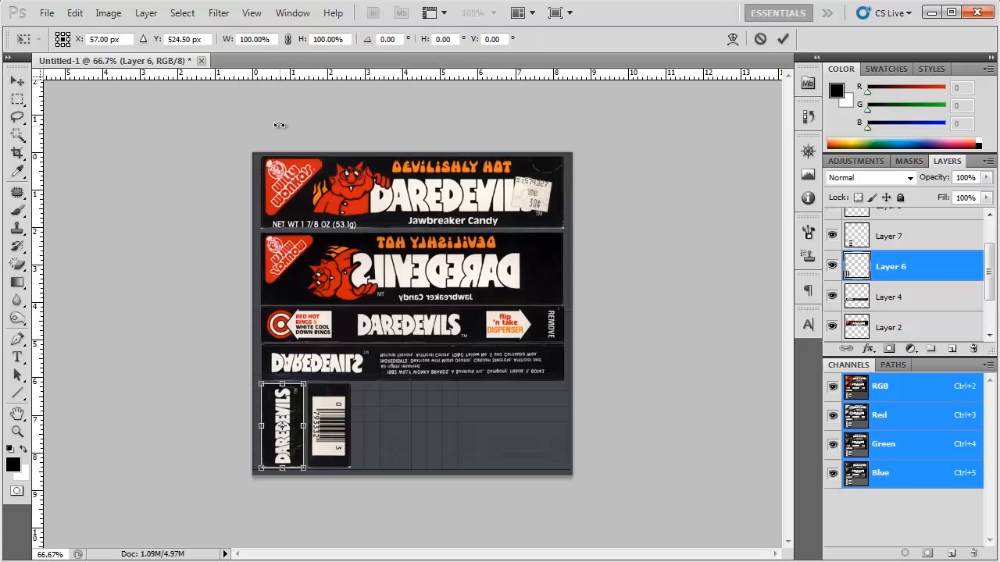
pyautogui.moveTo(279, 63)
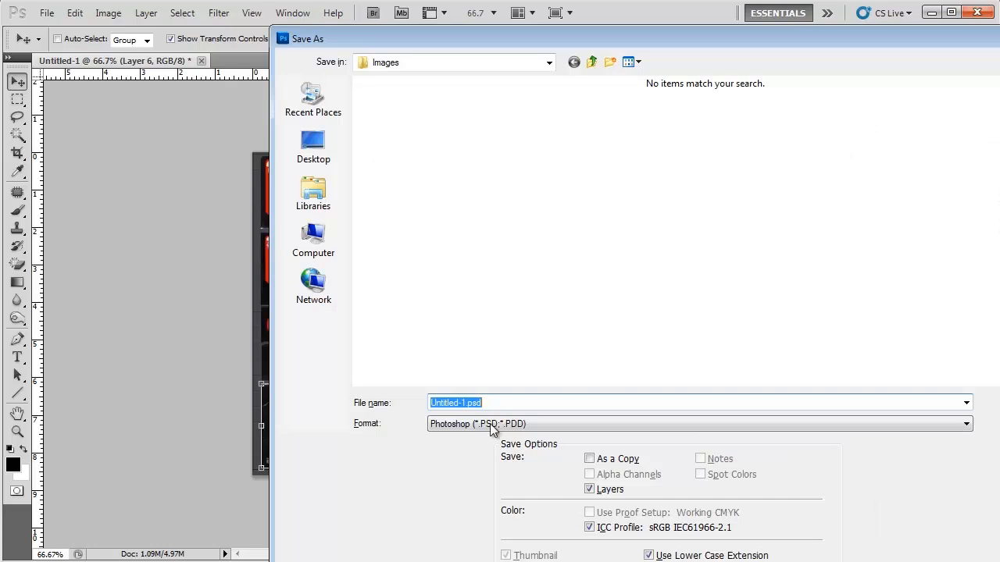
# Choose JPEG as the save format to overwrite Map_Tutorial.jpg
pyautogui.click(966, 424)
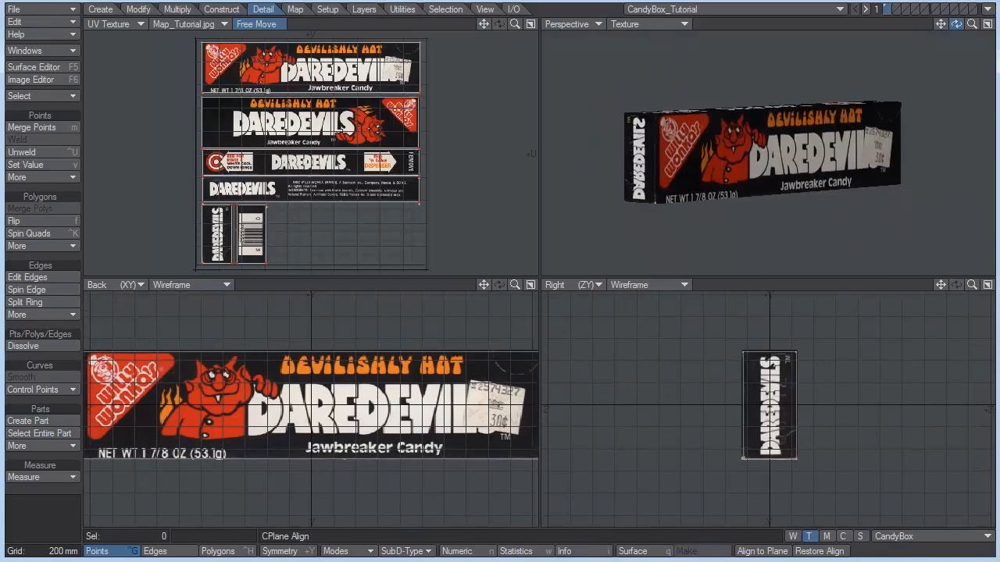
# Reload Map_Tutorial.jpg in the Image Editor, then save over the existing CandyBox_Tutorial object
pyautogui.click(32, 80)
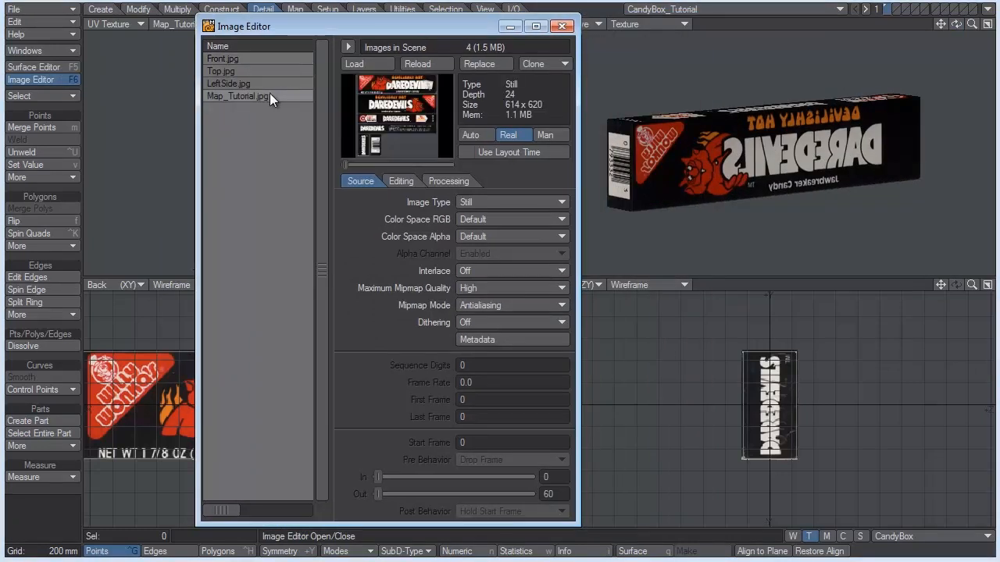
pyautogui.click(420, 64)
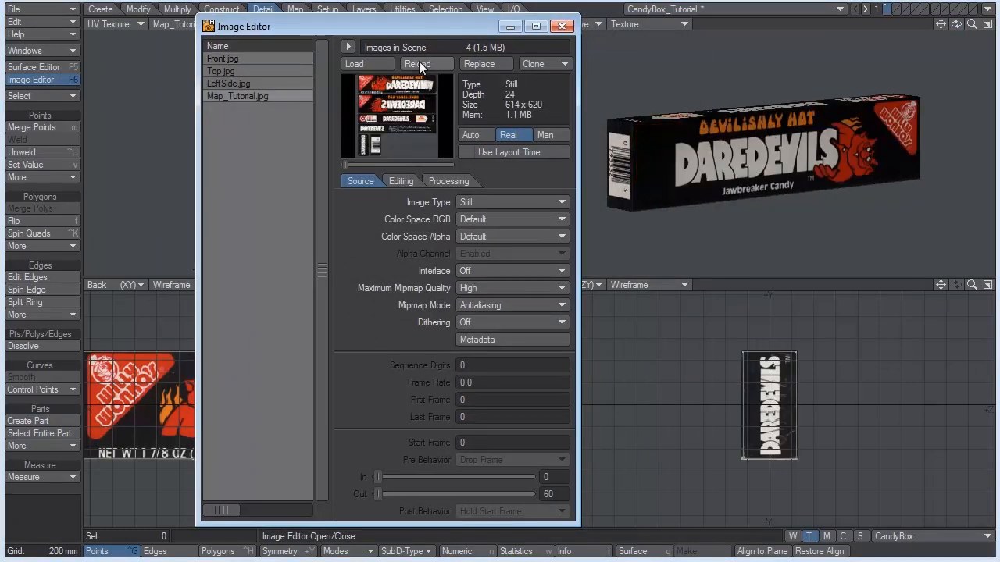
pyautogui.click(418, 64)
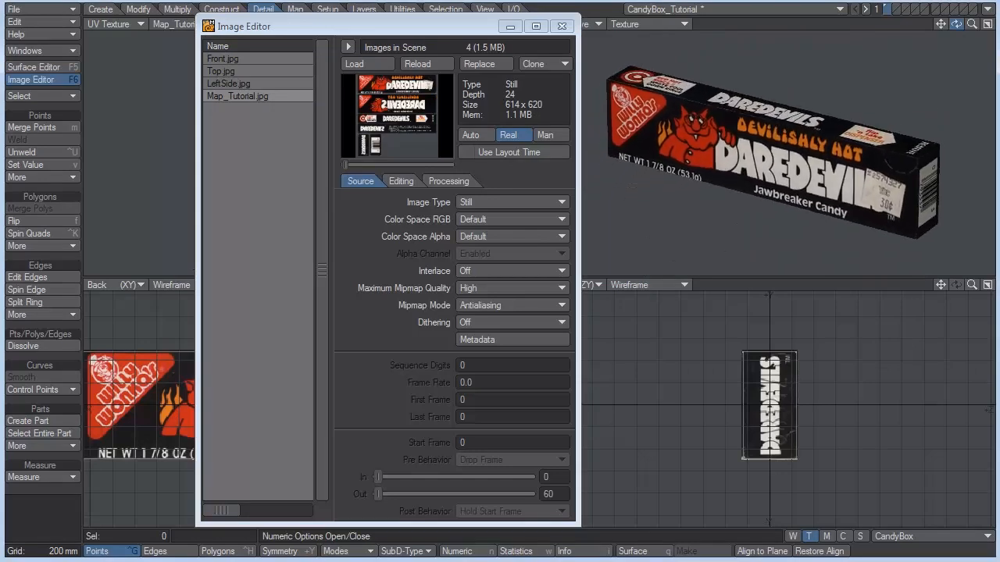
pyautogui.click(561, 25)
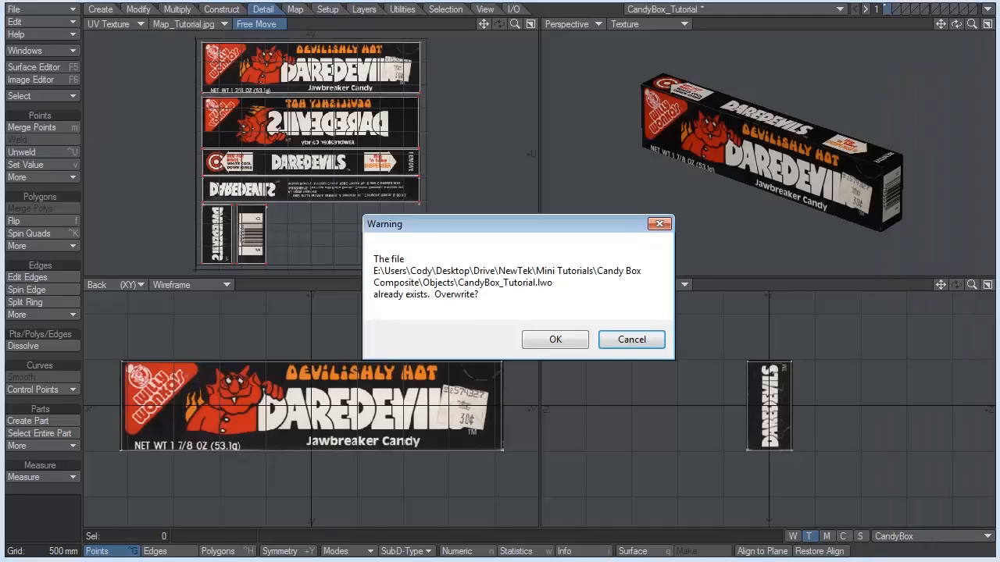
pyautogui.click(555, 339)
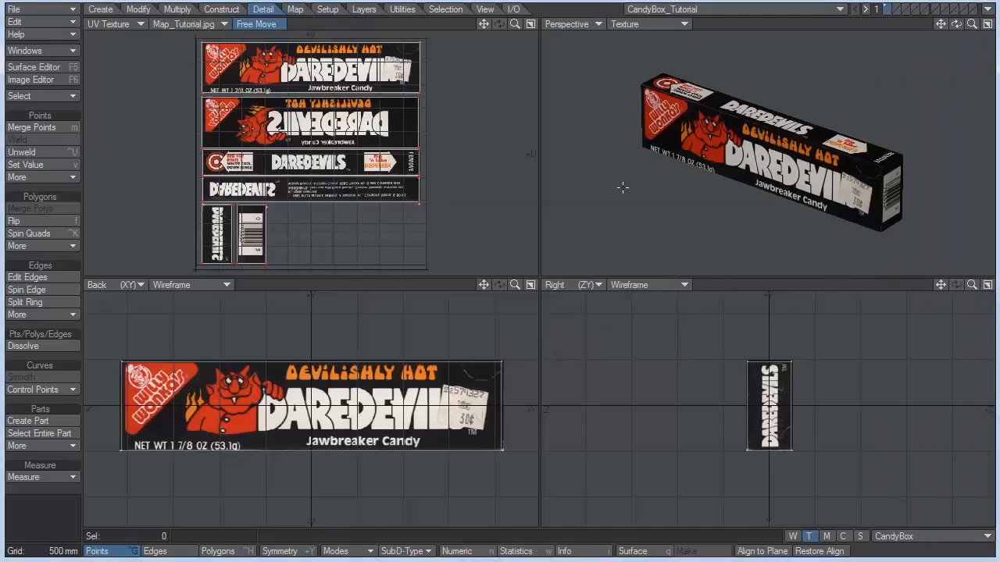